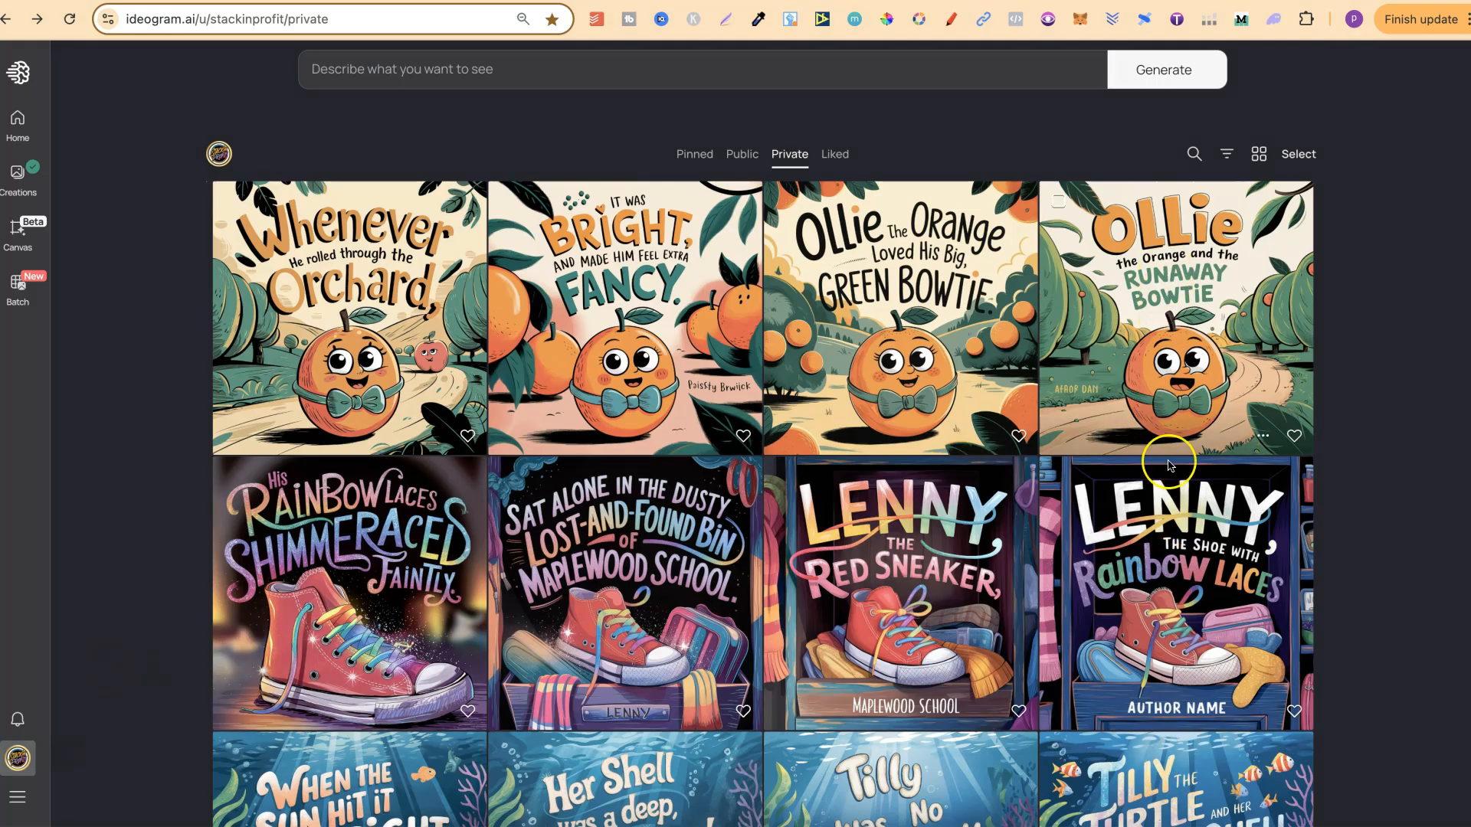
mouse_move(1170, 366)
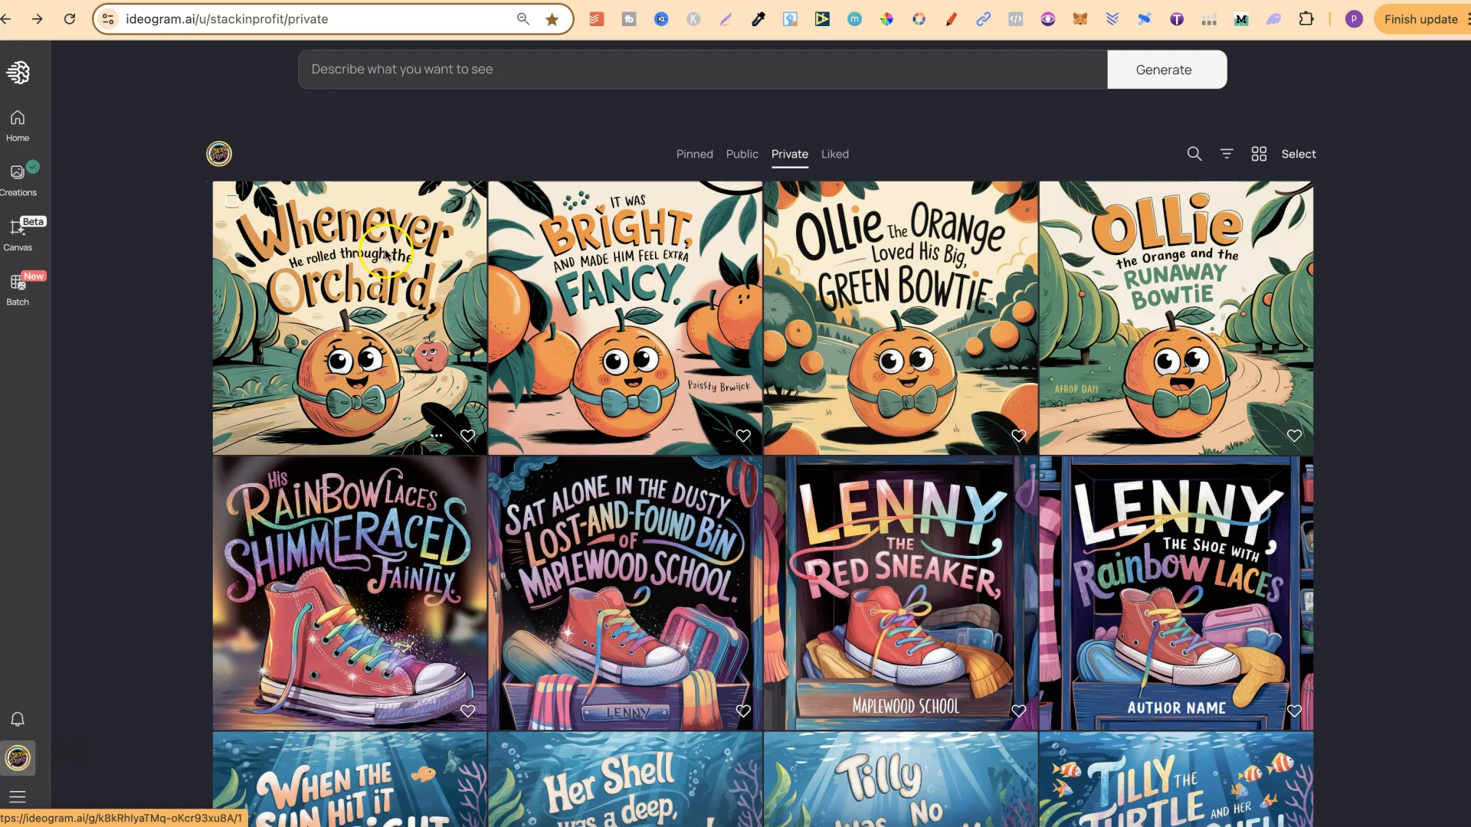
mouse_move(352, 286)
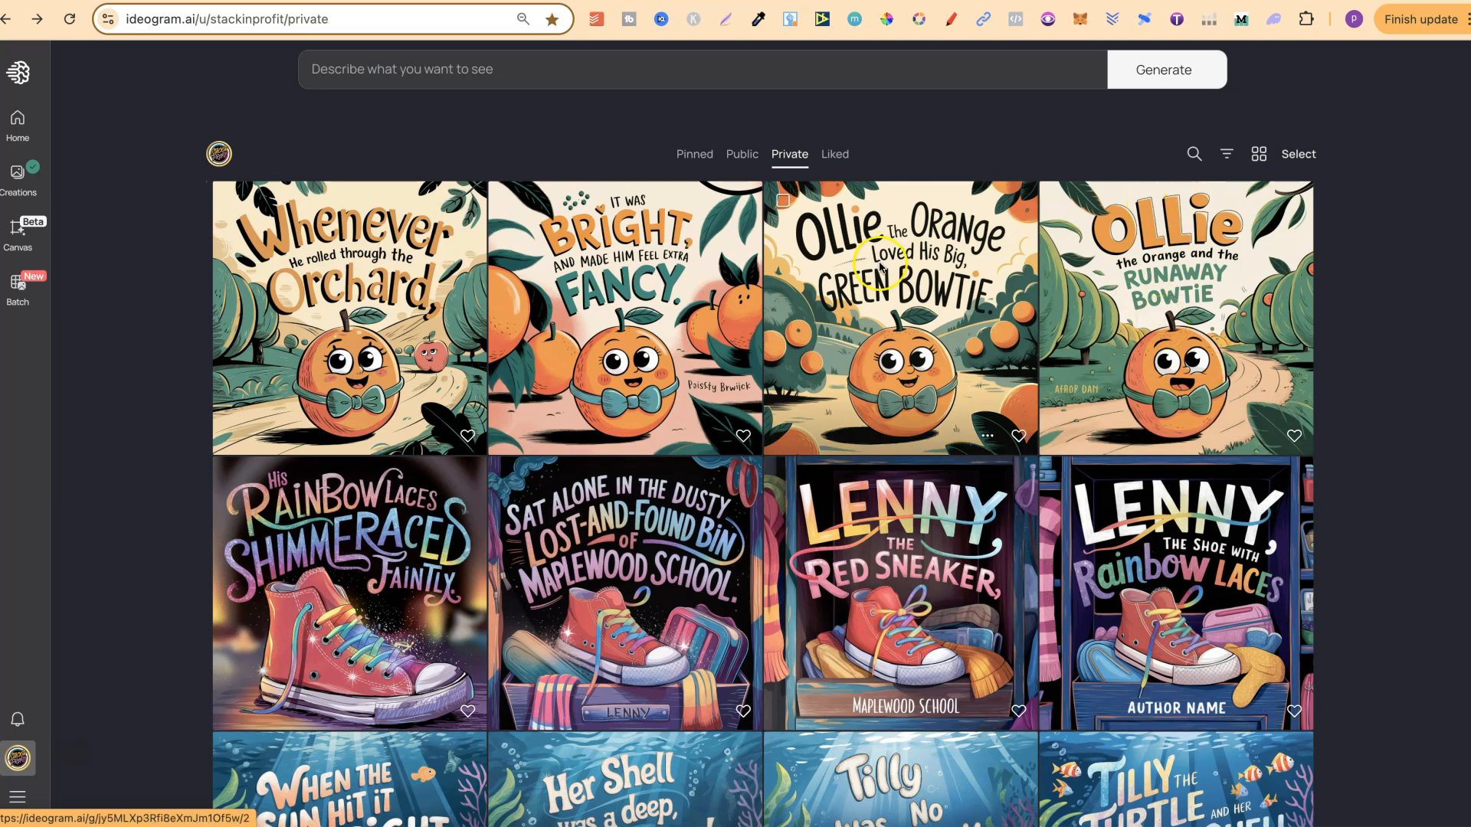
mouse_move(919, 329)
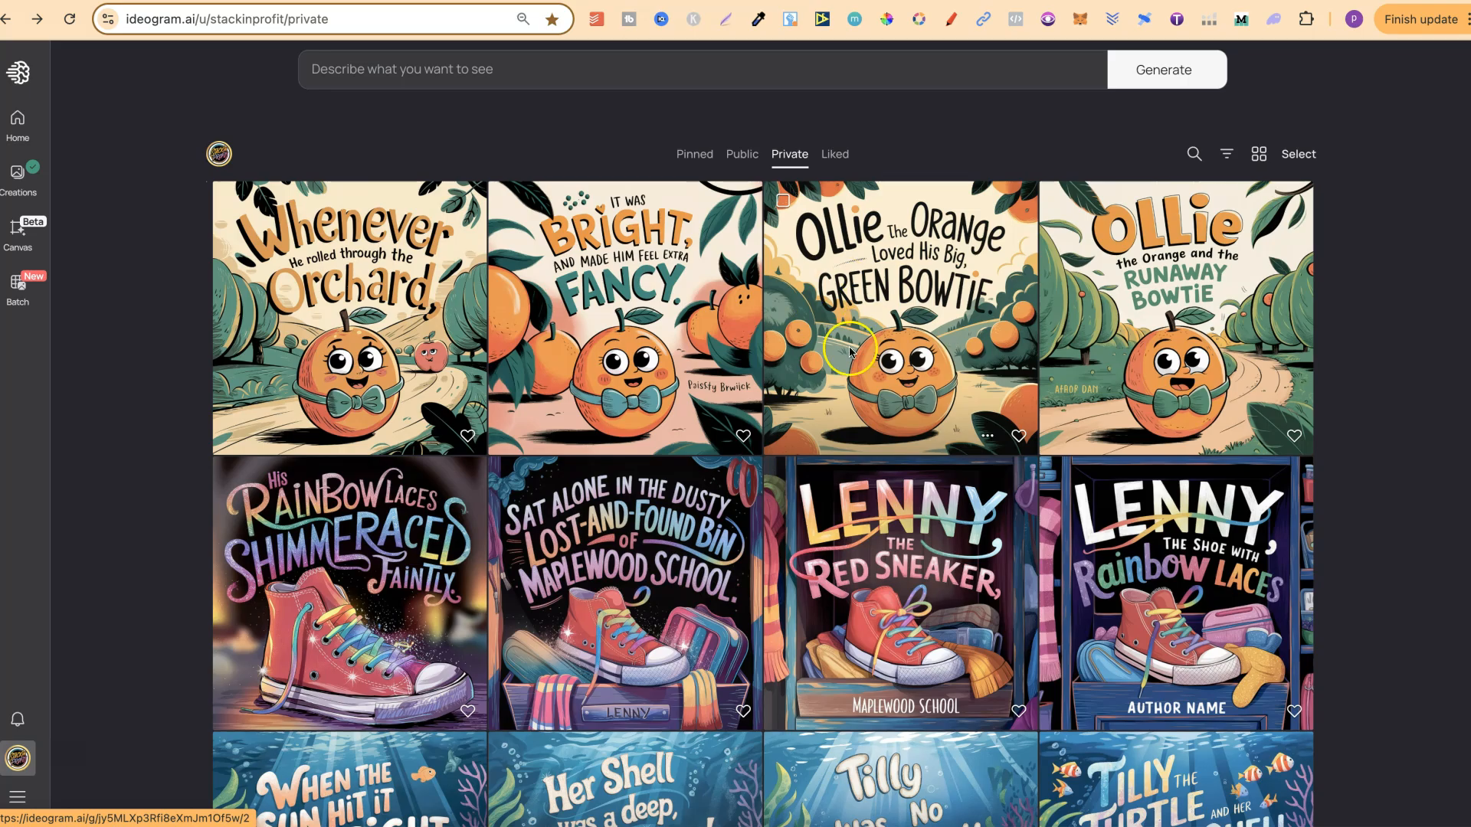
mouse_move(634, 252)
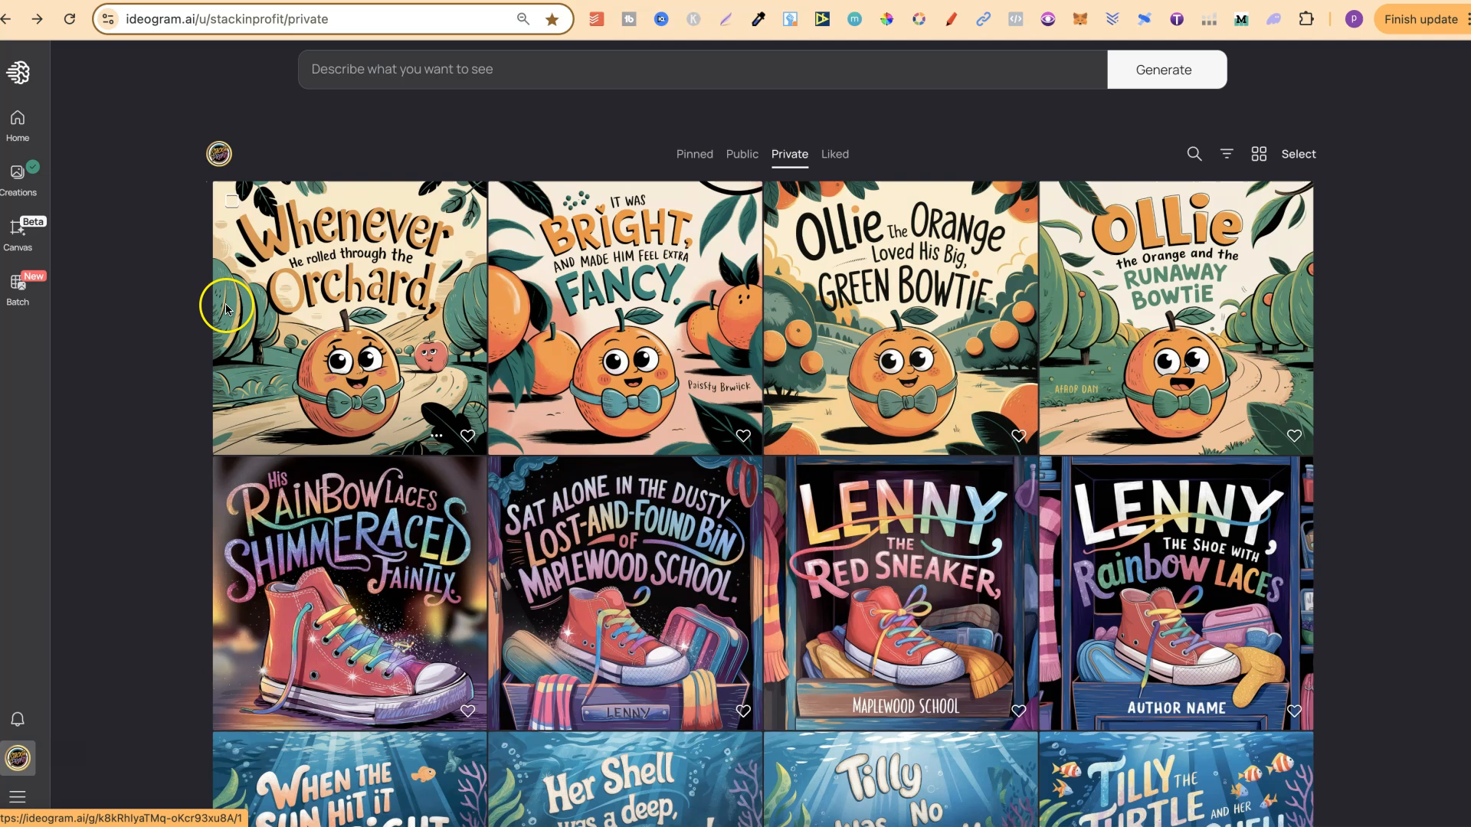
mouse_move(538, 294)
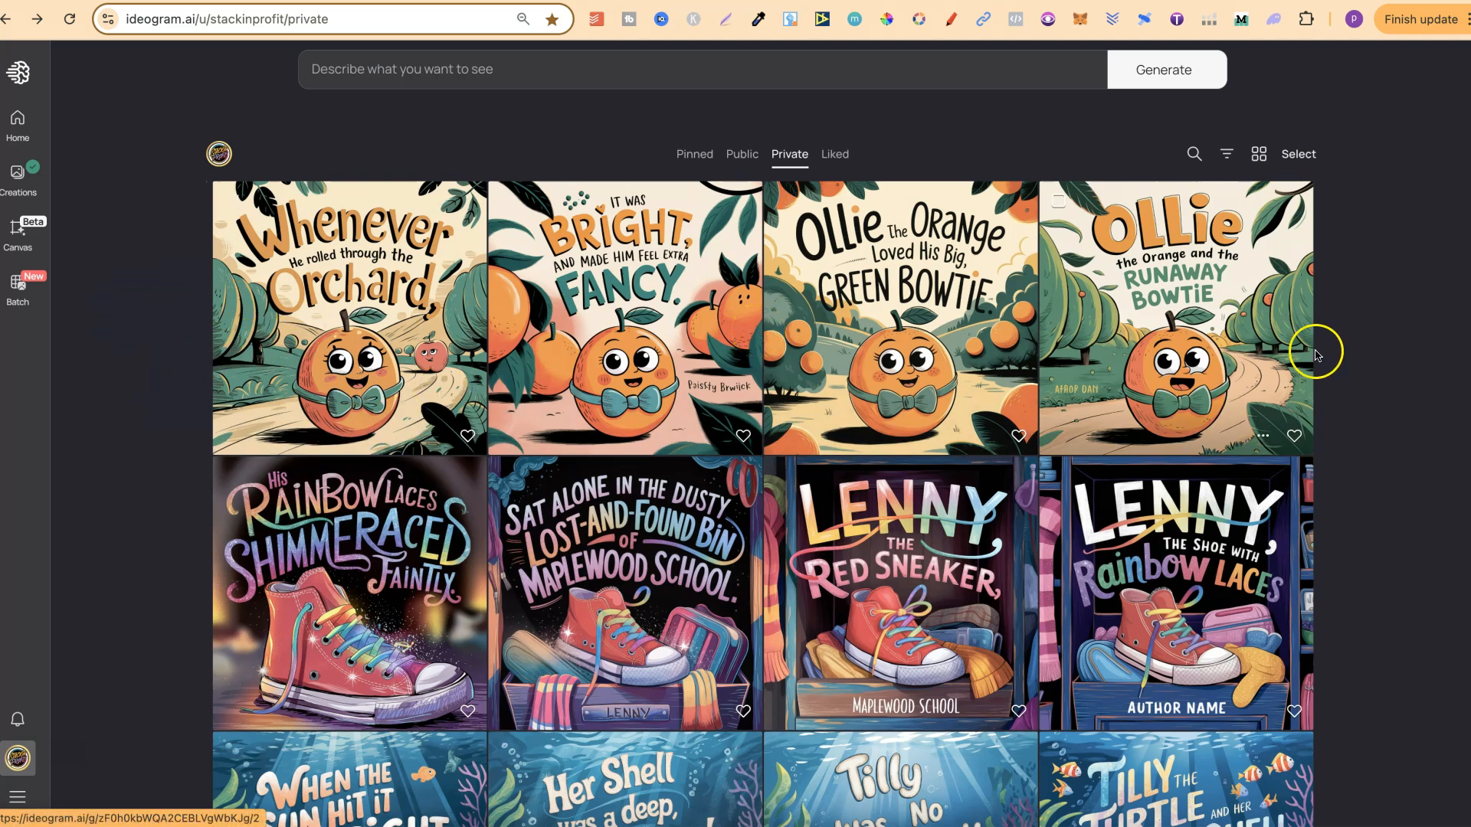
mouse_move(1320, 368)
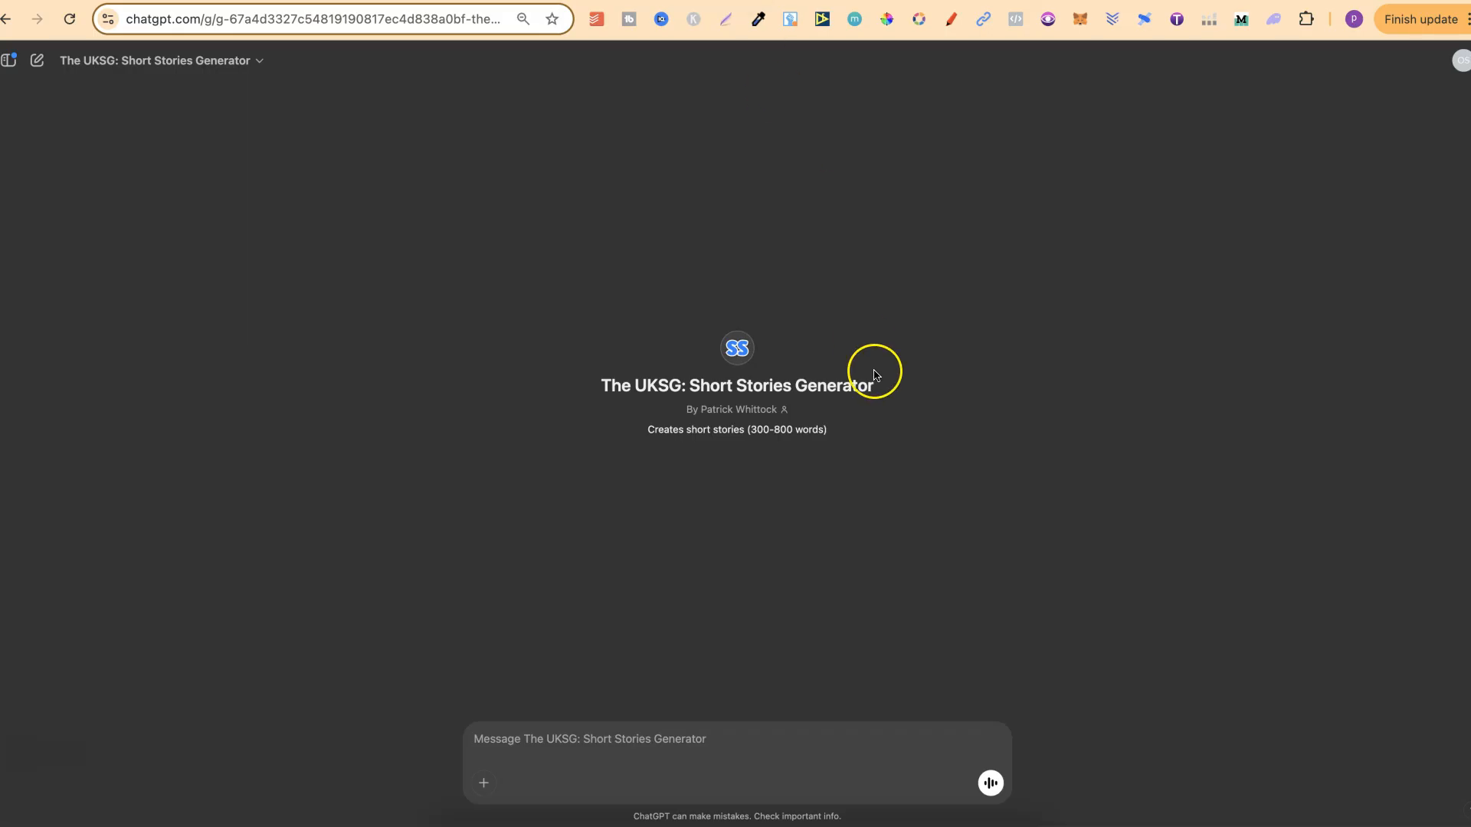
- Highlight the title 'Ollie the Orange and the Runaway Bowtie' of the 300-word story
double_click(730, 385)
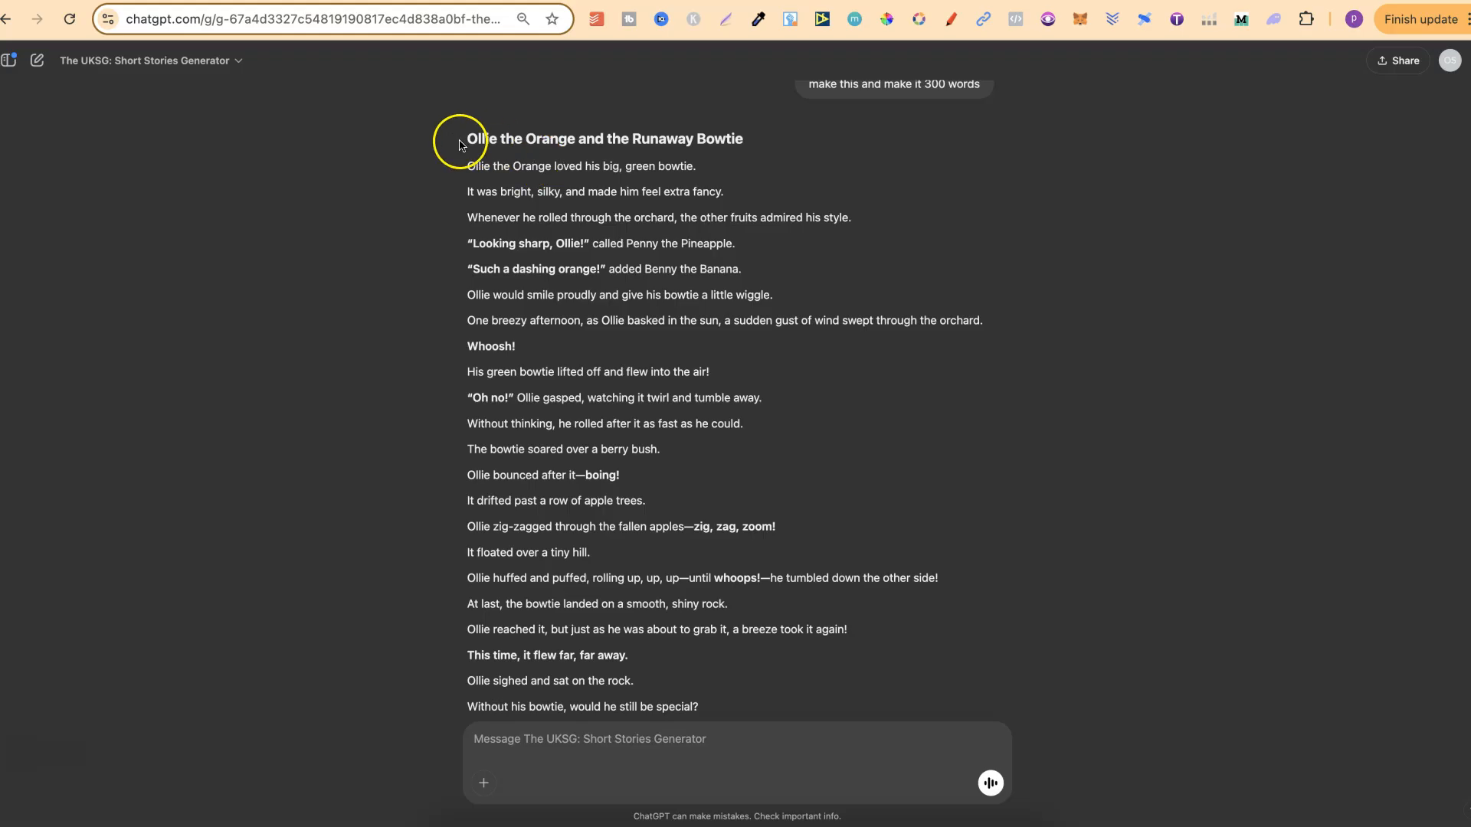
left_click_drag(467, 138, 743, 138)
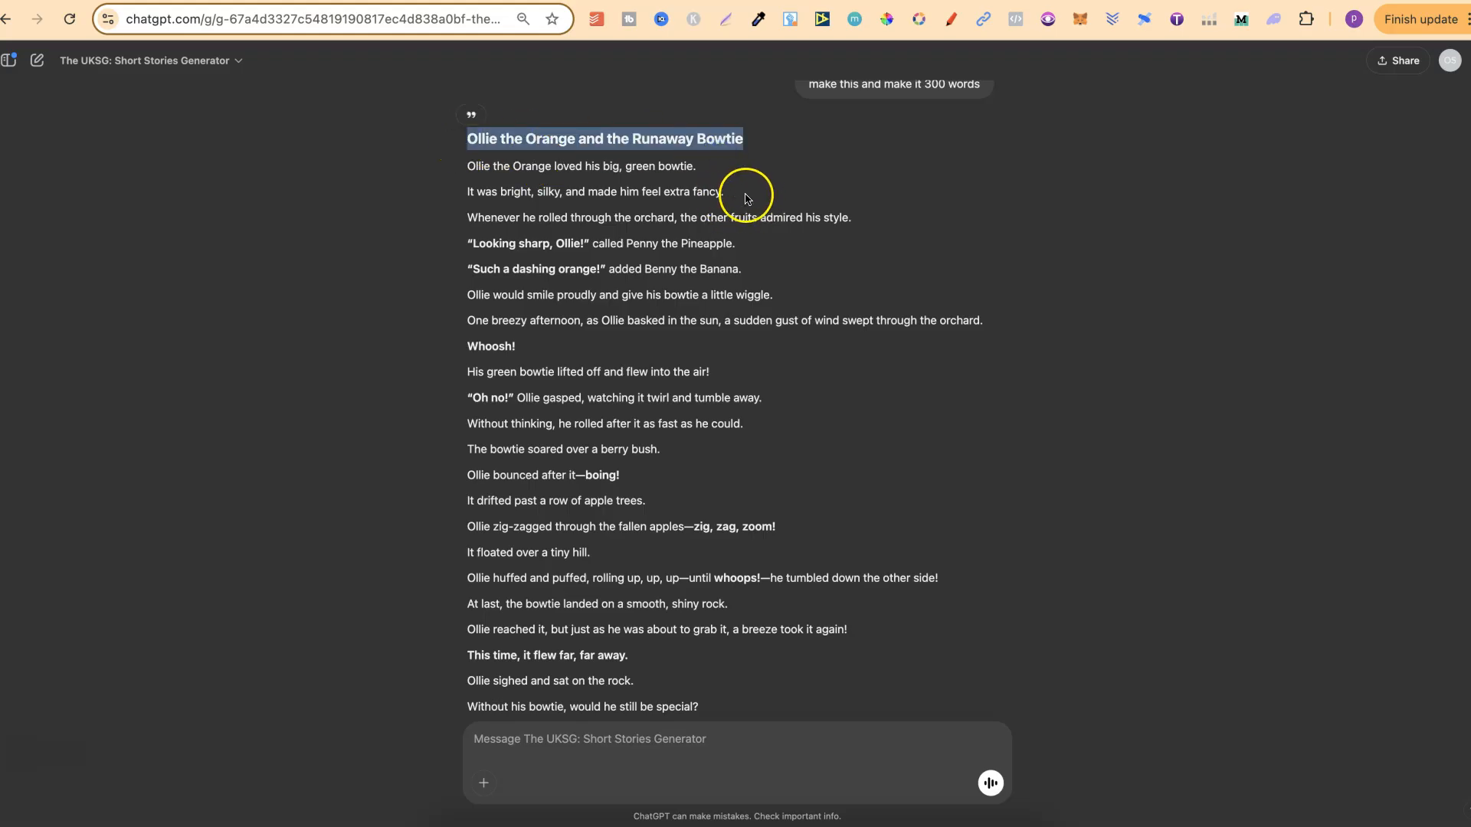
mouse_move(1144, 138)
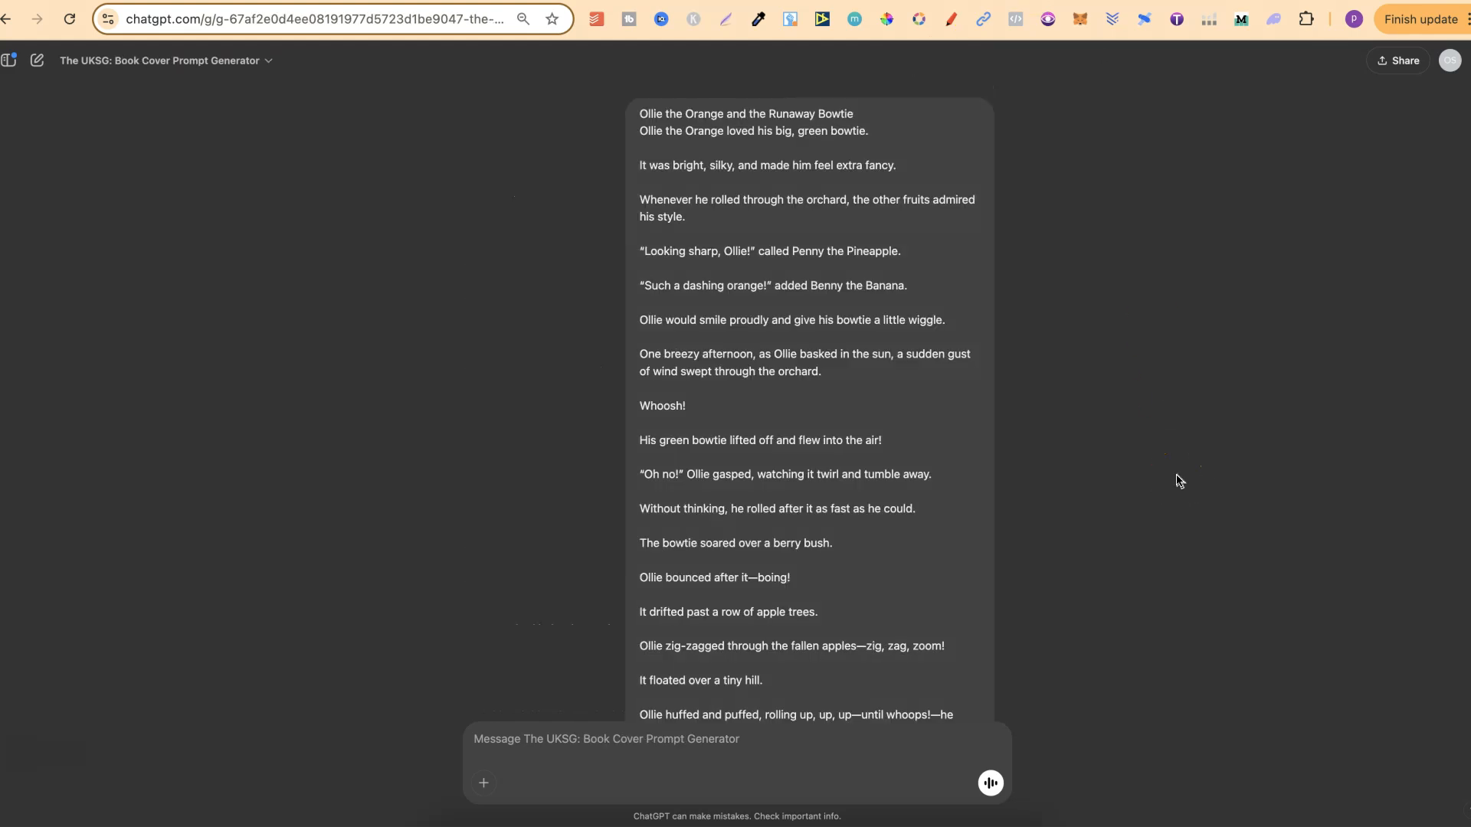
- Scroll through the bright-green-bowtie cover prompts generated for the Ollie story
scroll("down", 3)
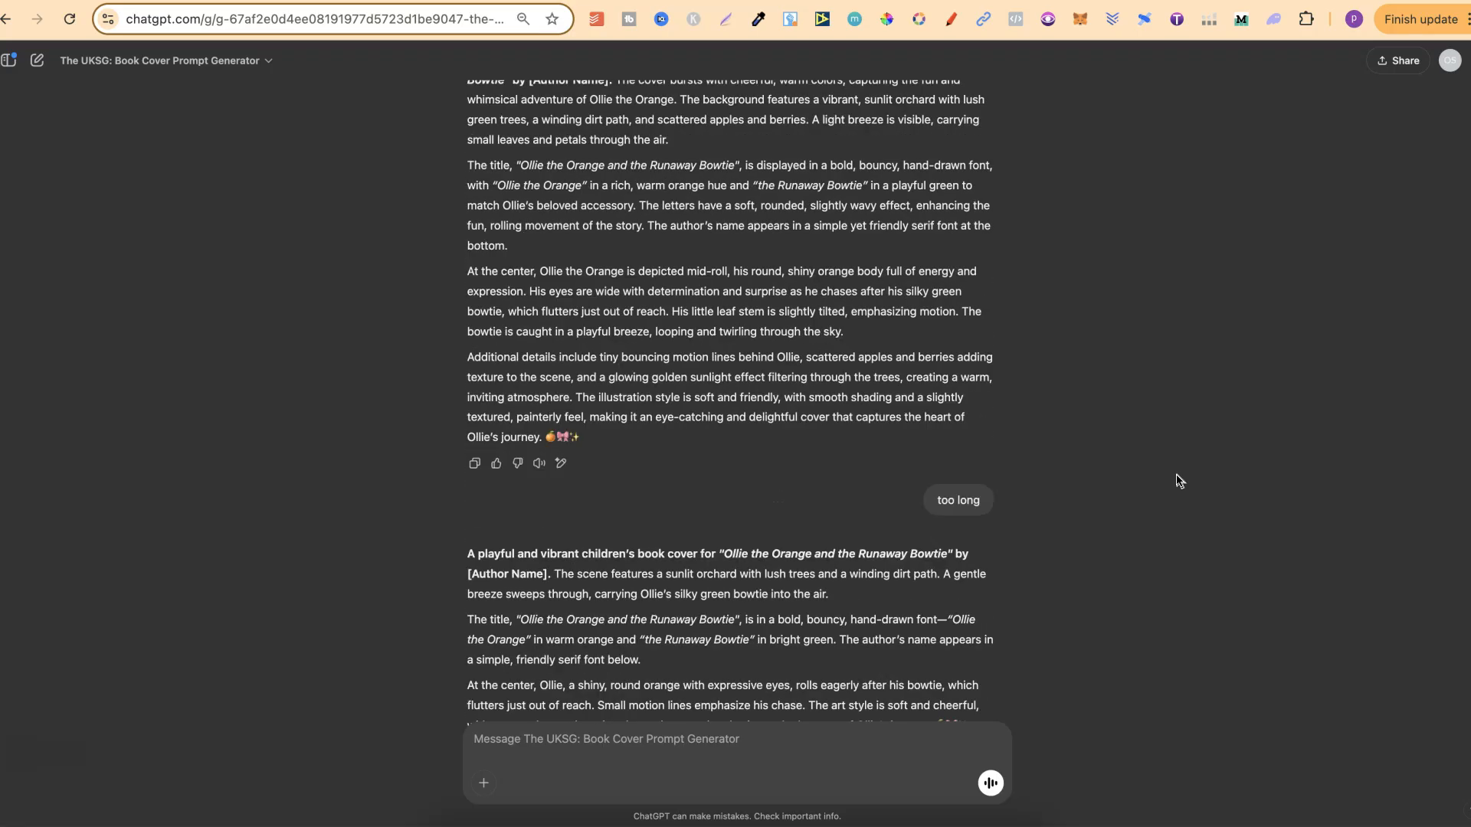
scroll("down", 3)
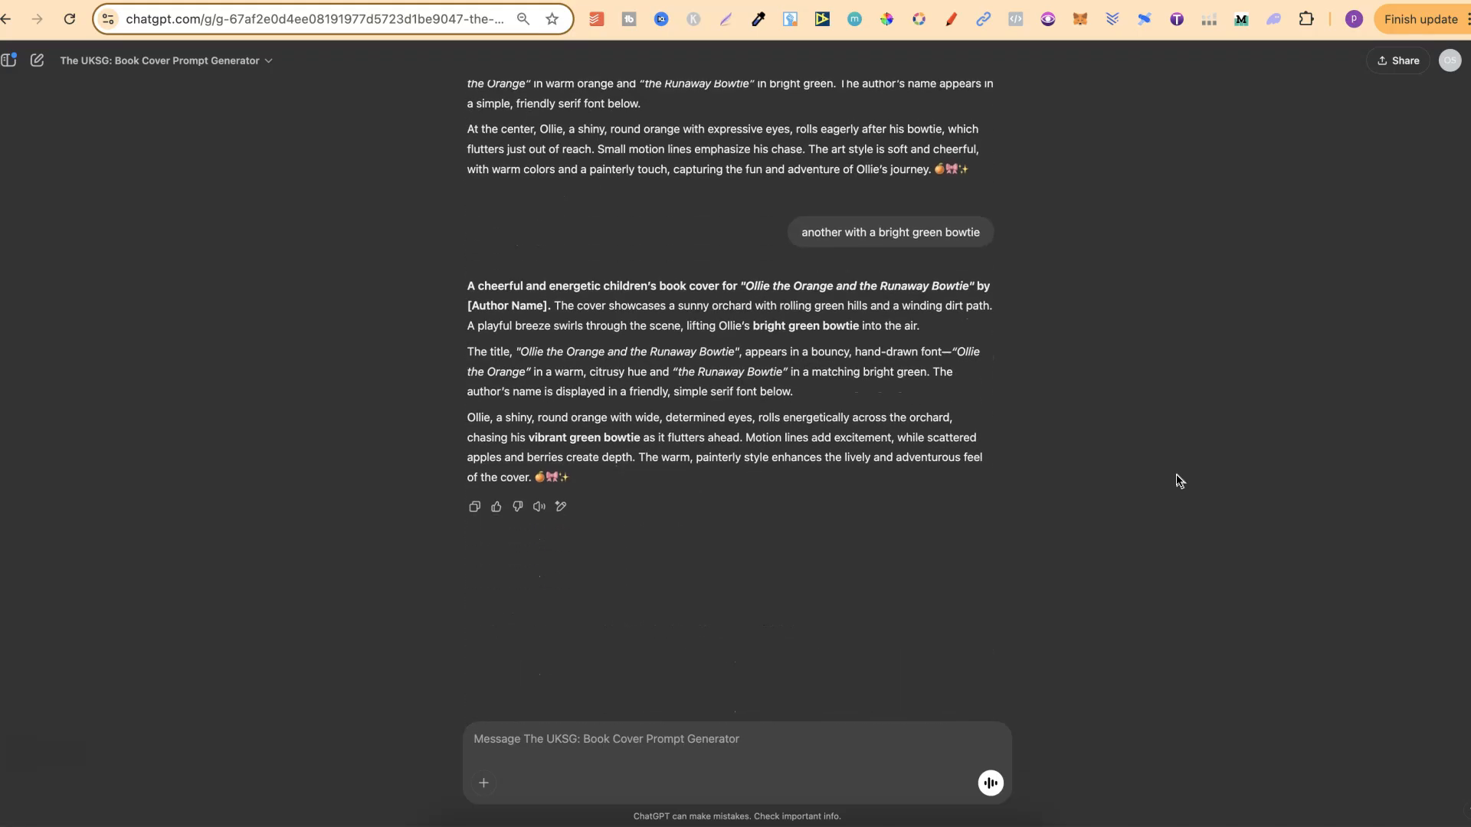
scroll("down", 3)
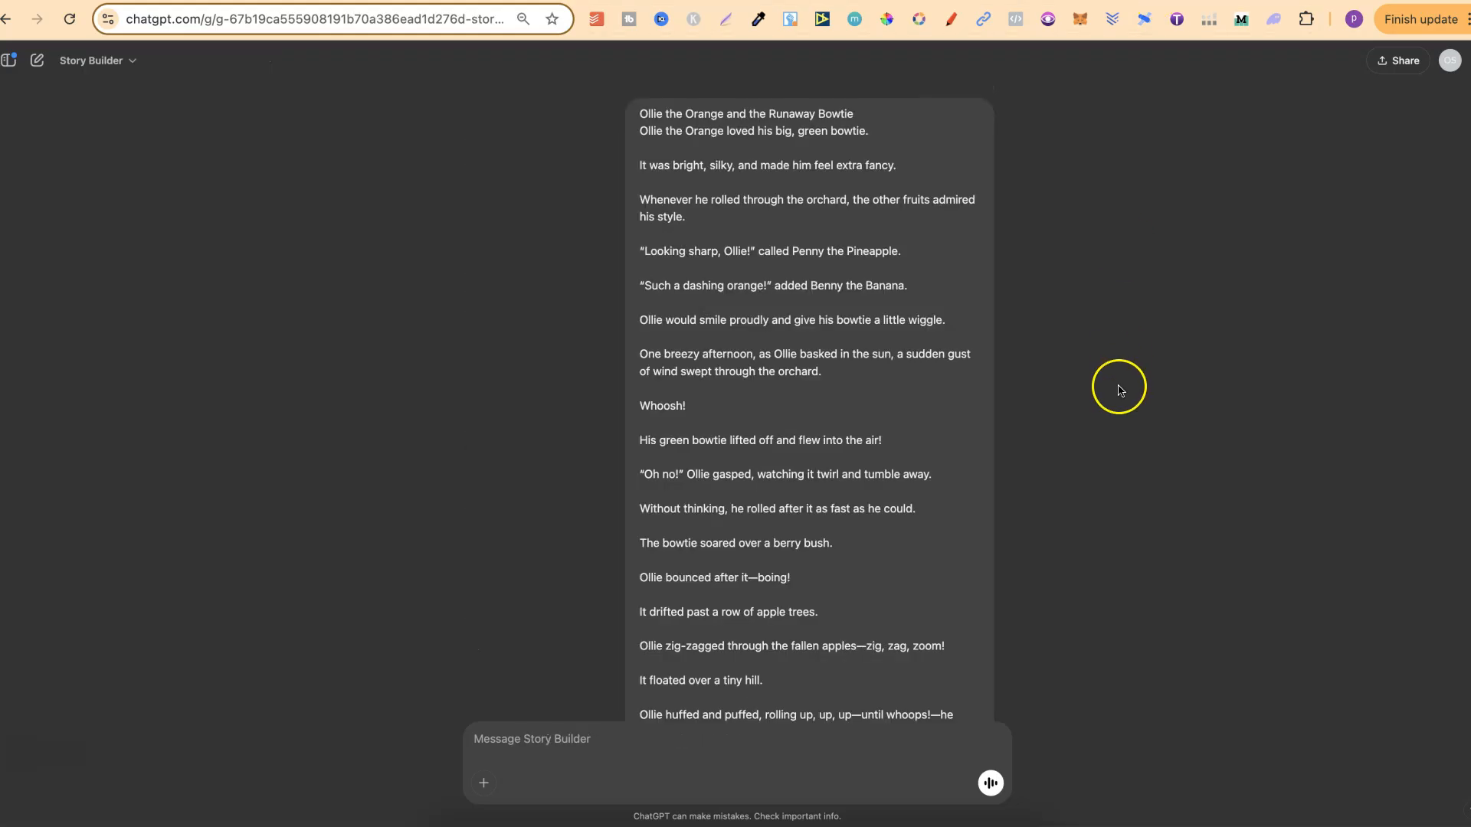
- Scroll the Ollie page-by-page breakdown and highlight the Page 1 sentence and illustration
scroll("down", 3)
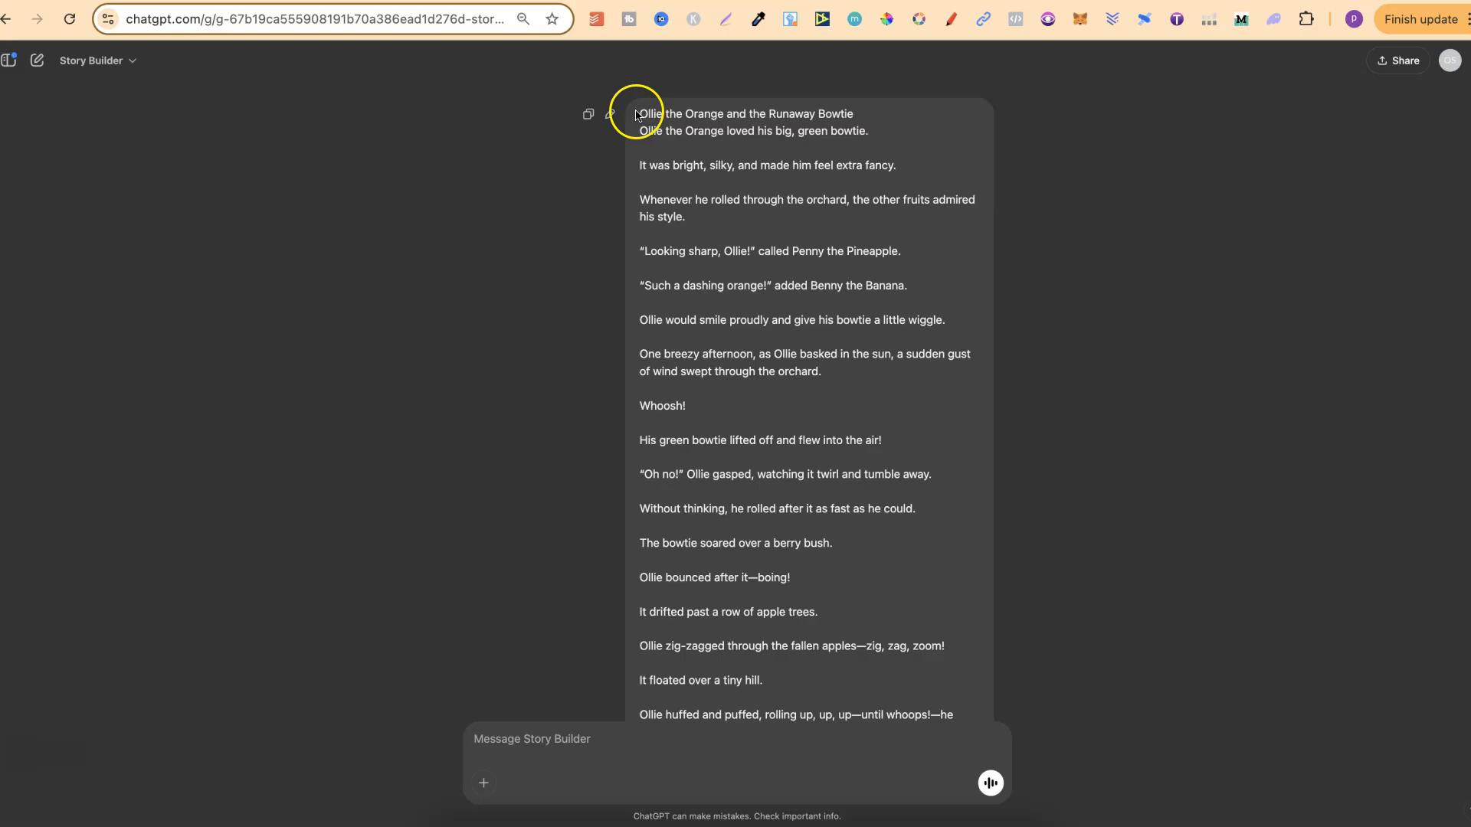
scroll("down", 3)
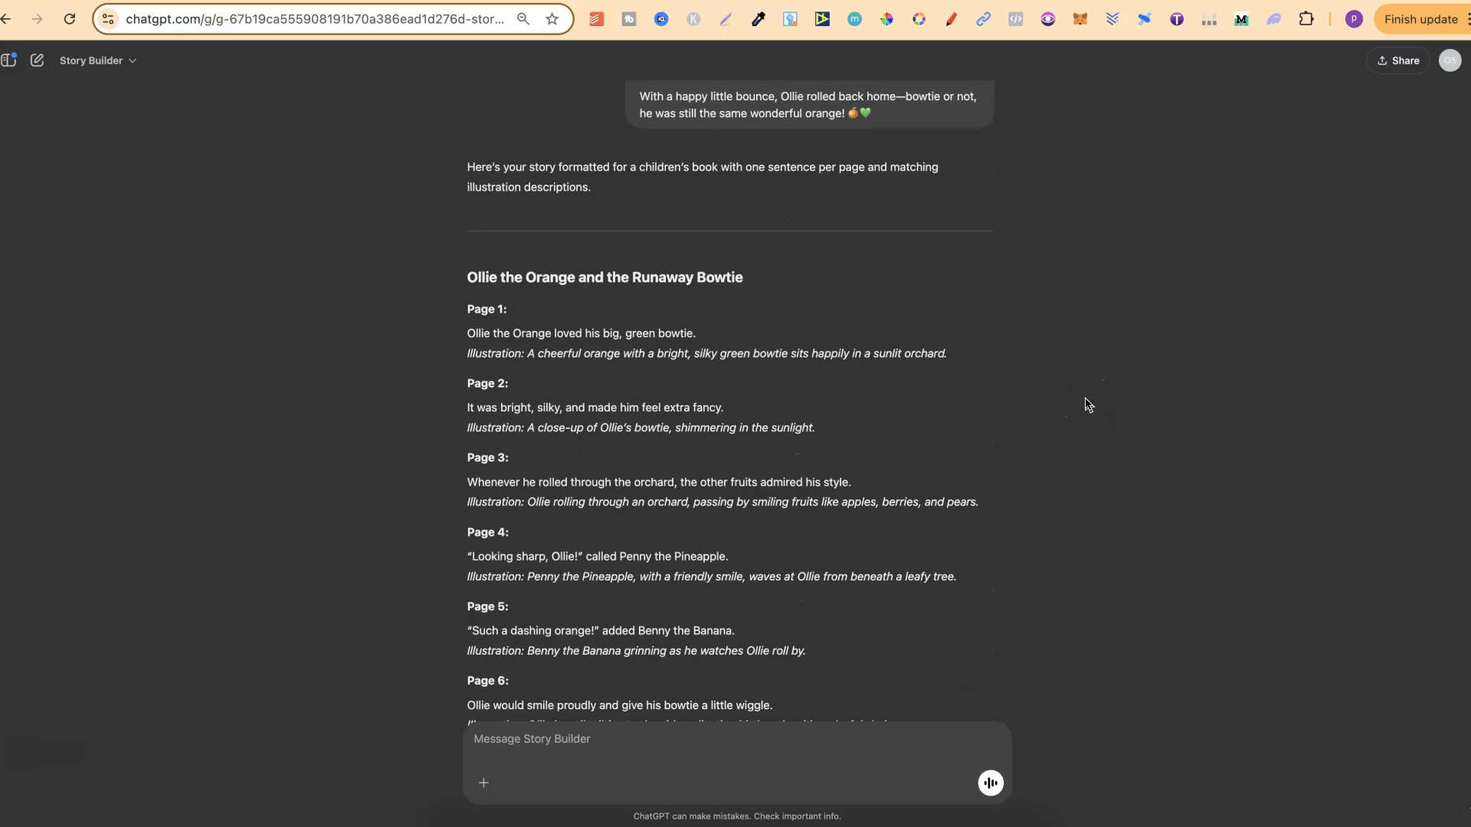
scroll("down", 3)
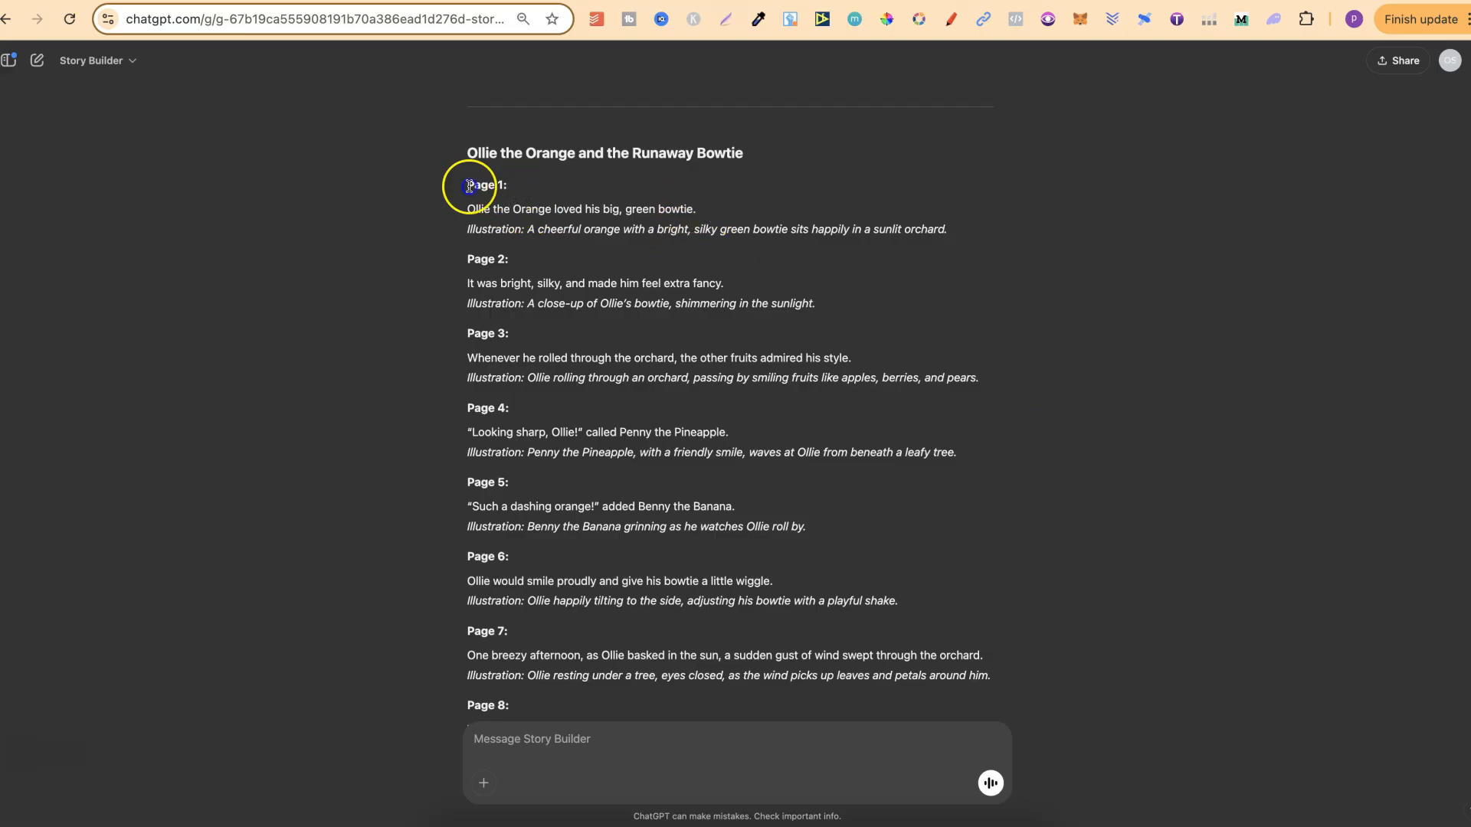
left_click_drag(622, 209, 694, 208)
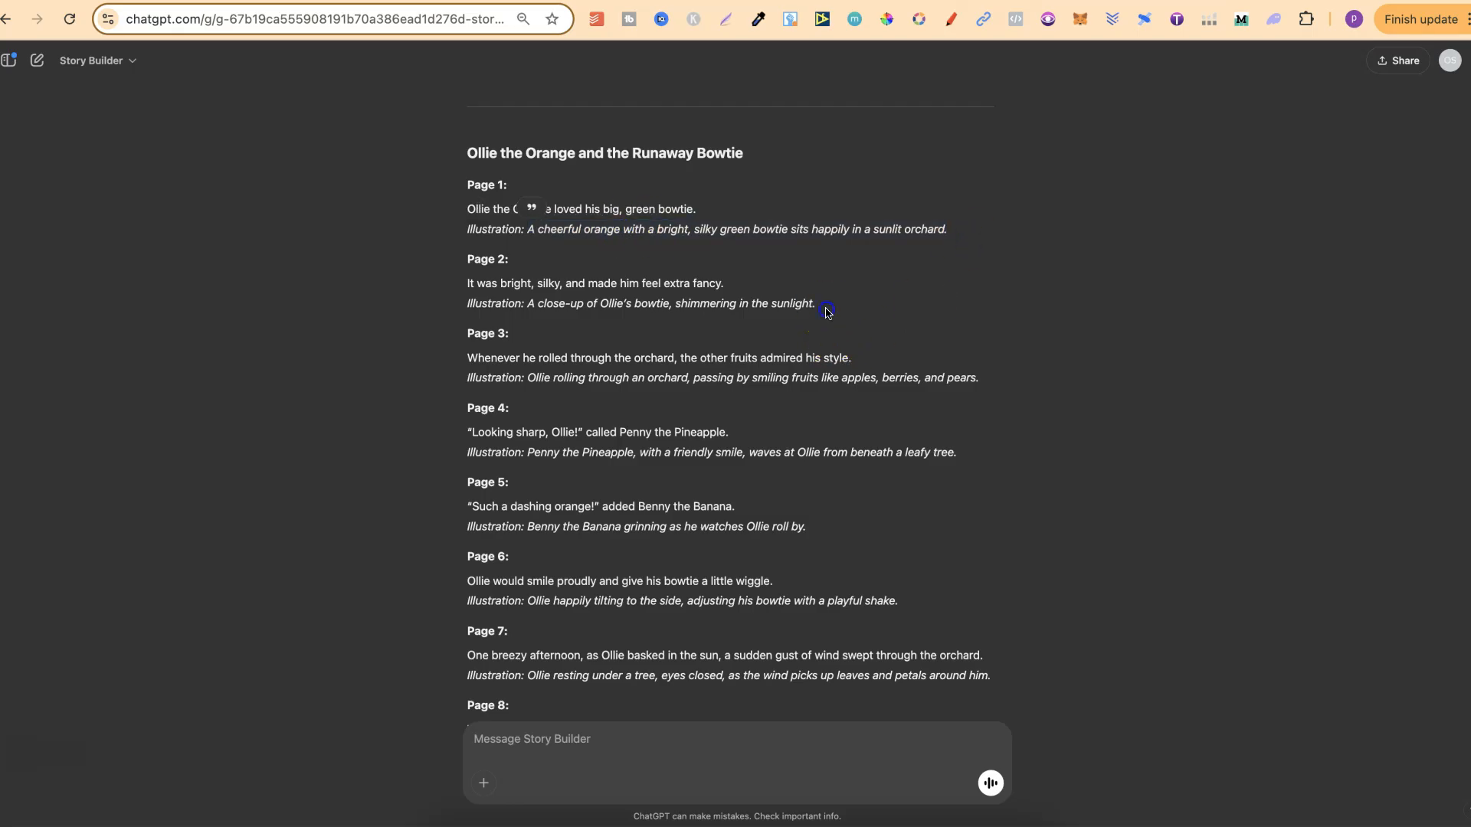
scroll("down", 3)
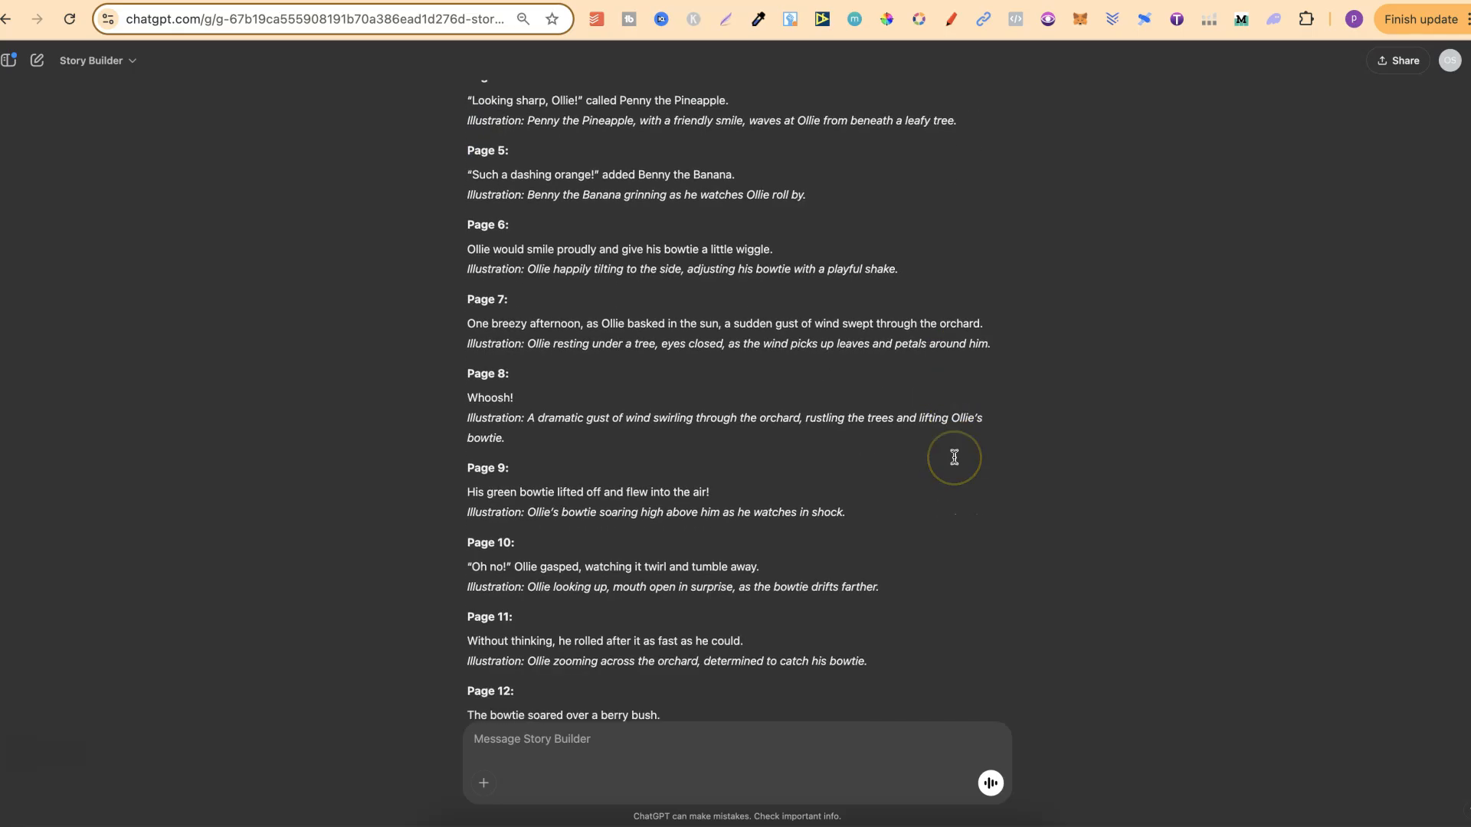
scroll("down", 3)
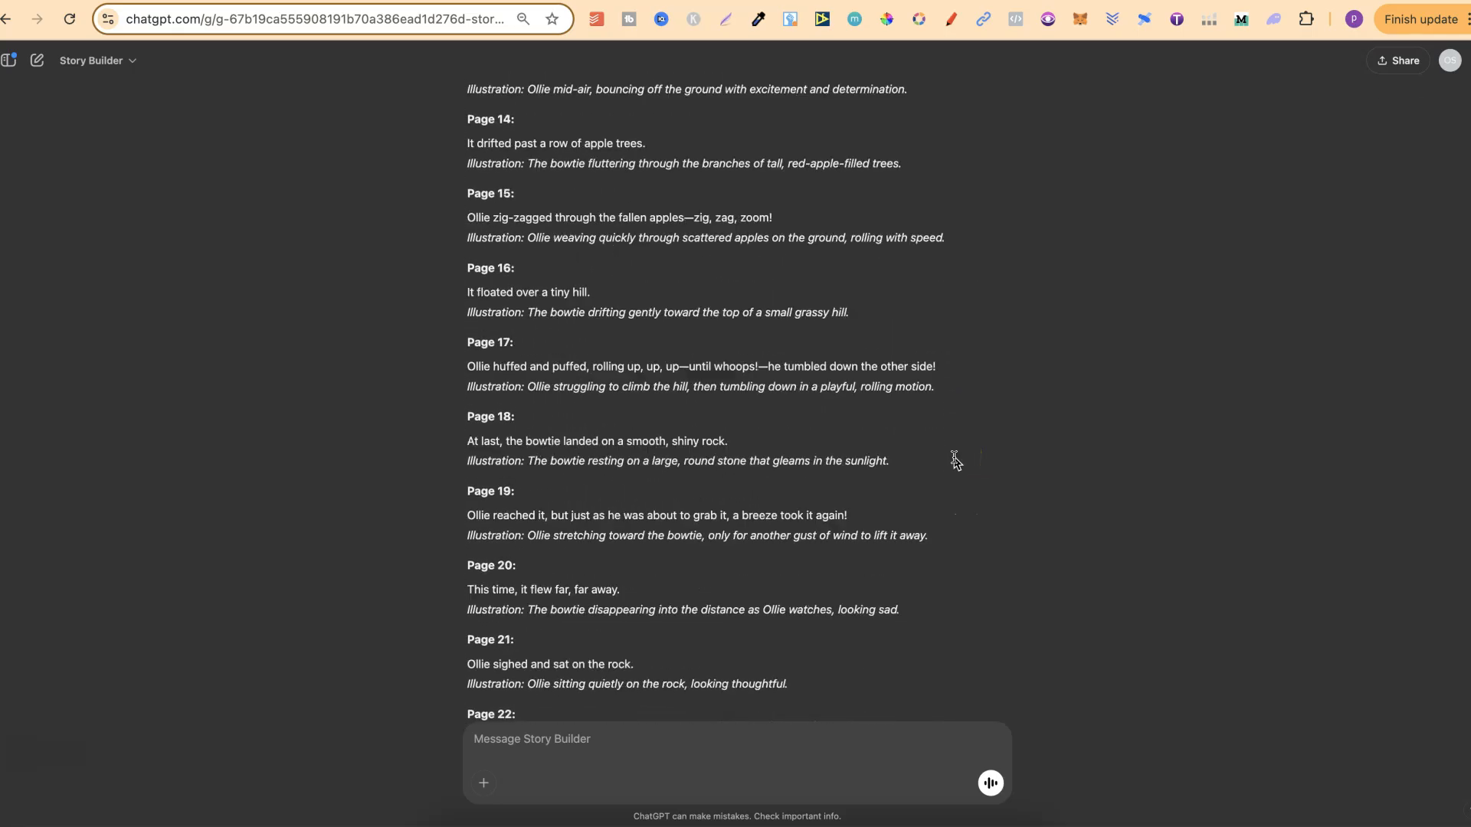
scroll("down", 3)
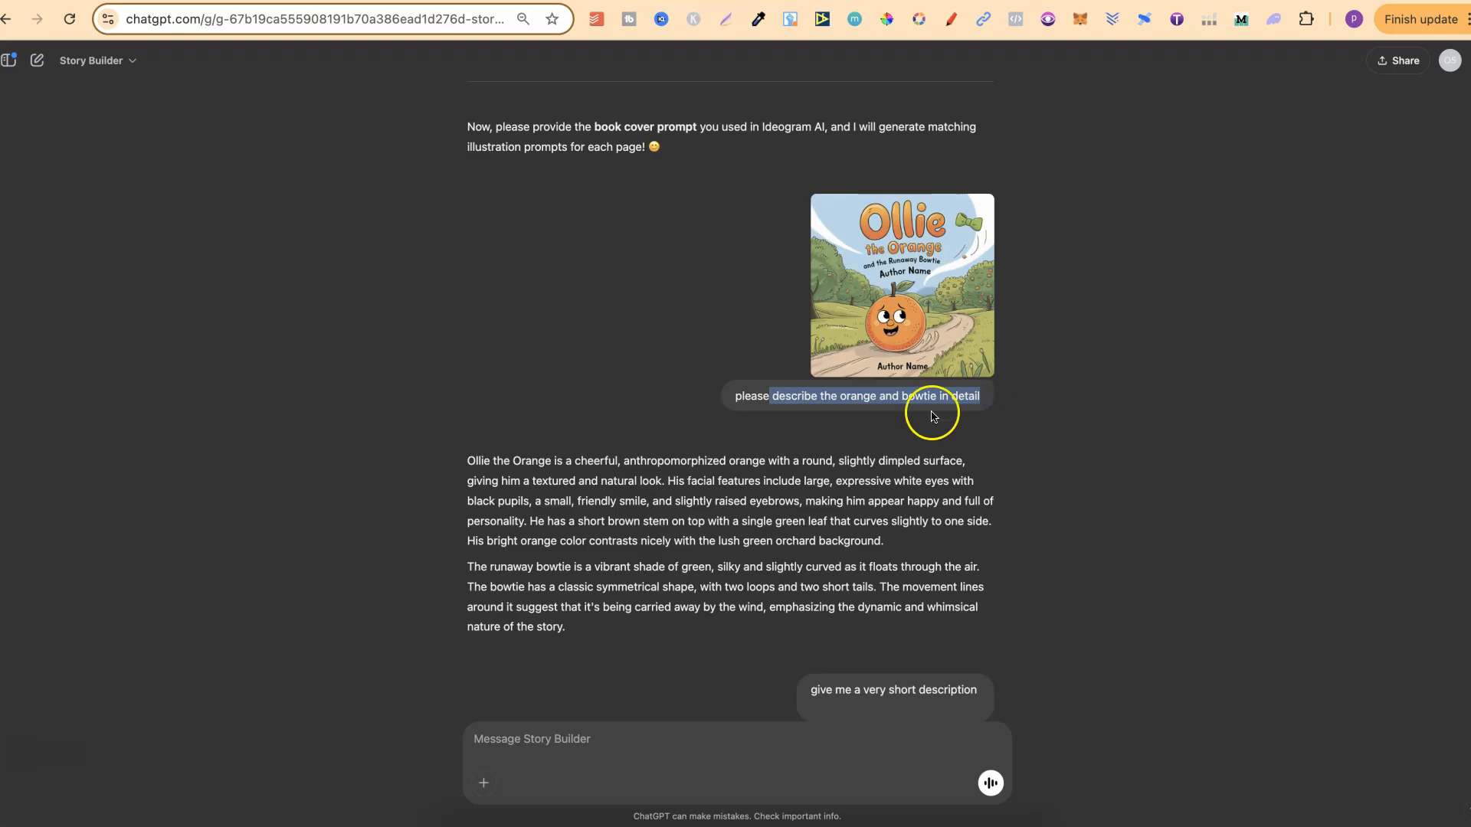
scroll("down", 3)
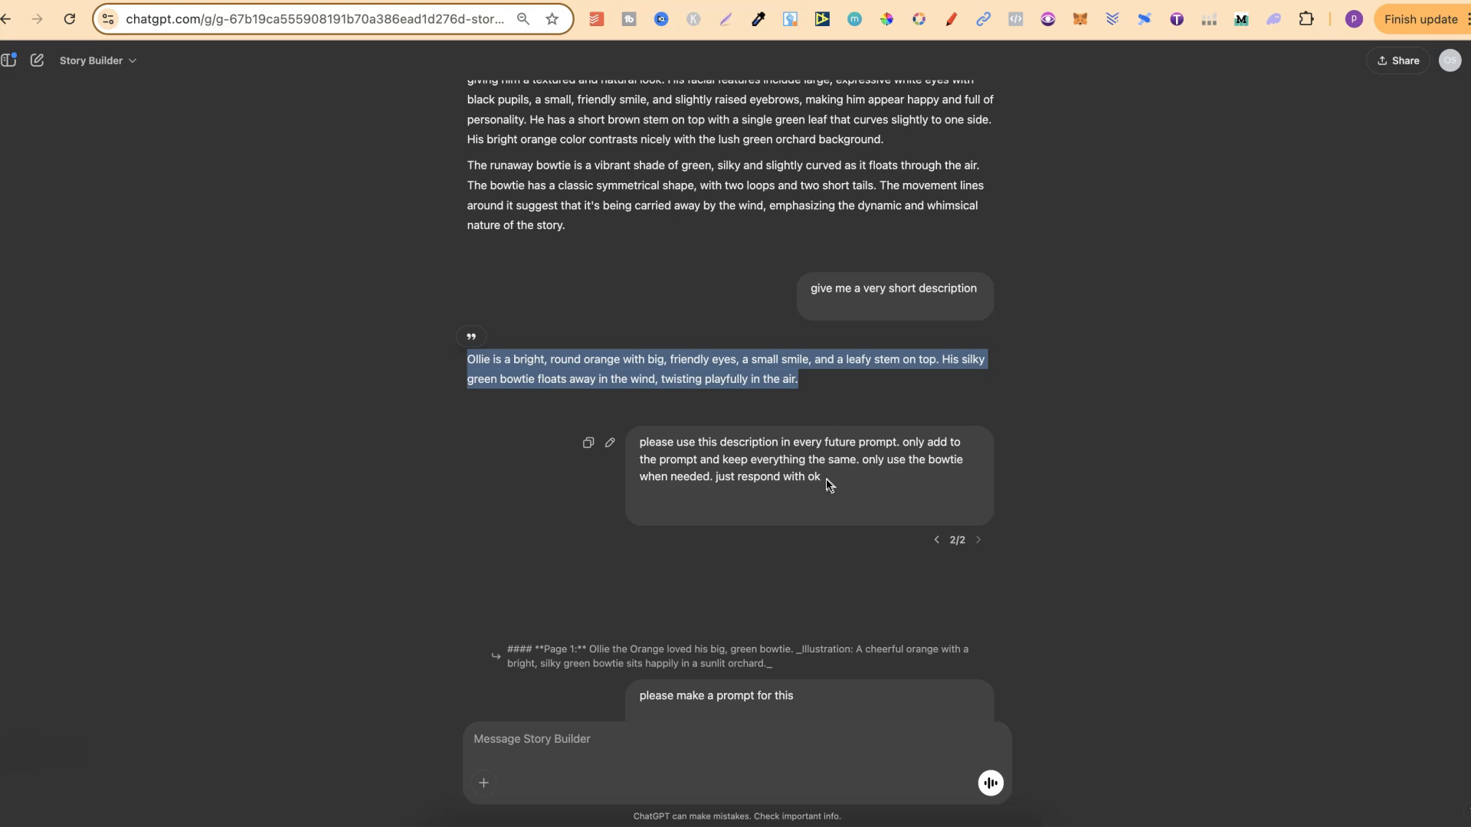
mouse_move(849, 484)
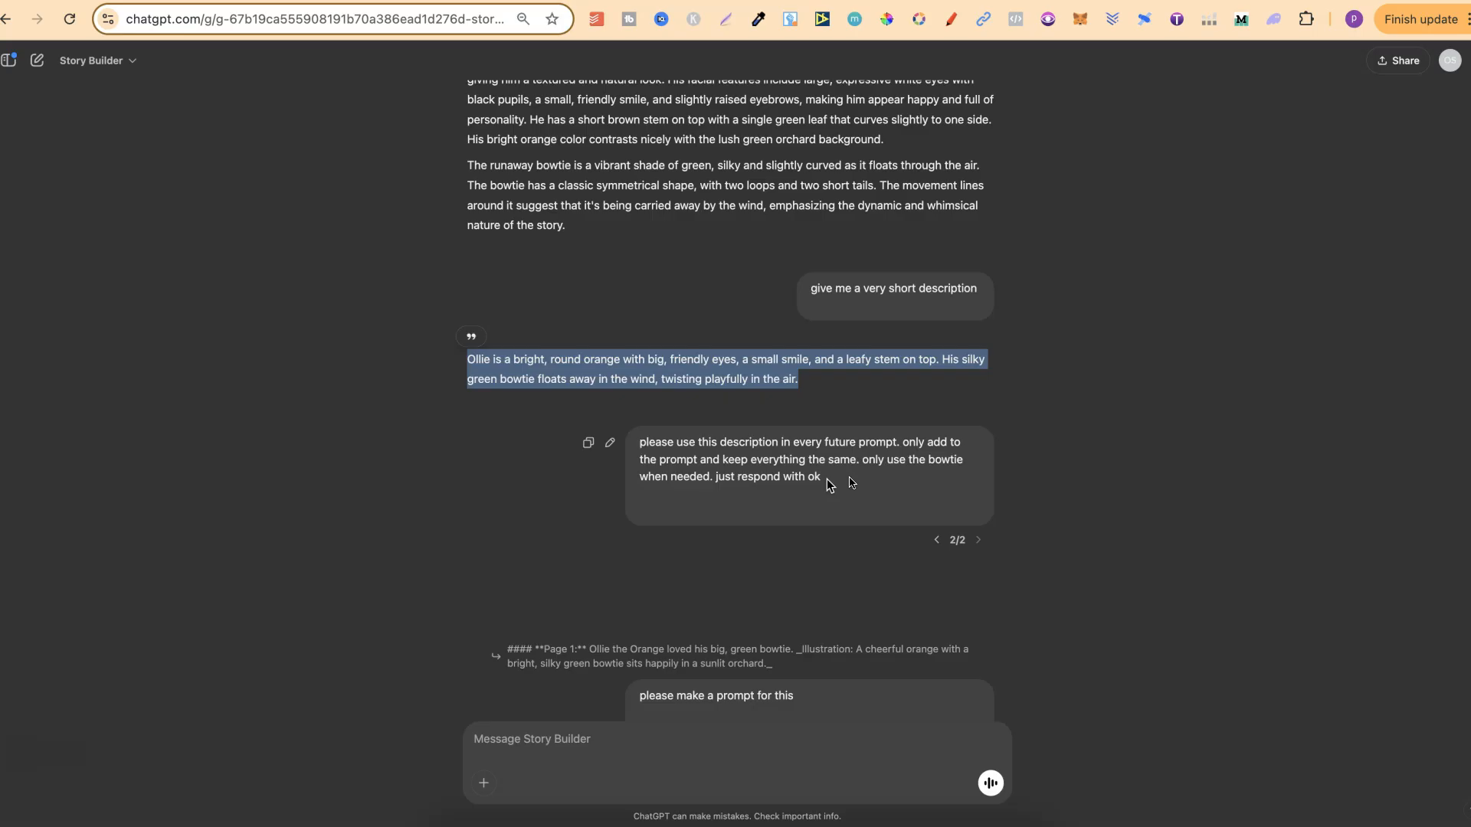
scroll("down", 3)
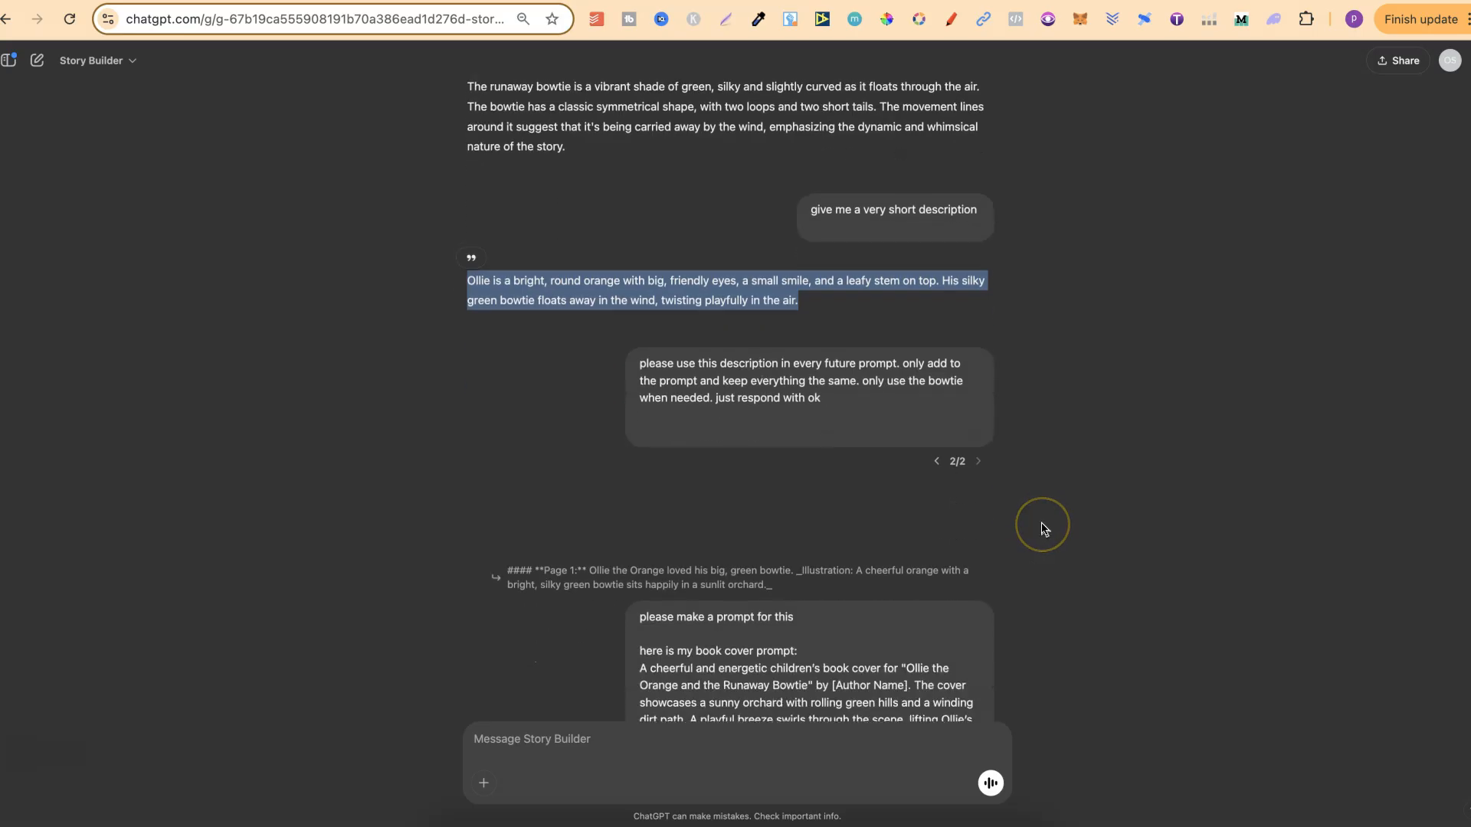
scroll("down", 3)
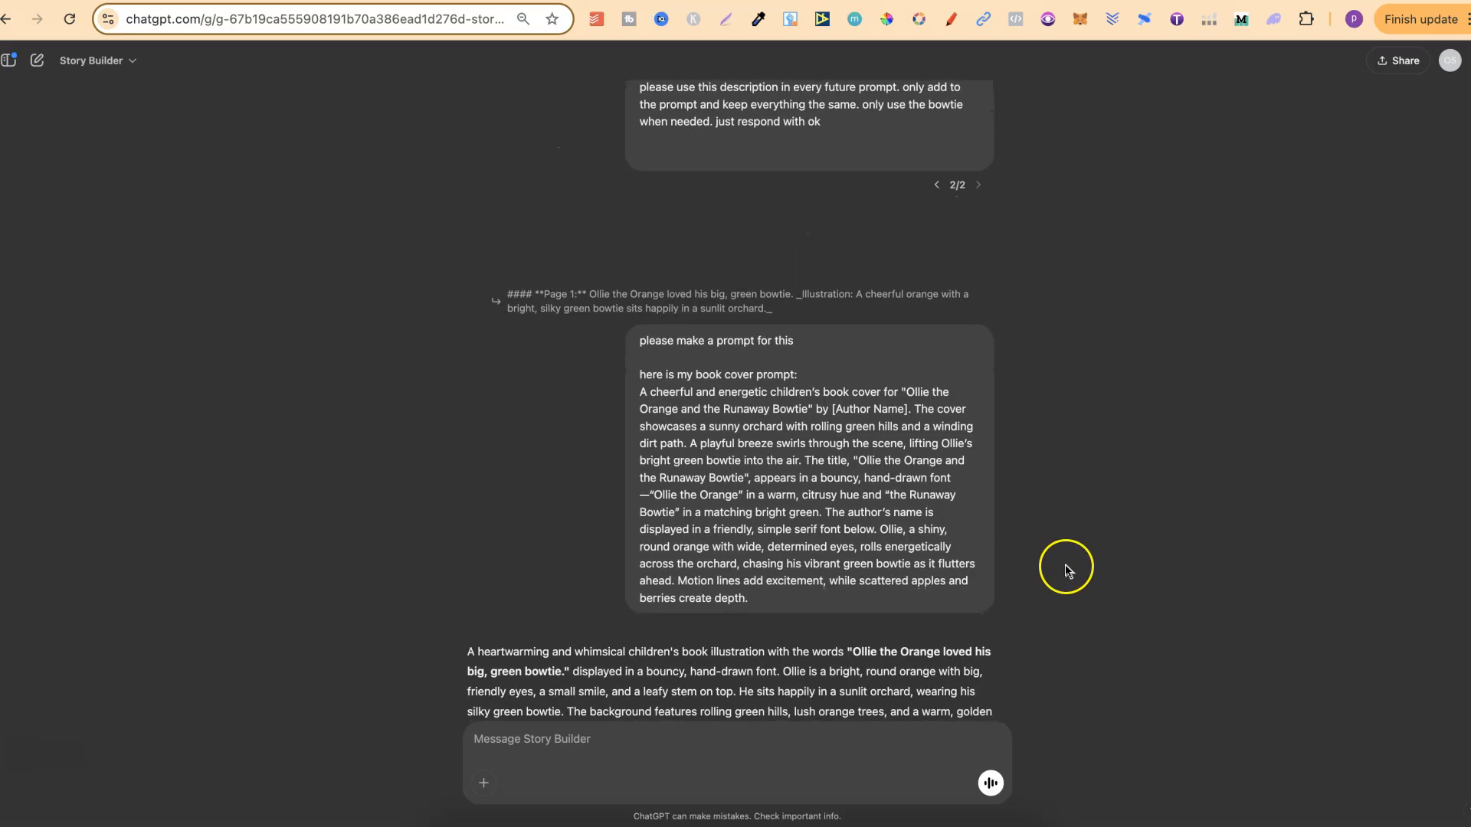
double_click(655, 340)
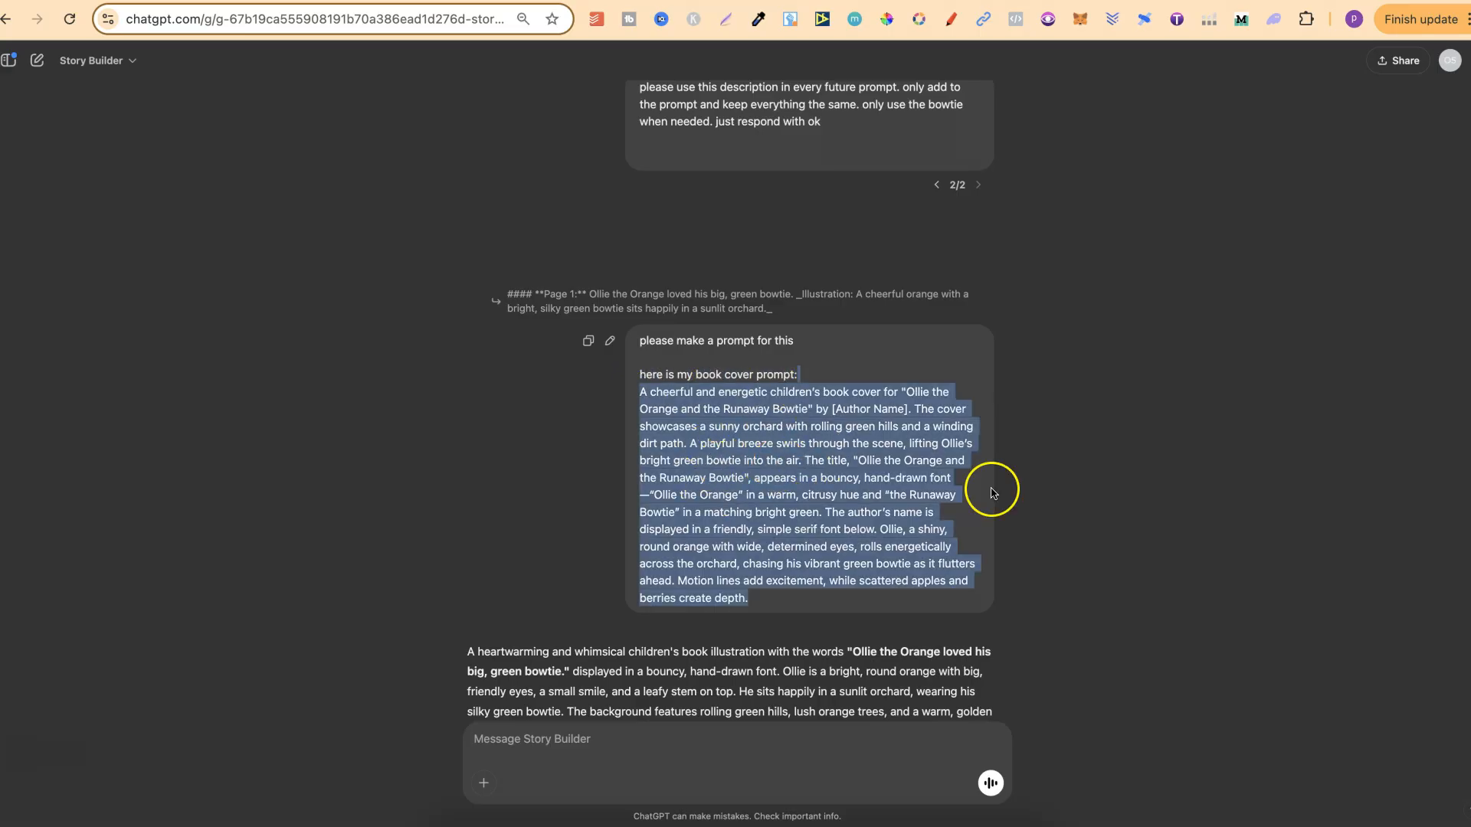
scroll("down", 3)
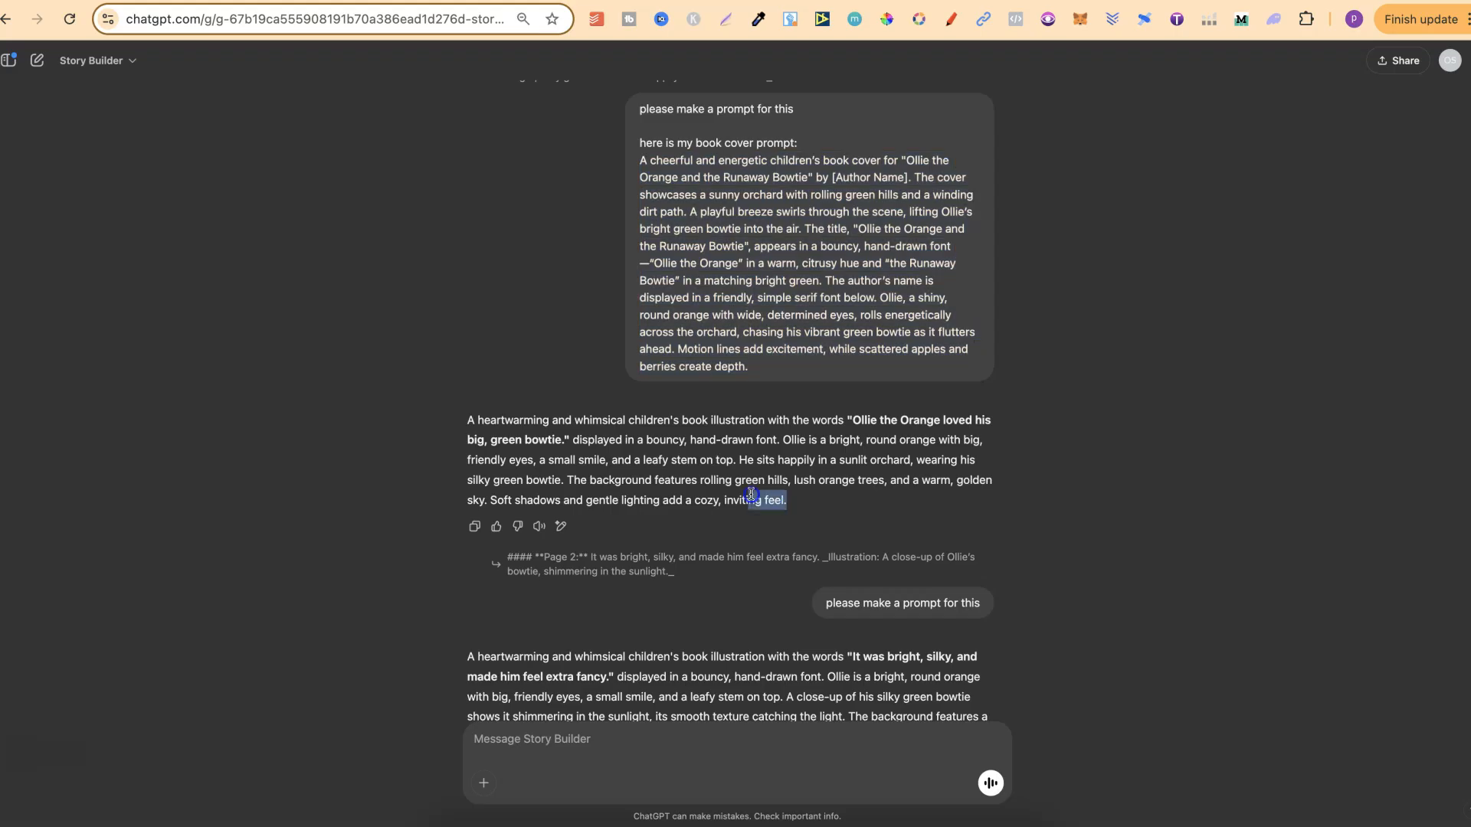
left_click_drag(751, 501, 459, 419)
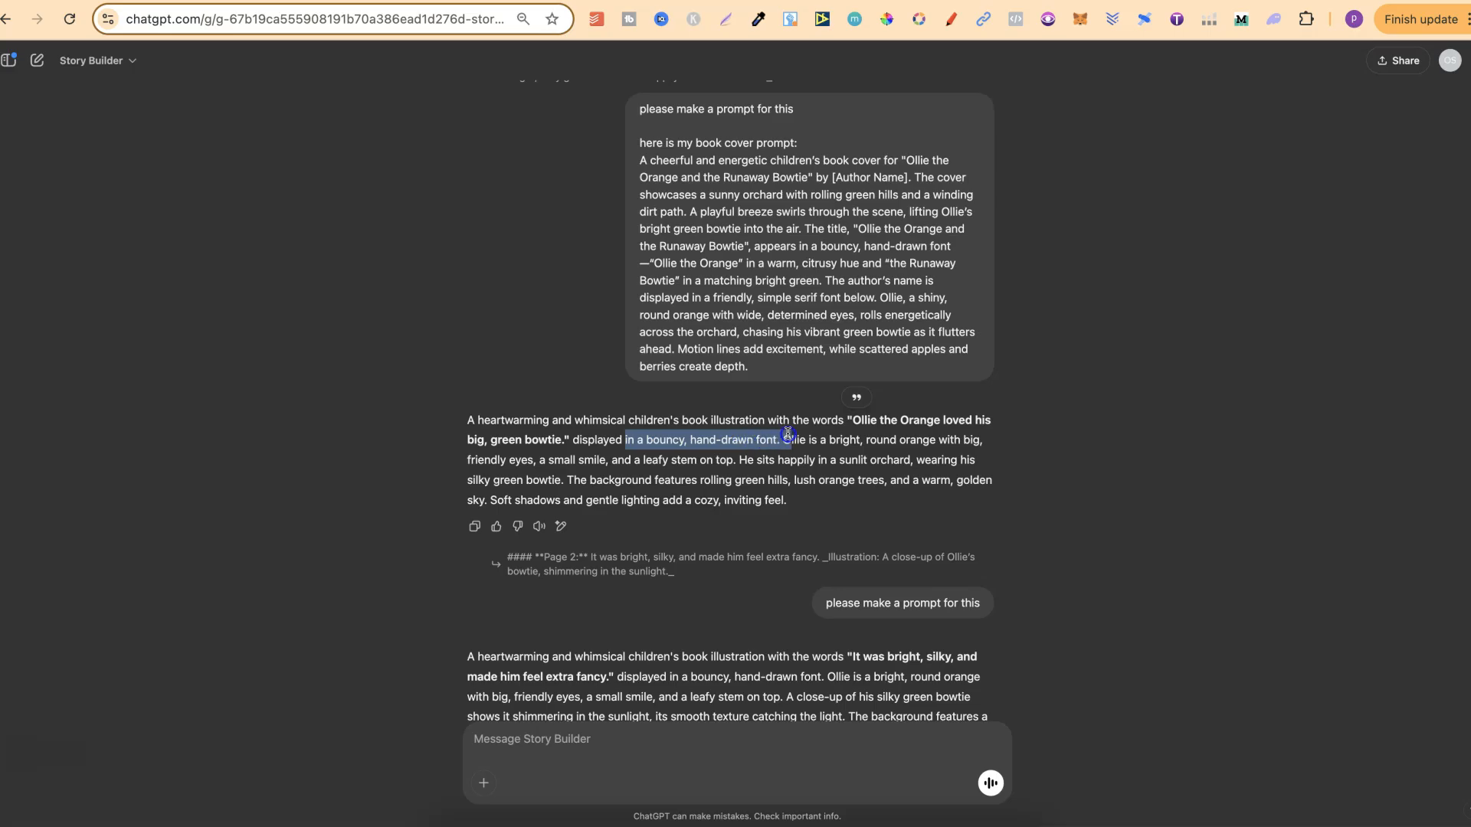
left_click_drag(788, 435, 682, 479)
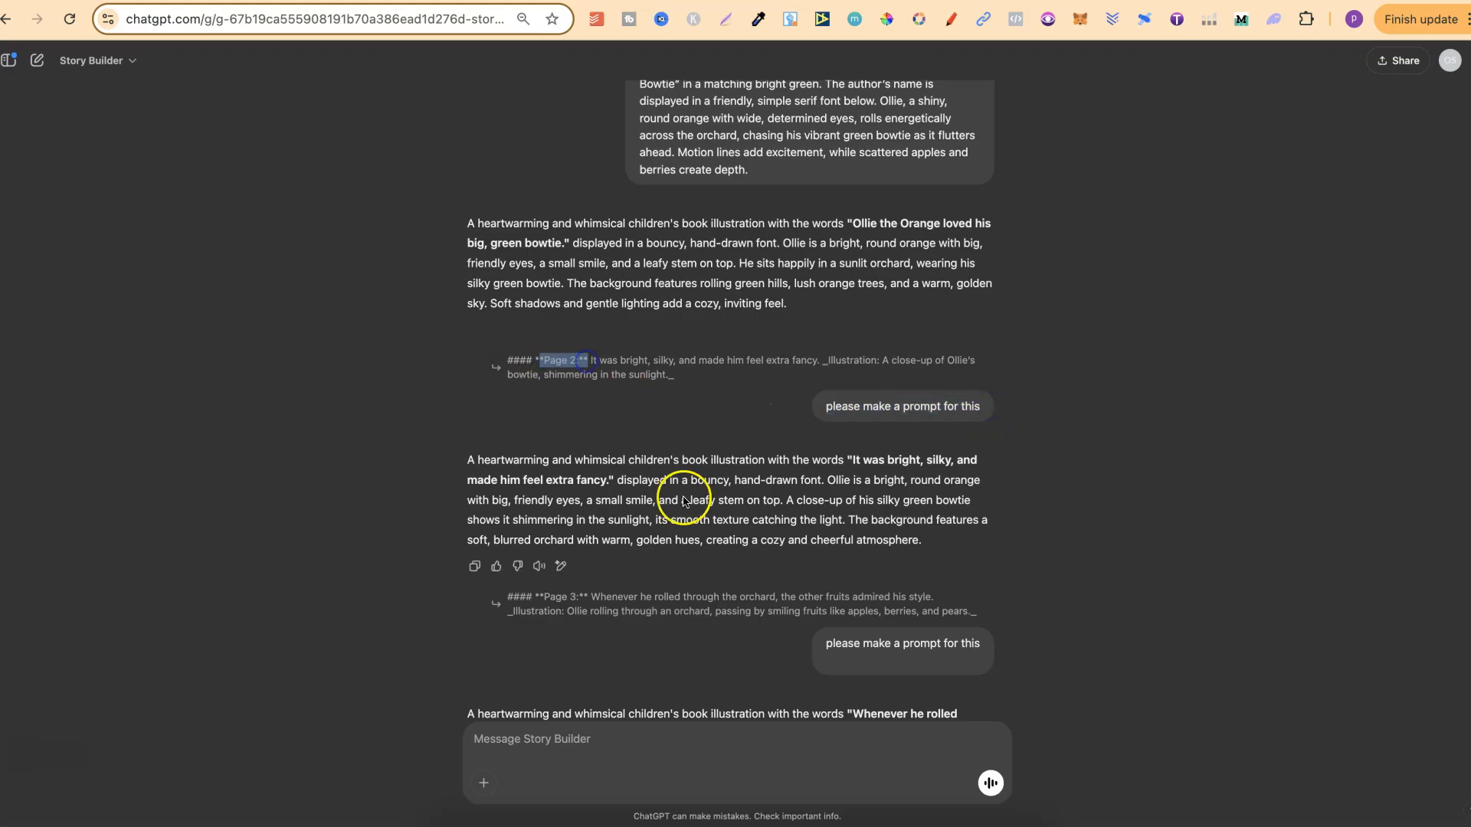
scroll("down", 3)
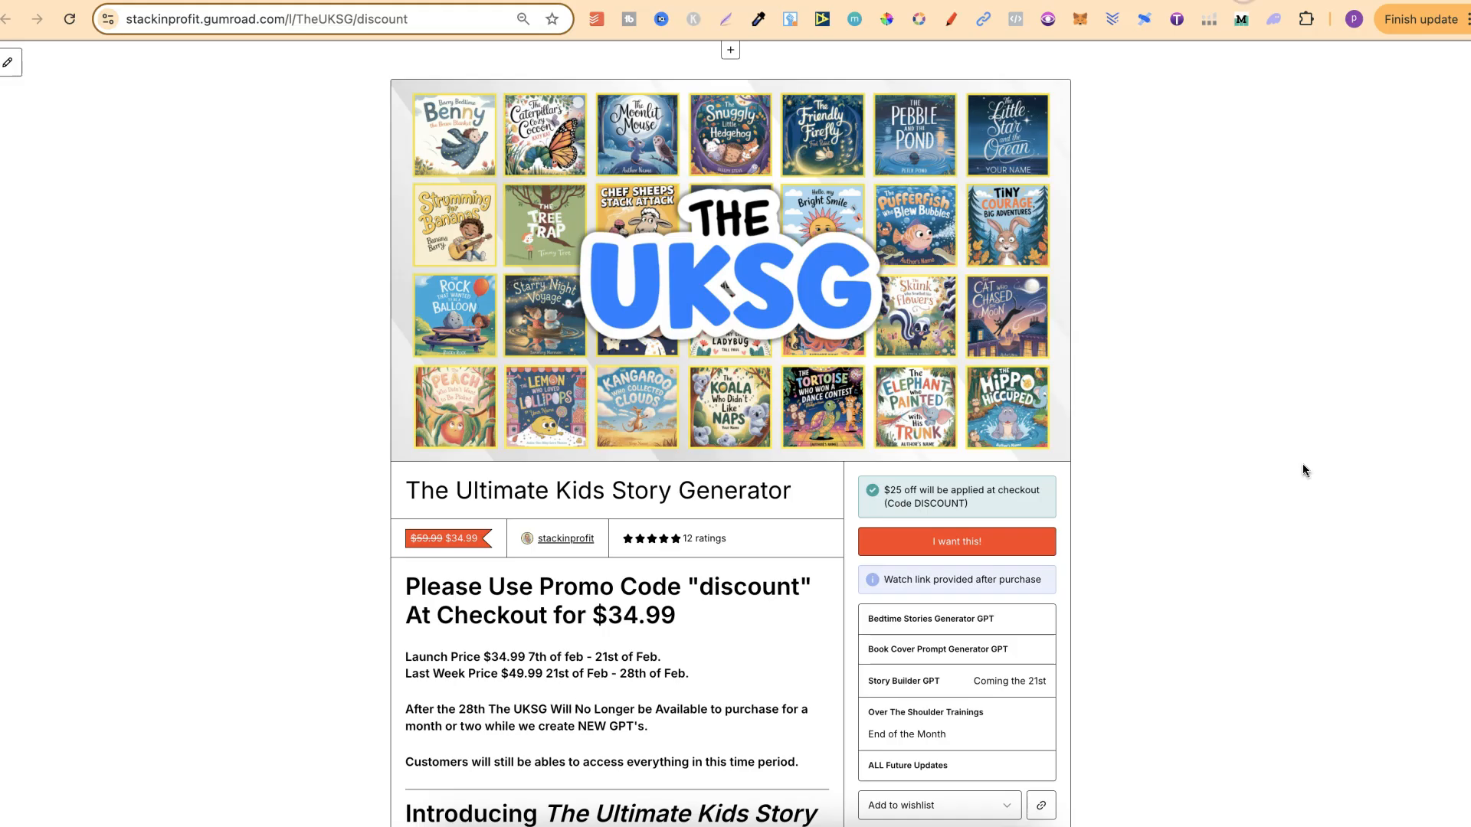
- Highlight the $34.99 launch price, its dates, last-week price, and sales pause after the 28th
scroll("down", 3)
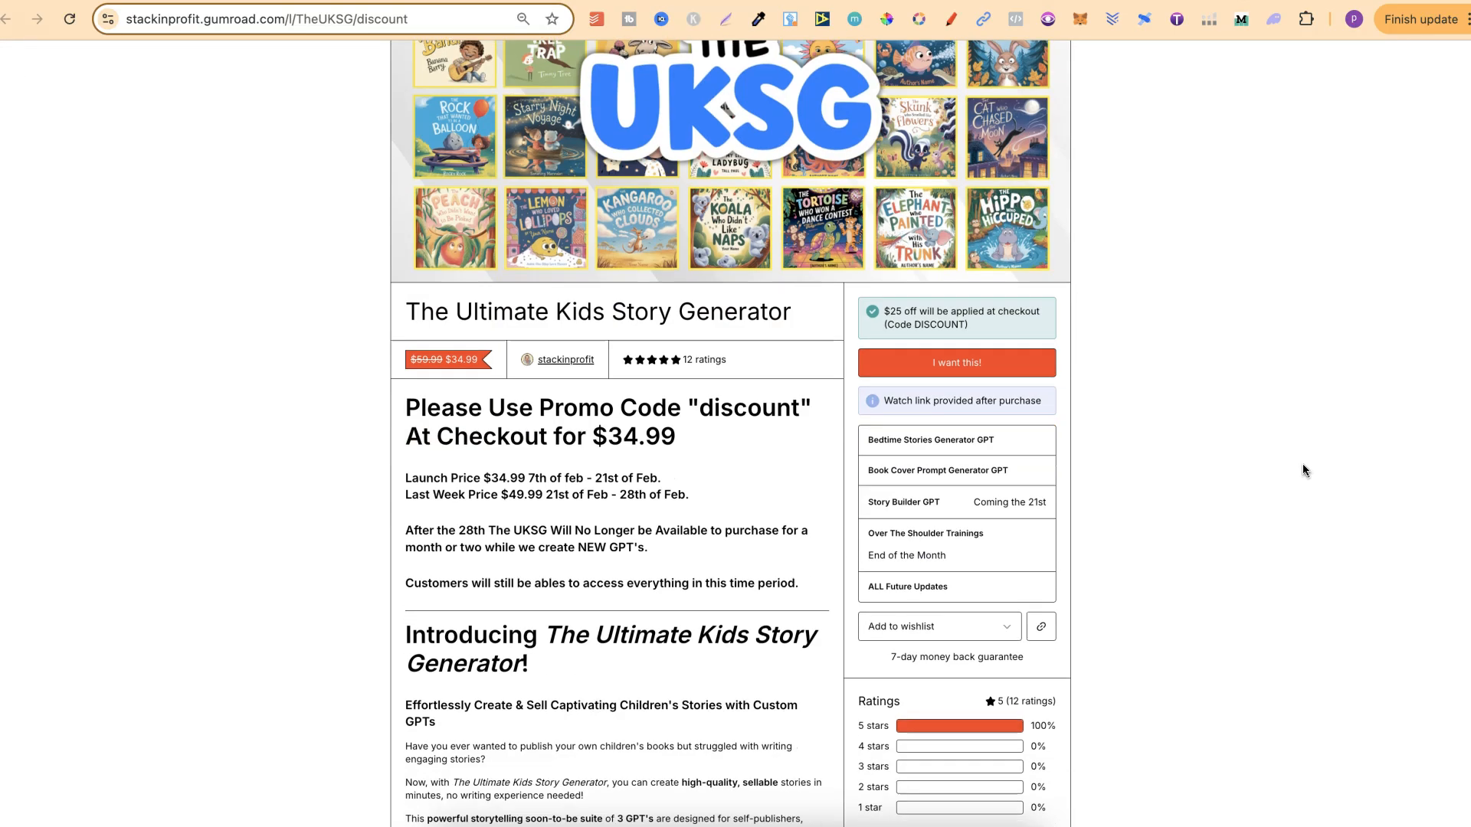
scroll("down", 3)
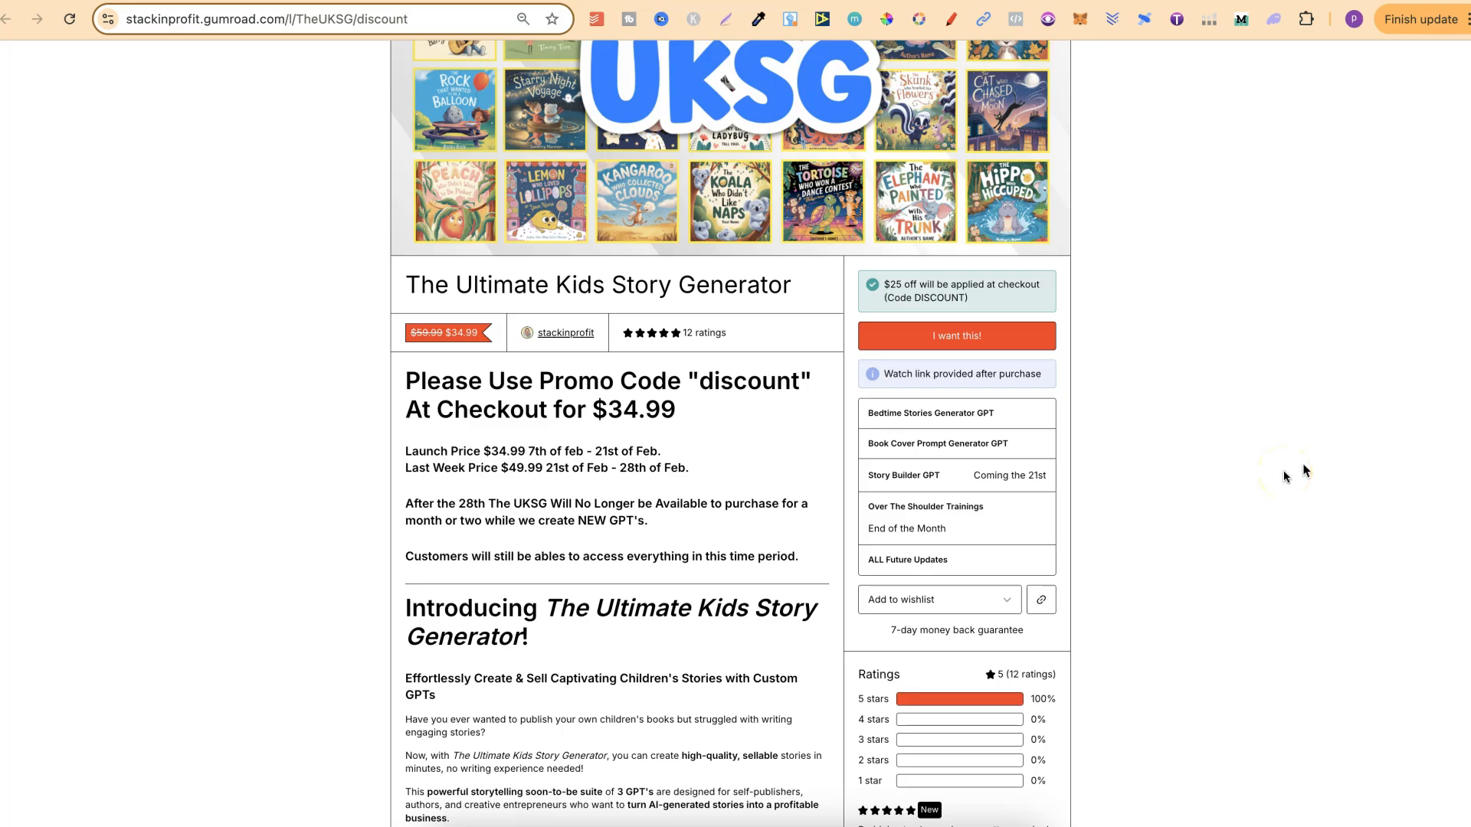
scroll("down", 3)
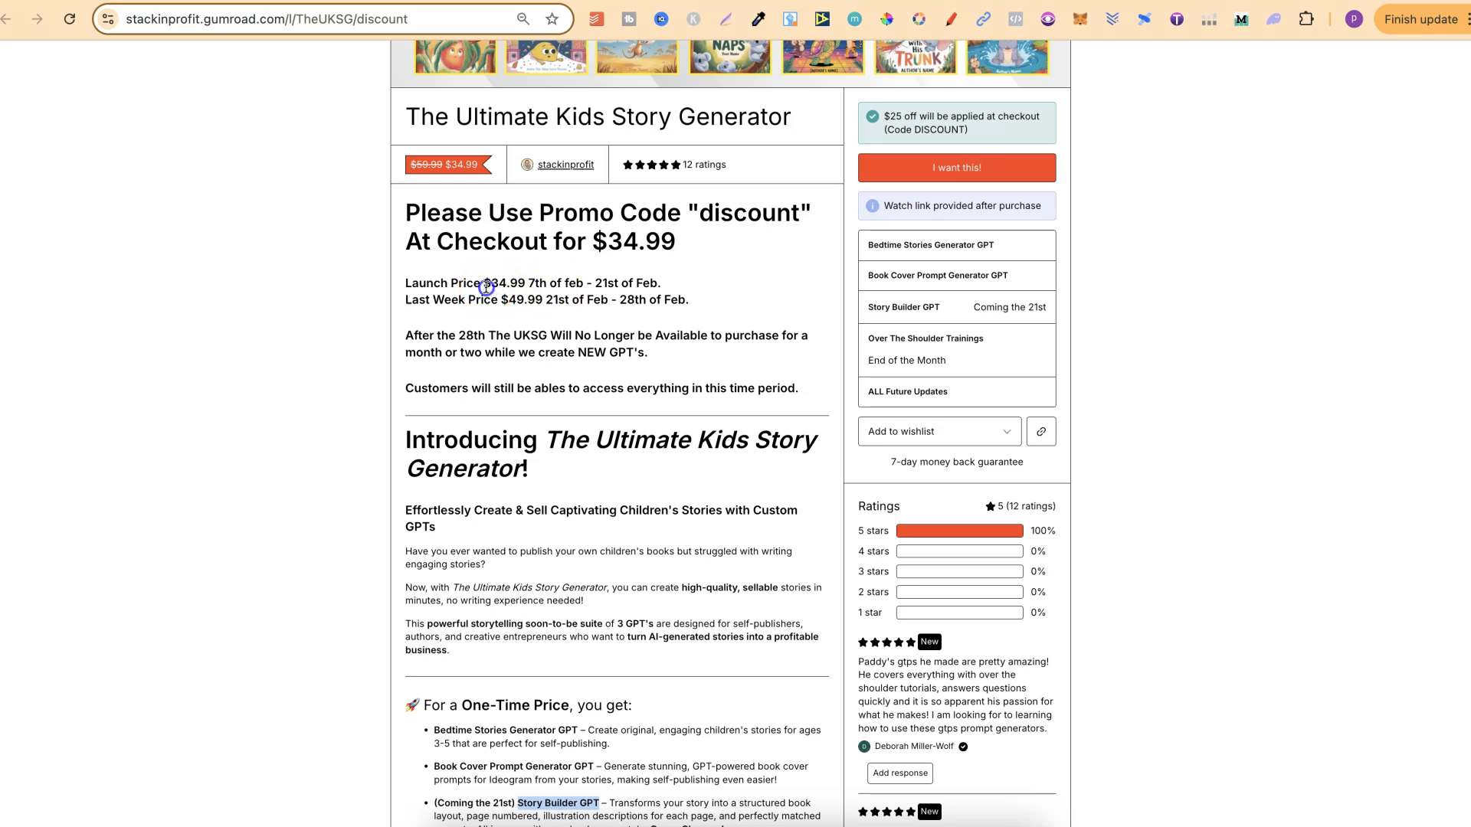
double_click(504, 283)
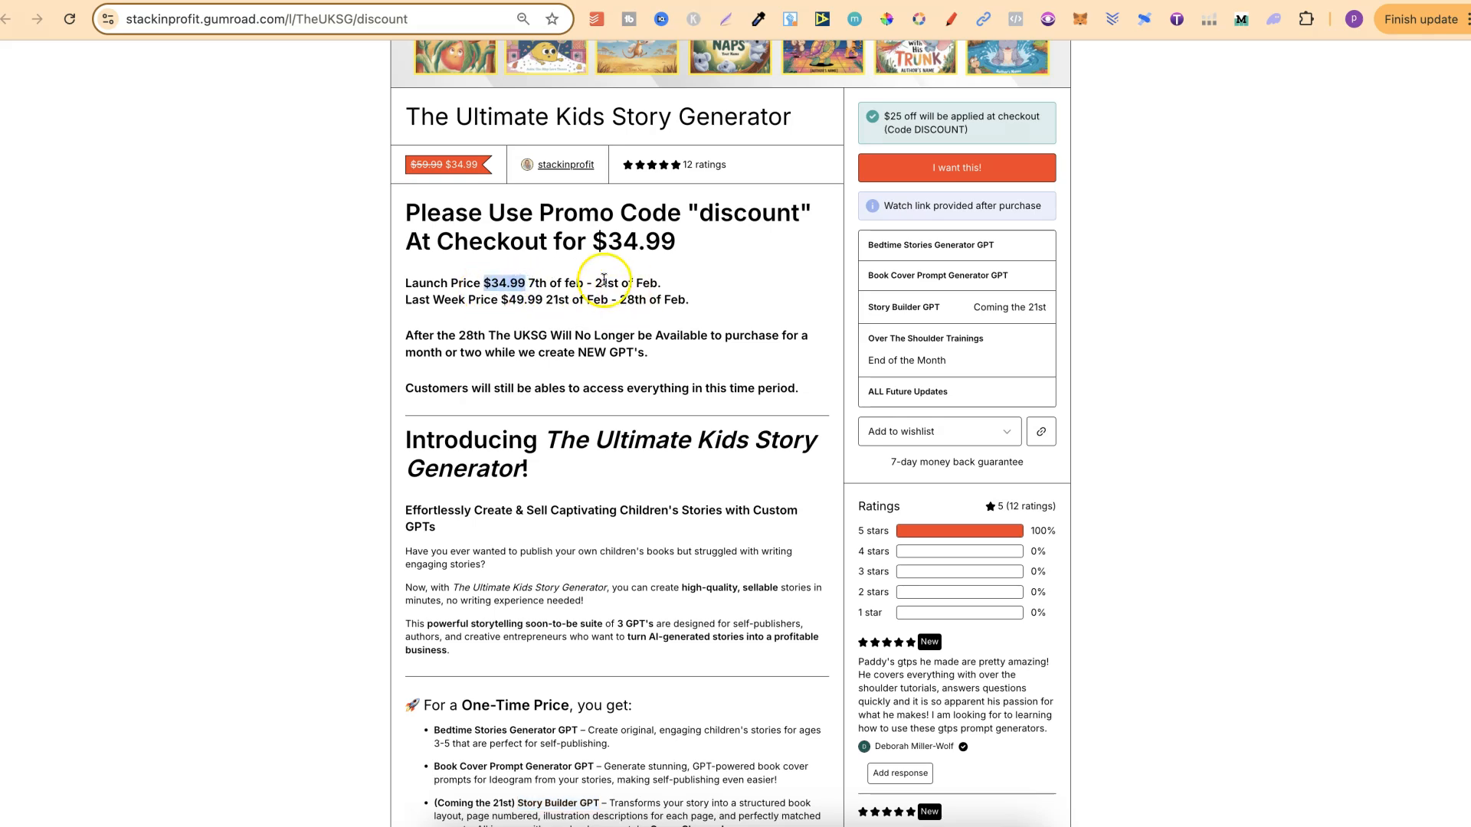
left_click_drag(593, 283, 666, 283)
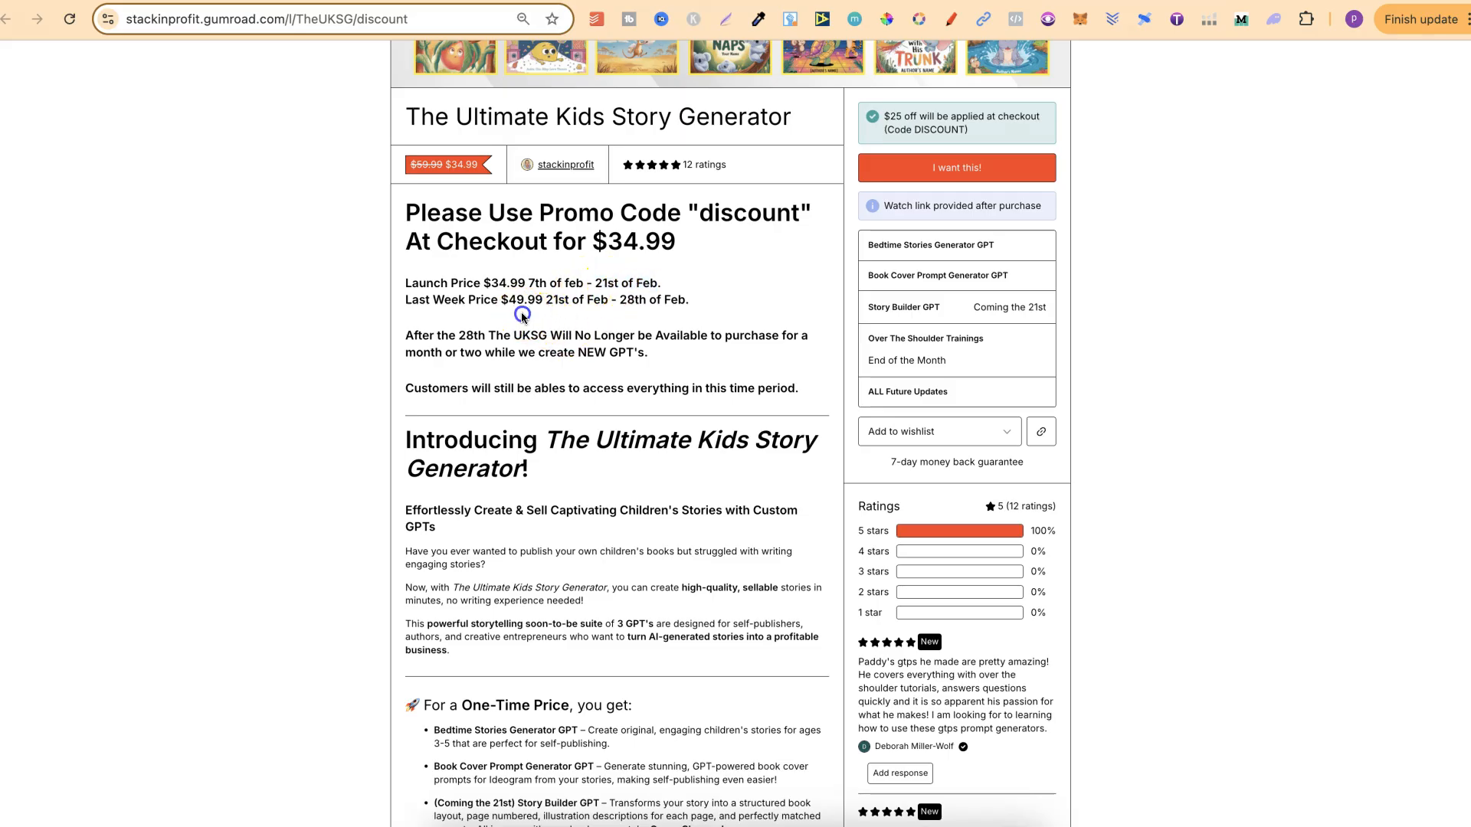
double_click(522, 299)
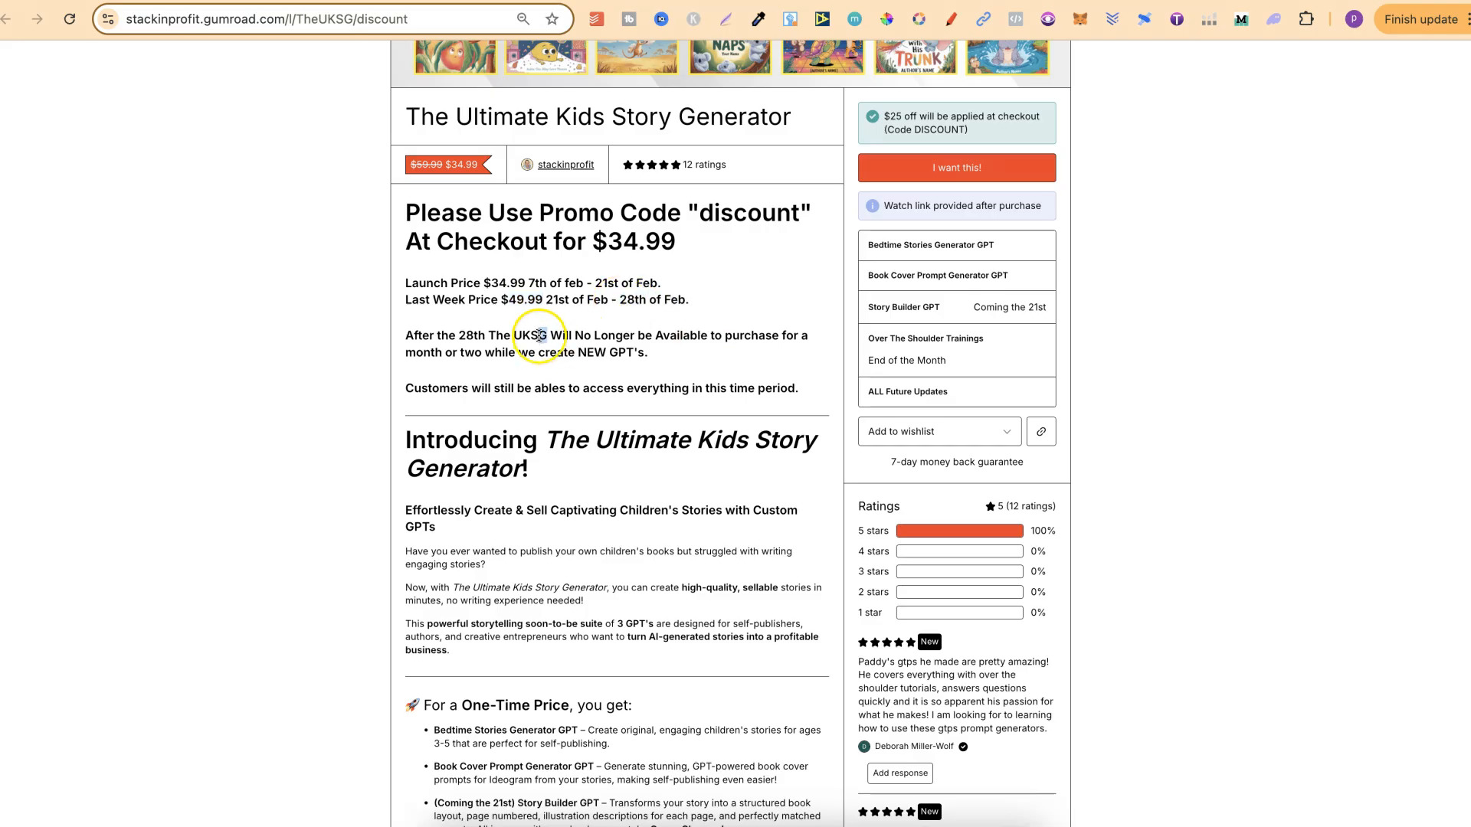
left_click_drag(538, 335, 685, 356)
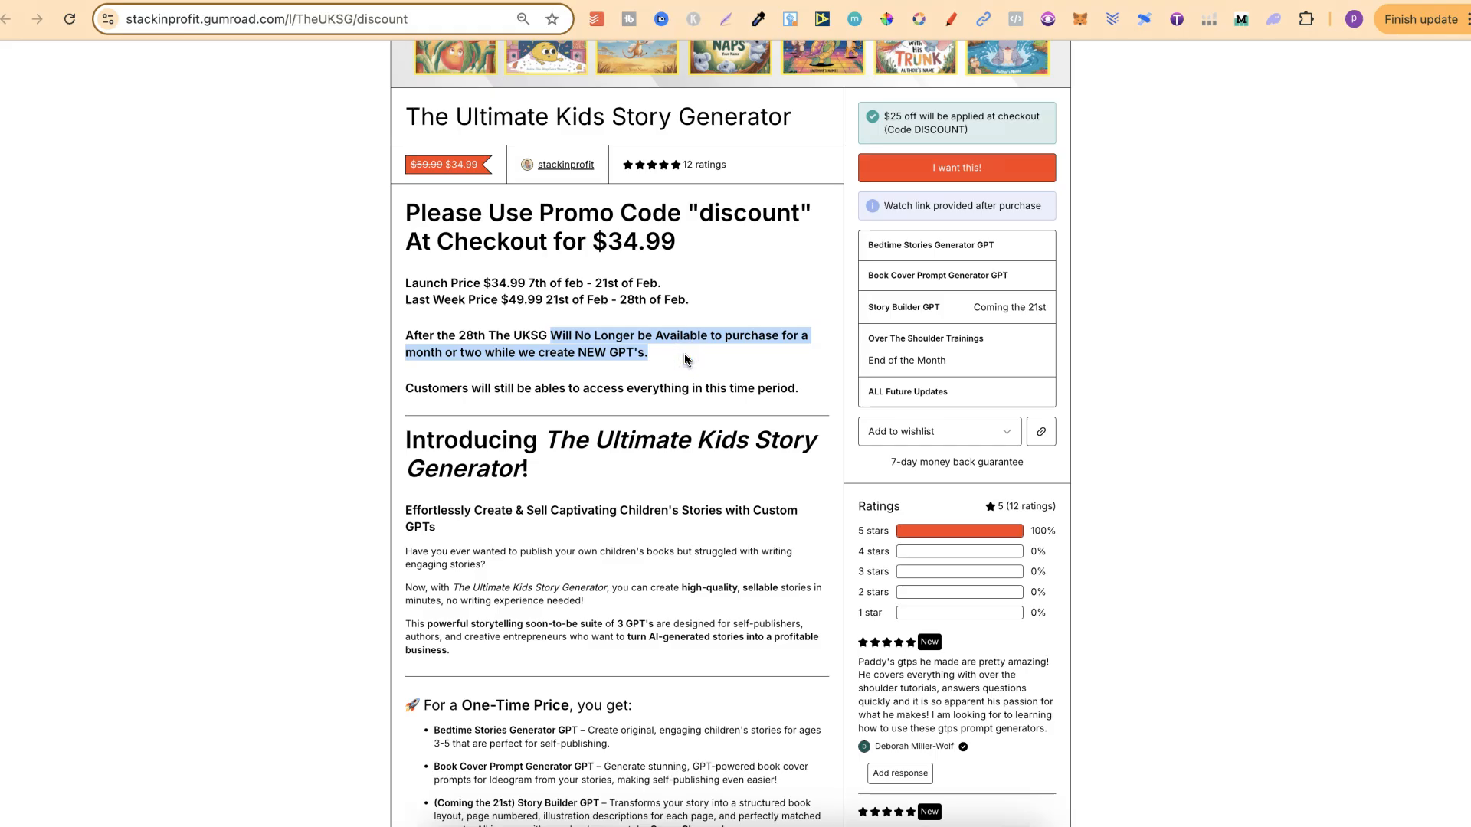
mouse_move(689, 361)
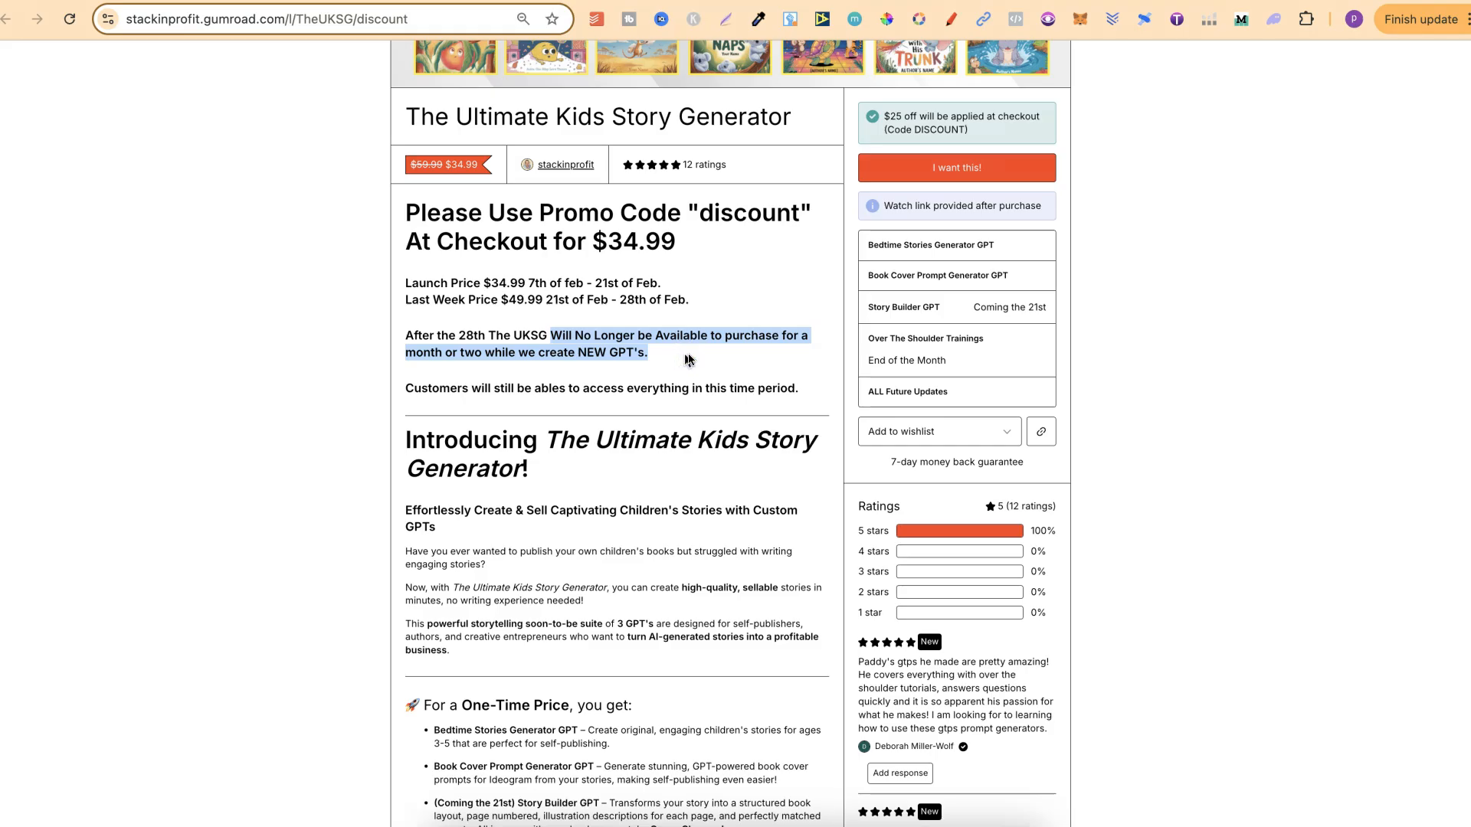
mouse_move(1197, 458)
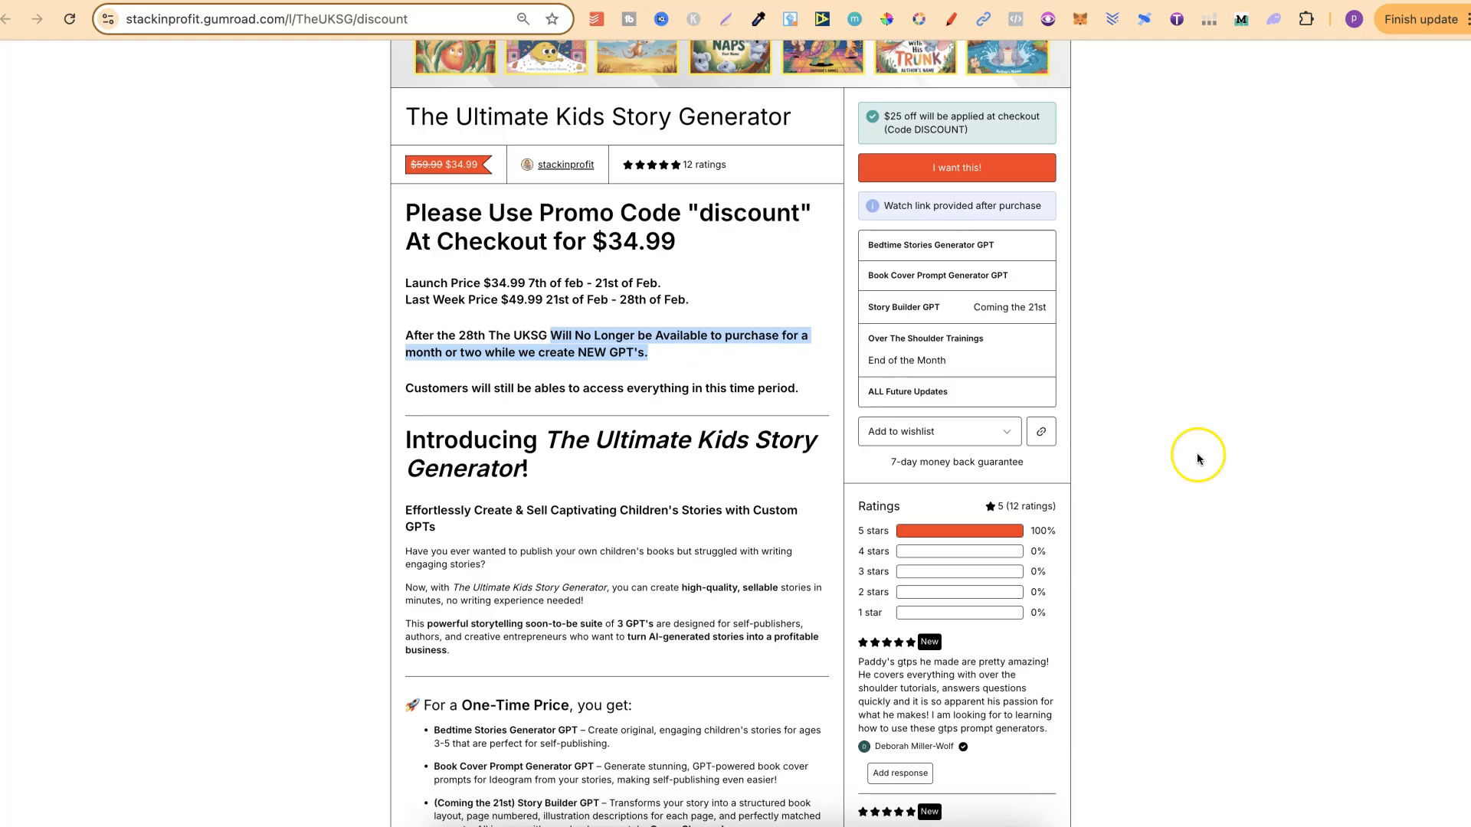
- Highlight that the Story Builder GPT arrives on the 21st
scroll("down", 3)
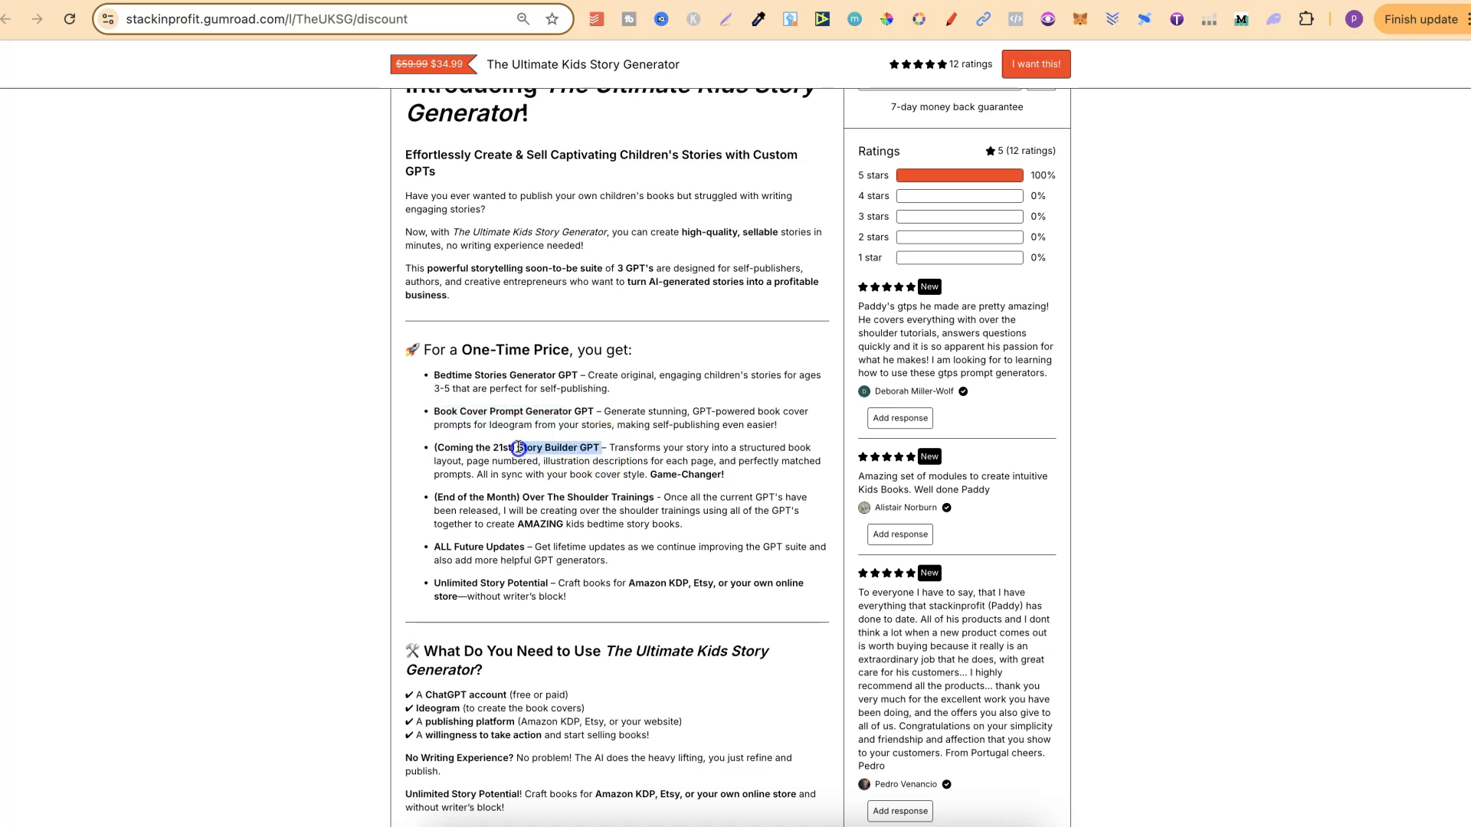
left_click(559, 447)
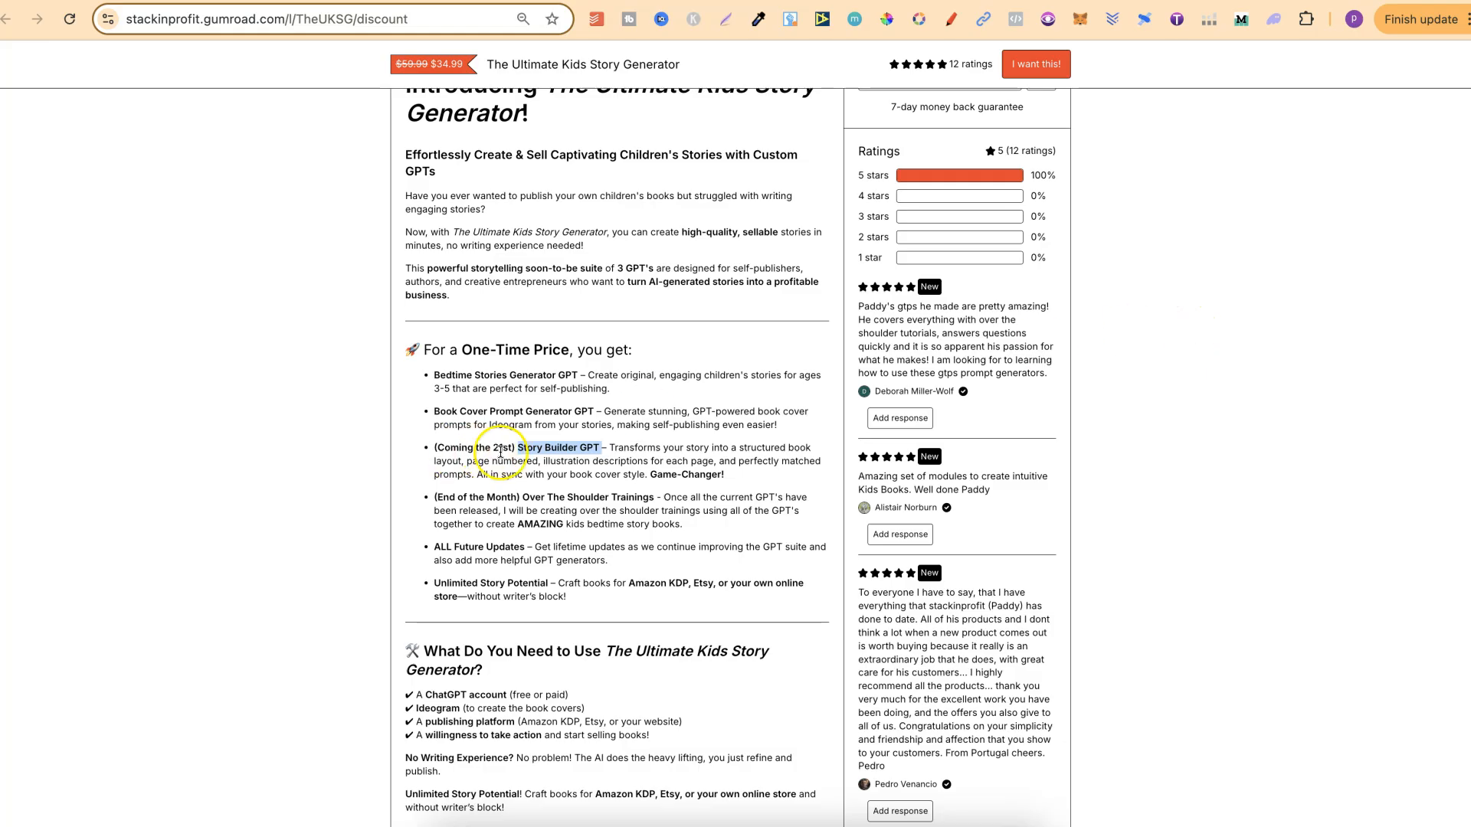
double_click(515, 447)
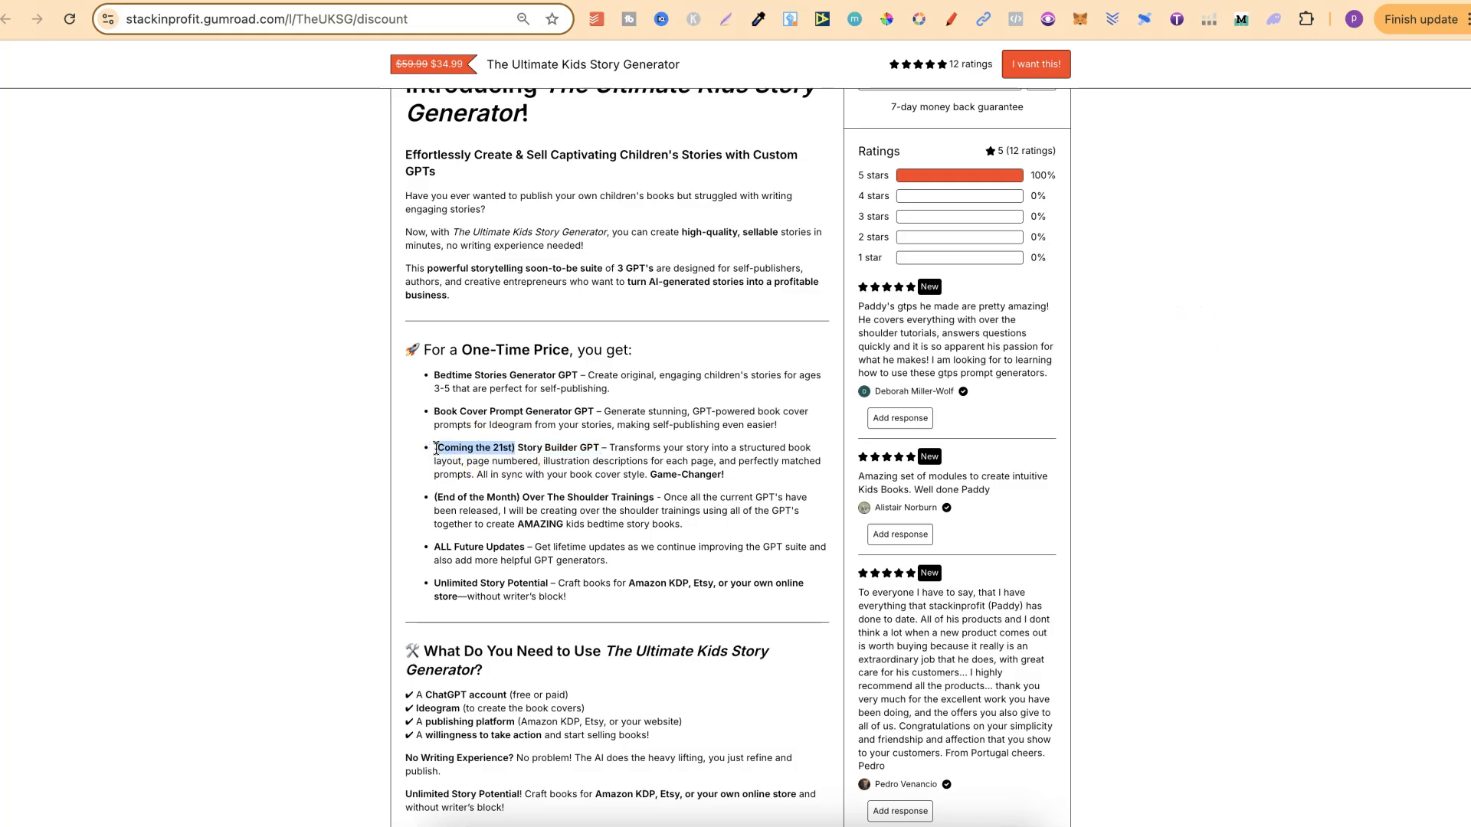
scroll("down", 3)
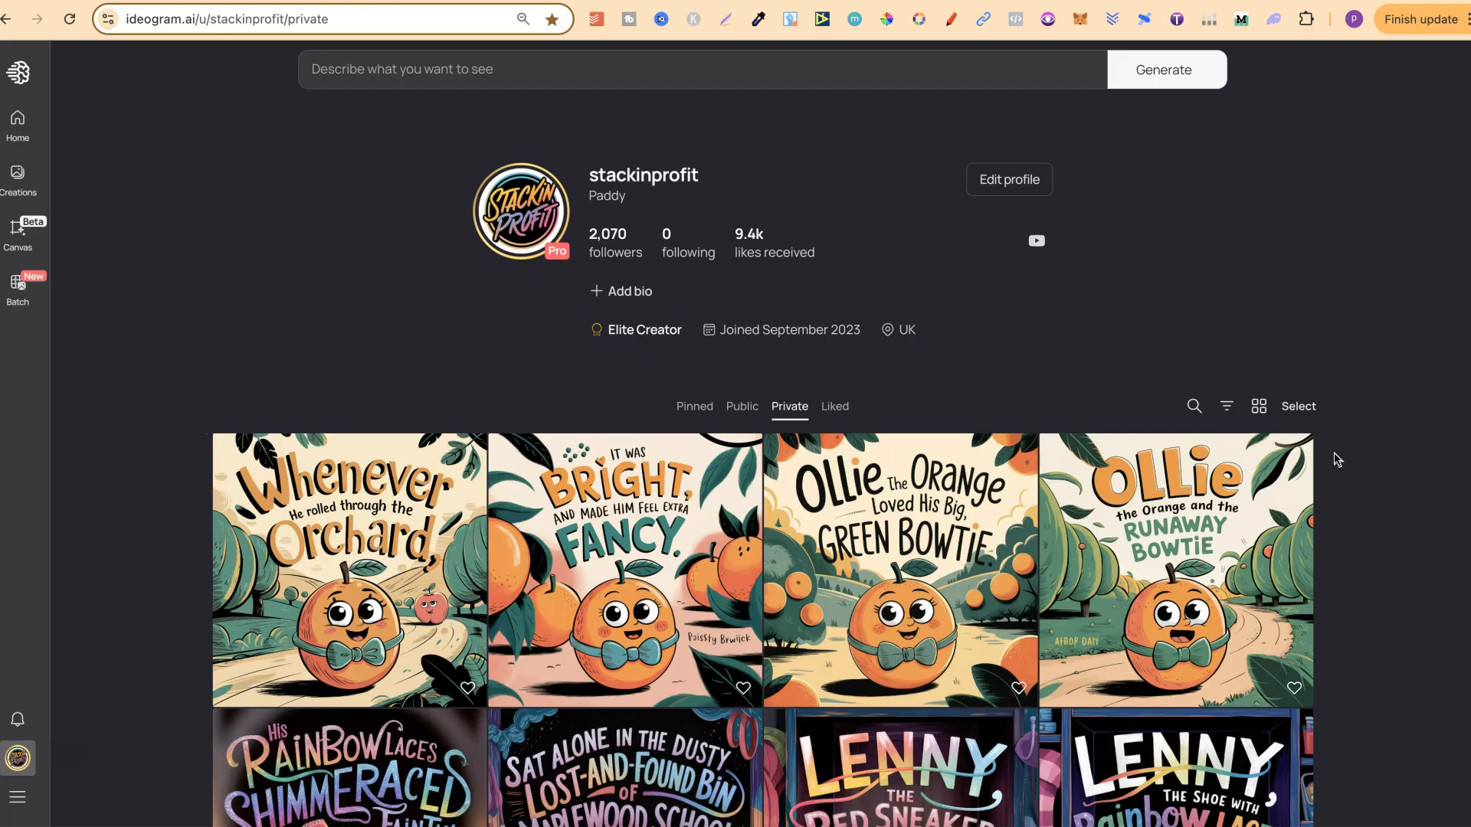
- Scroll the private gallery past the Ollie the Orange and Lenny the Red Sneaker pages
scroll("down", 3)
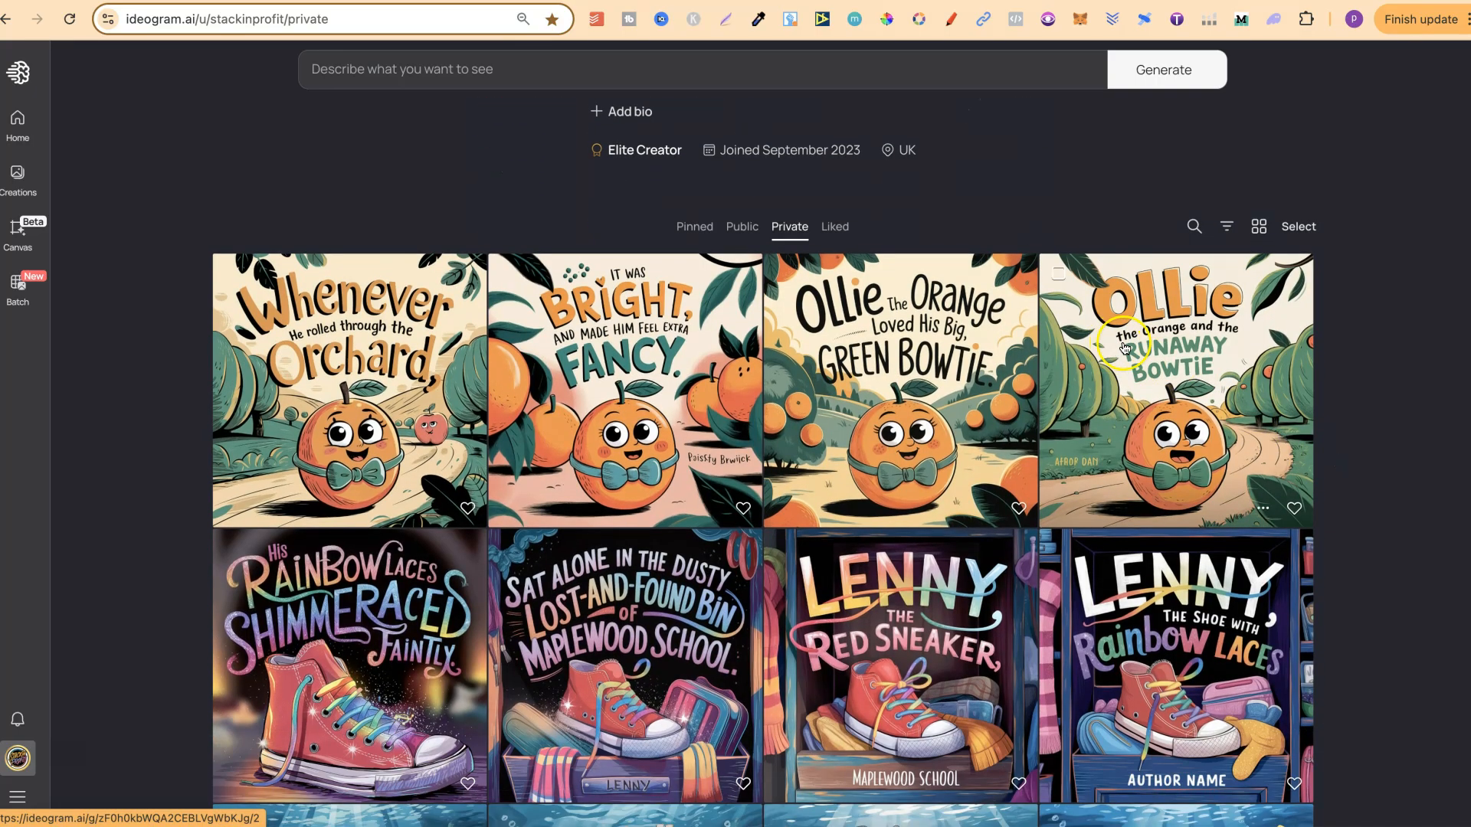
mouse_move(1201, 401)
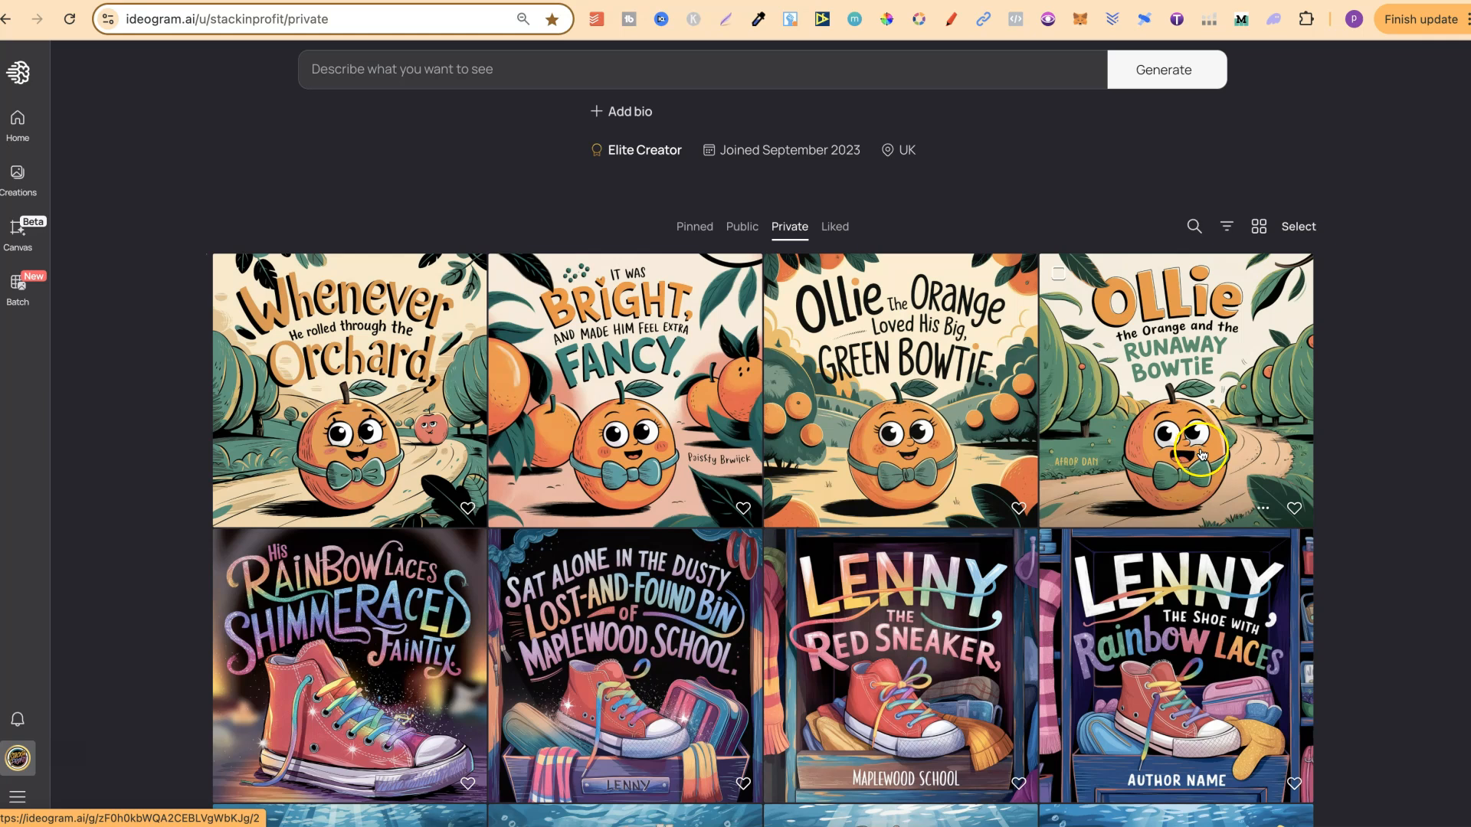
mouse_move(580, 421)
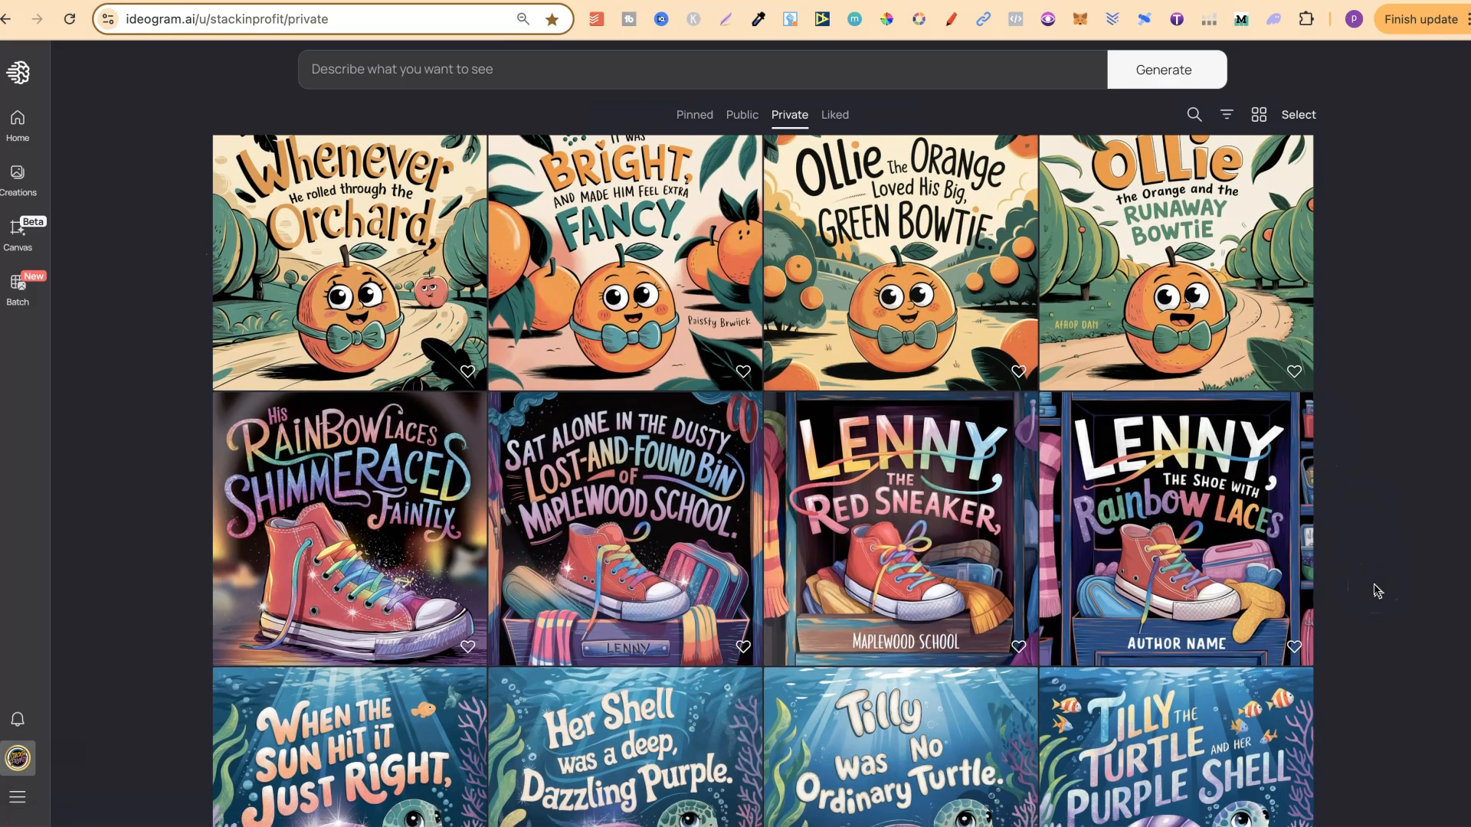
scroll("down", 3)
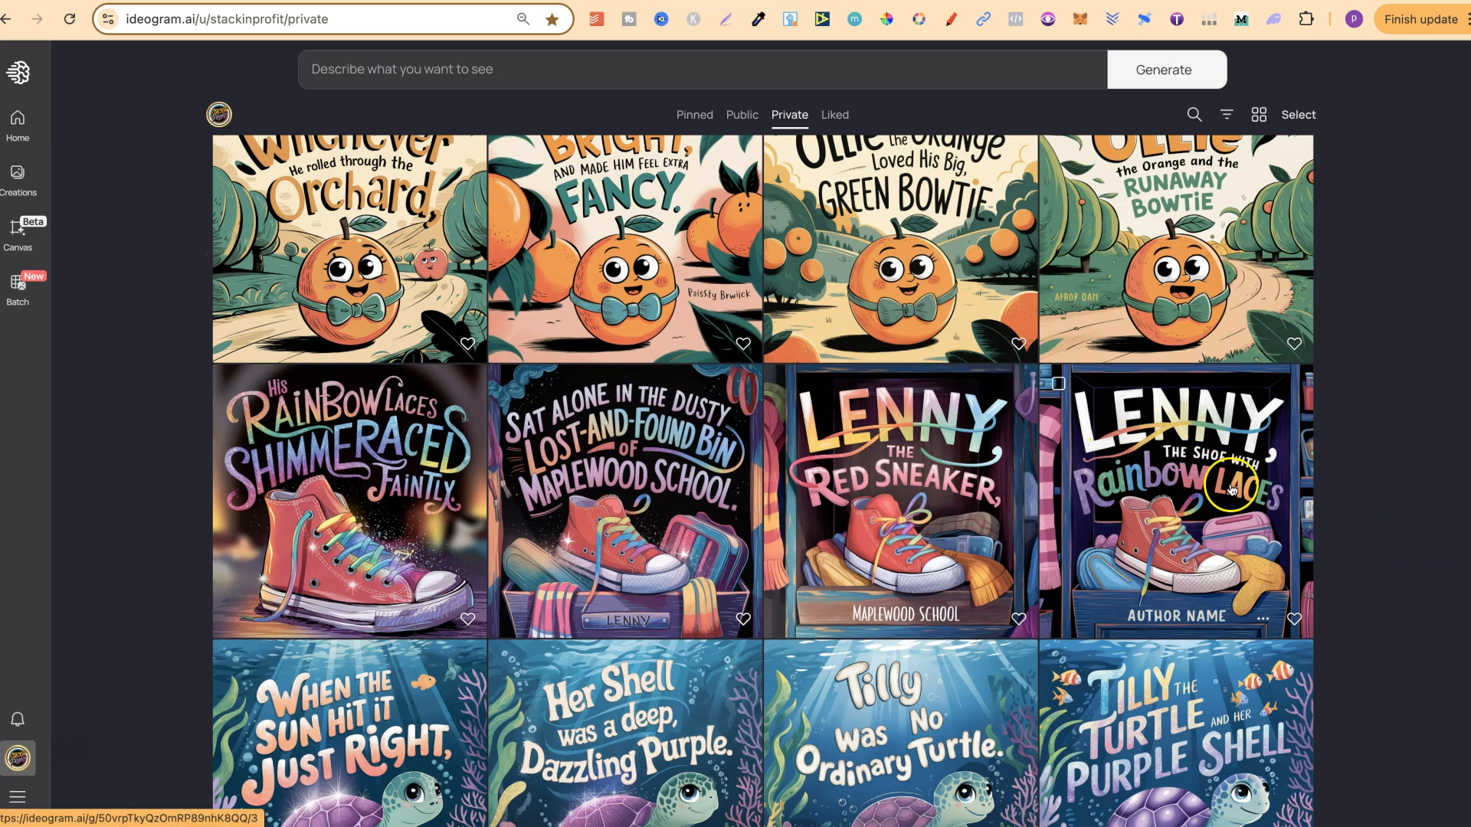
mouse_move(1266, 530)
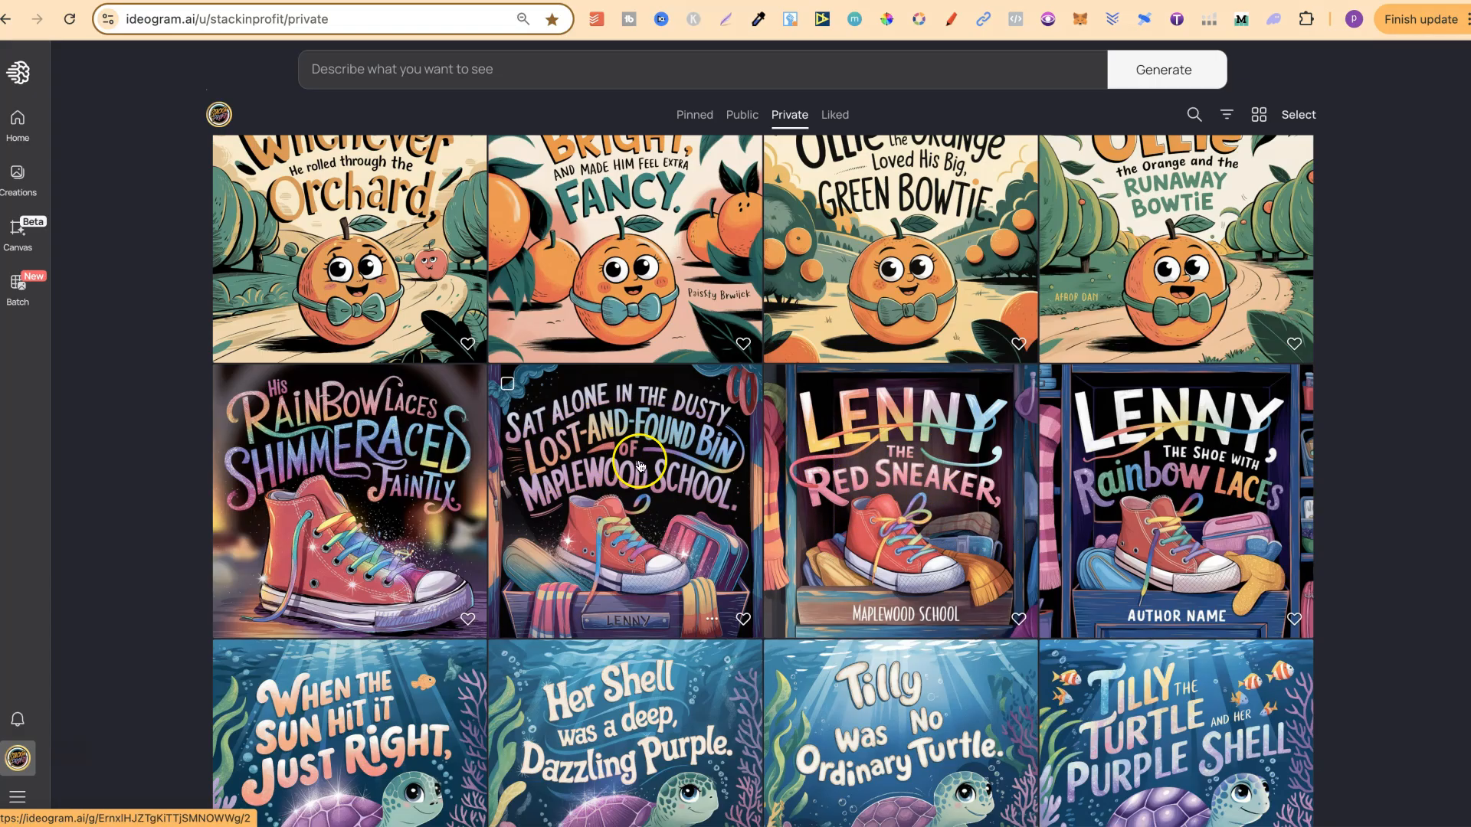
mouse_move(664, 500)
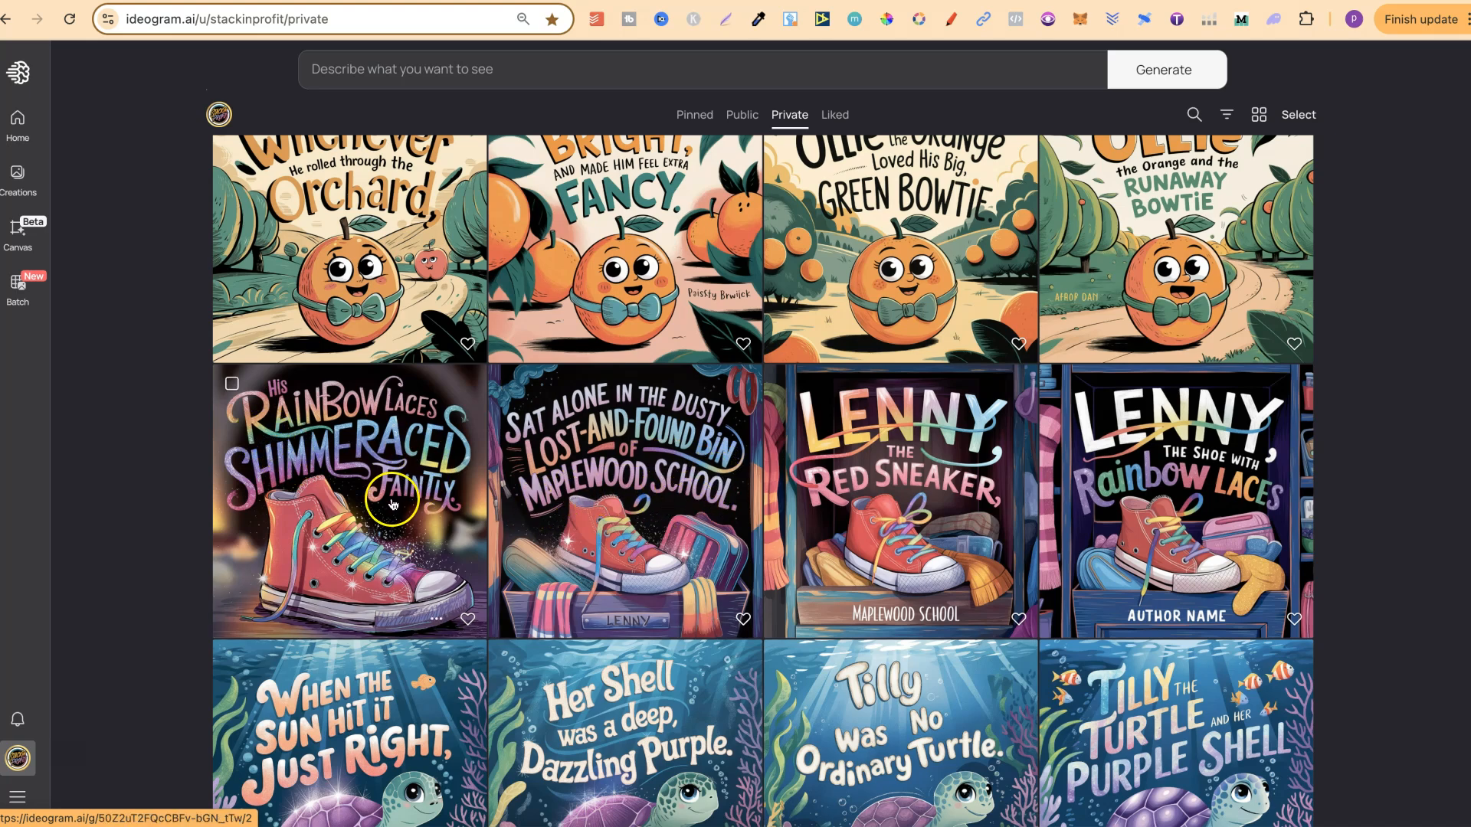
mouse_move(476, 515)
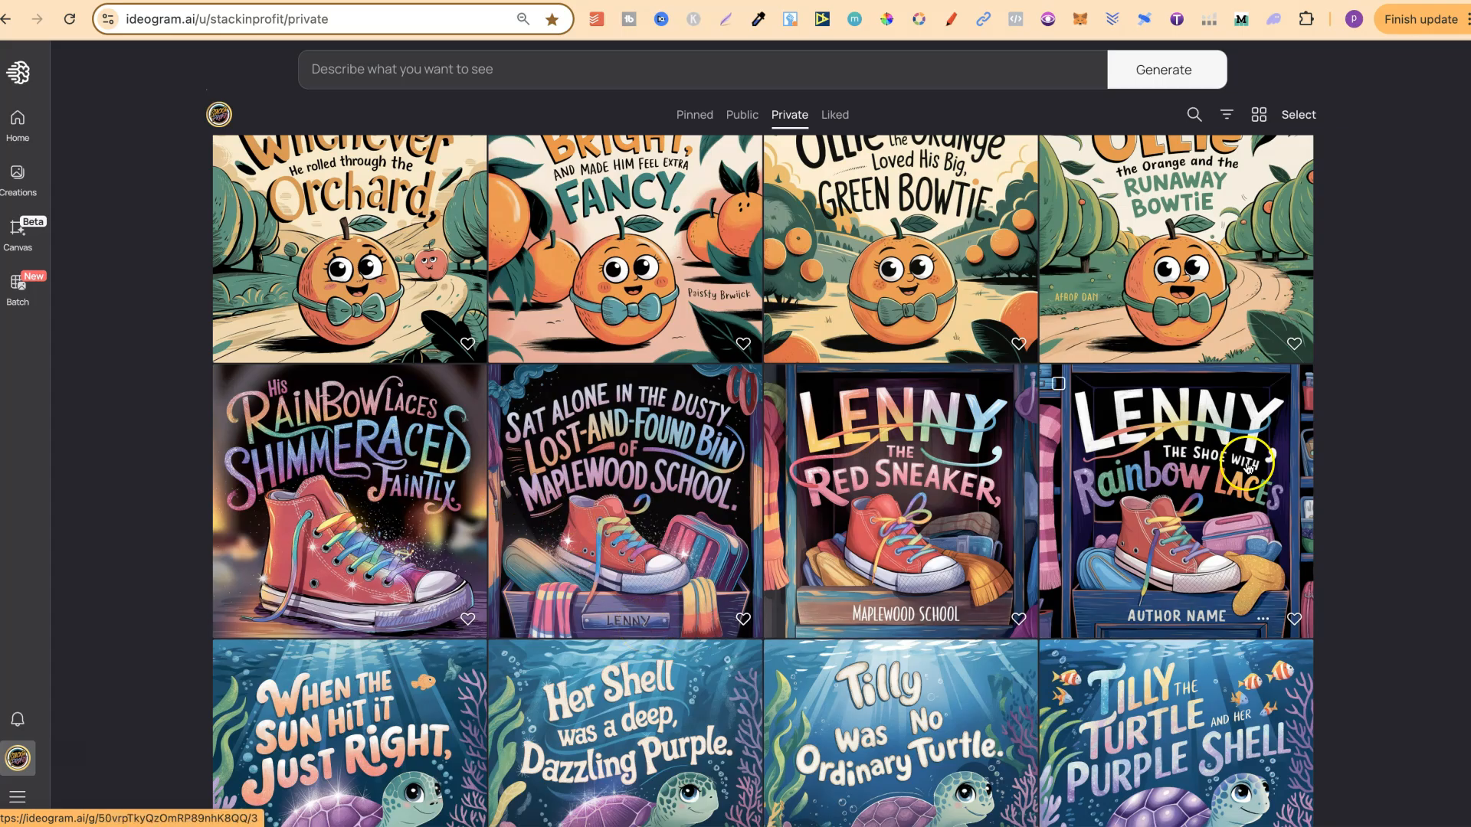
mouse_move(1341, 547)
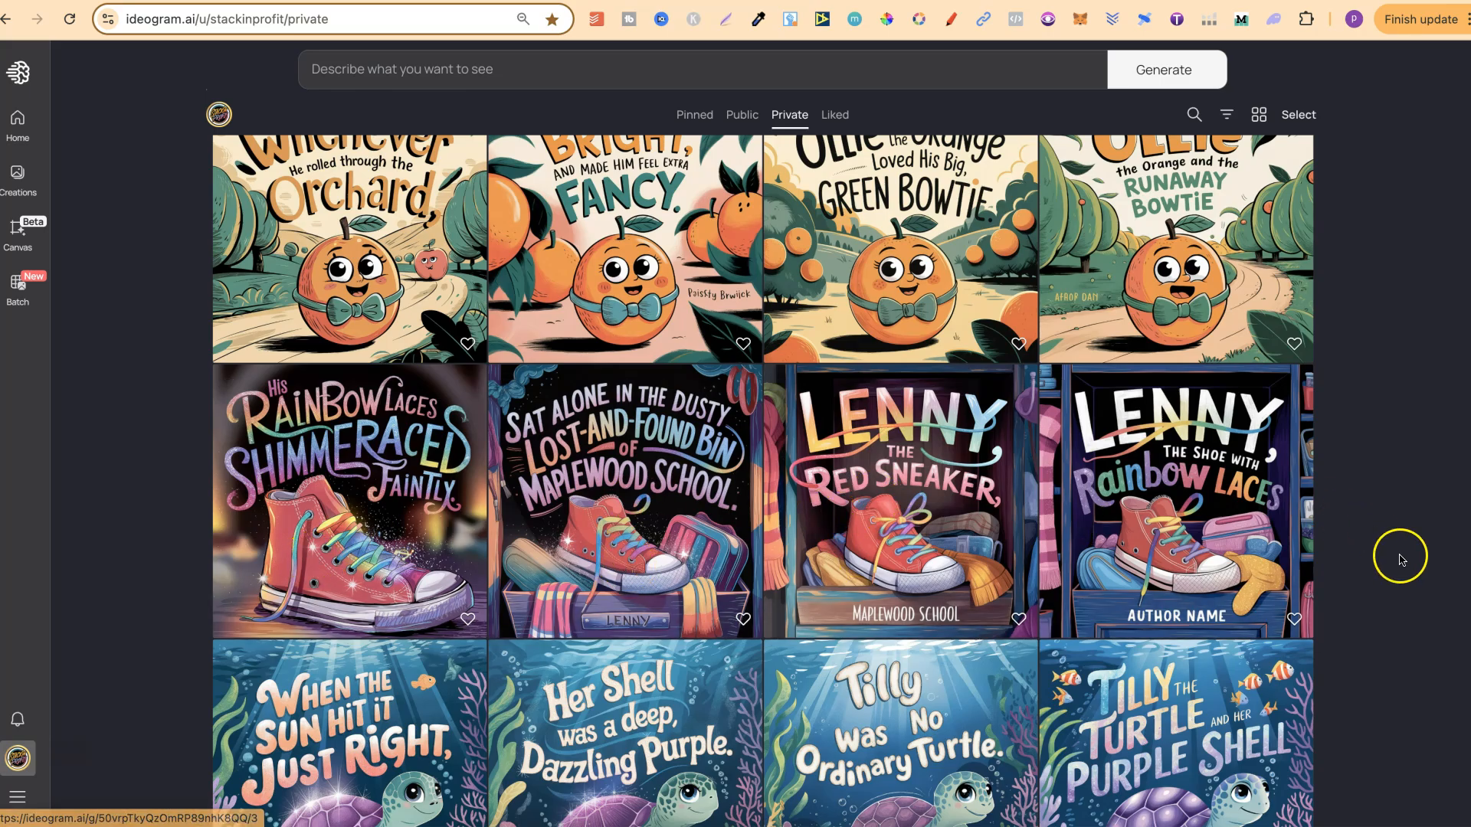
scroll("down", 3)
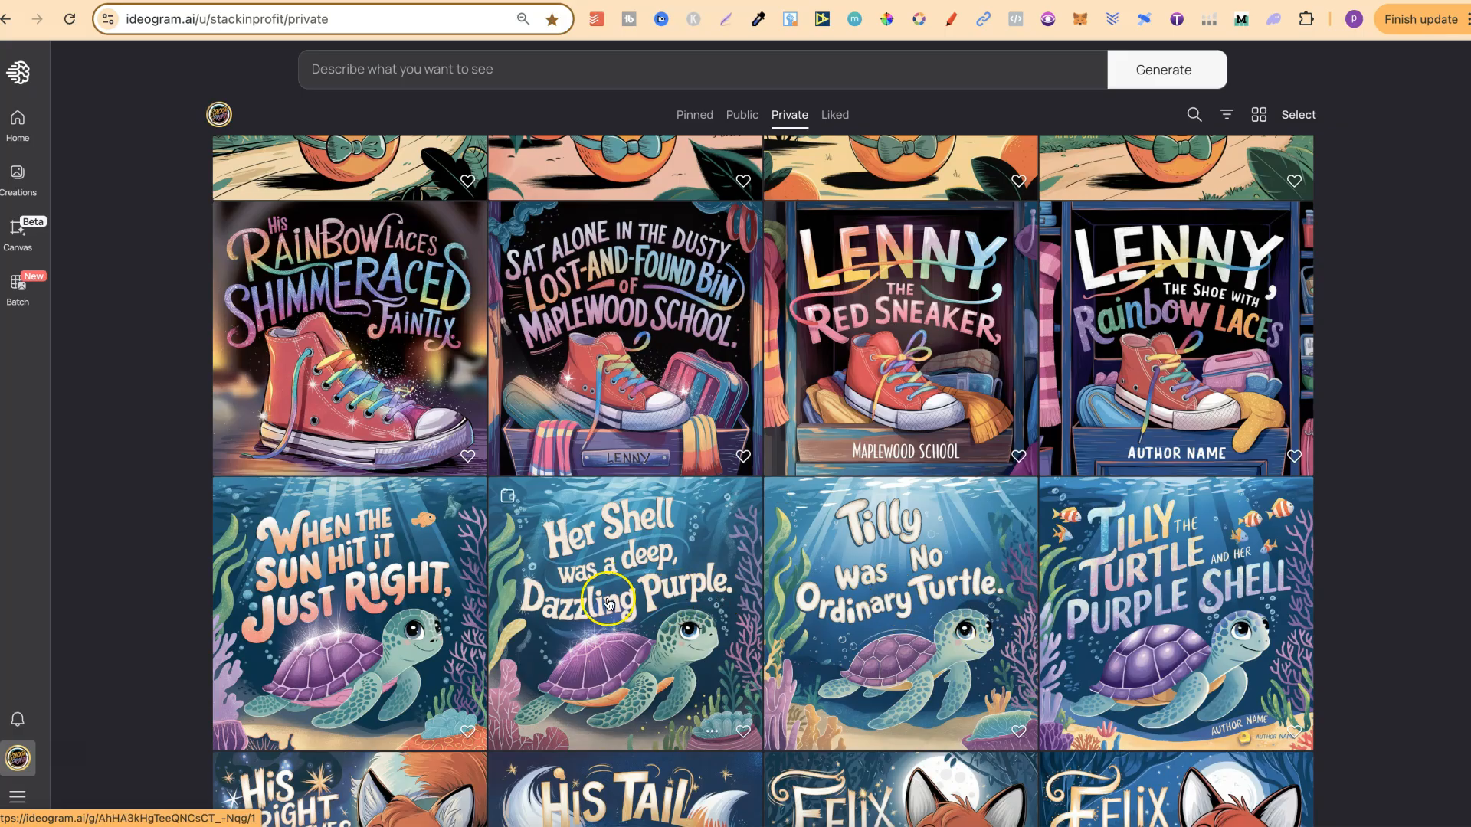
mouse_move(689, 605)
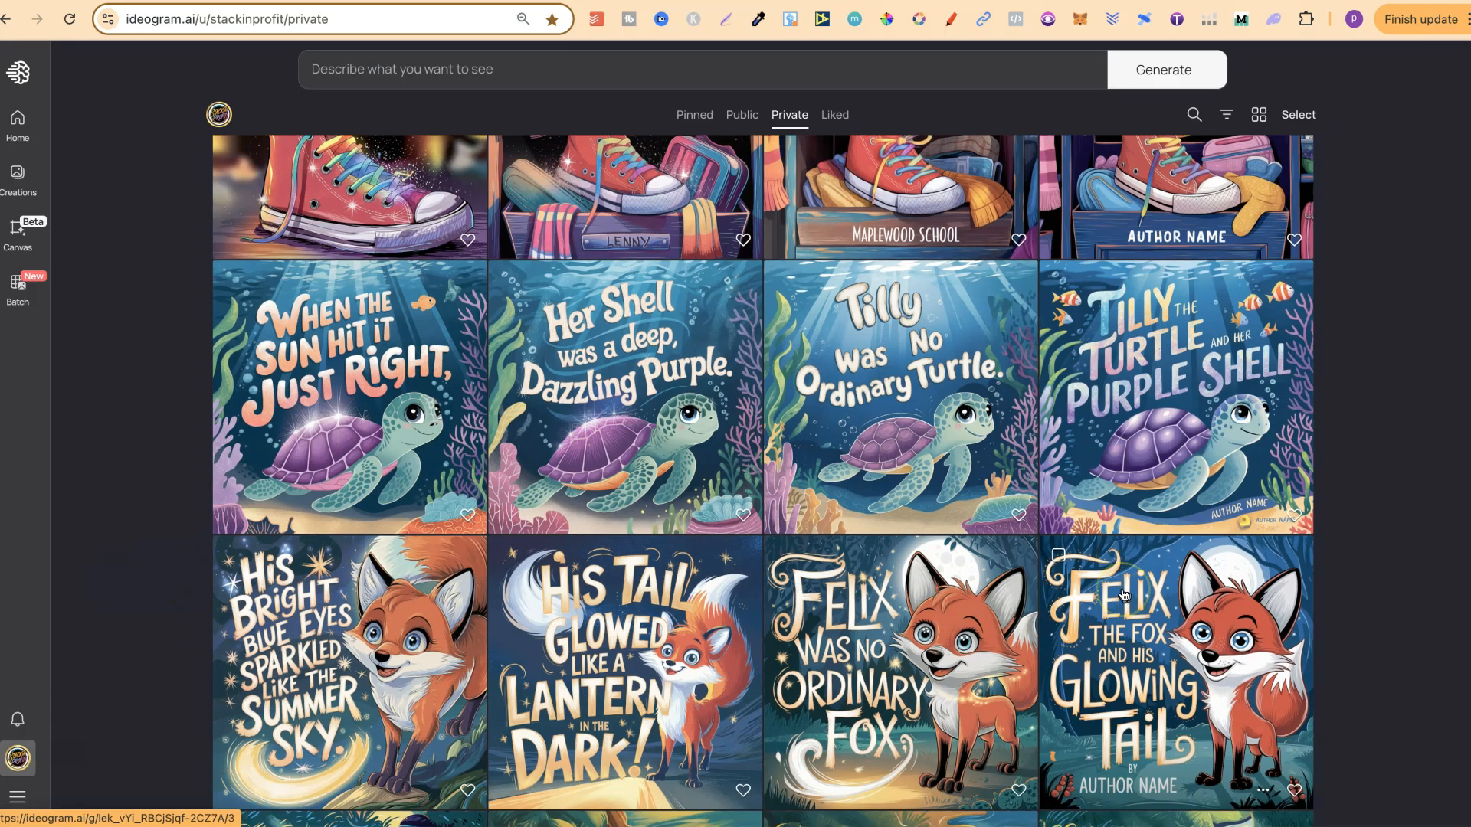
- Scroll the private gallery past the Felix fox set to the Zylo the Otter pages
scroll("down", 3)
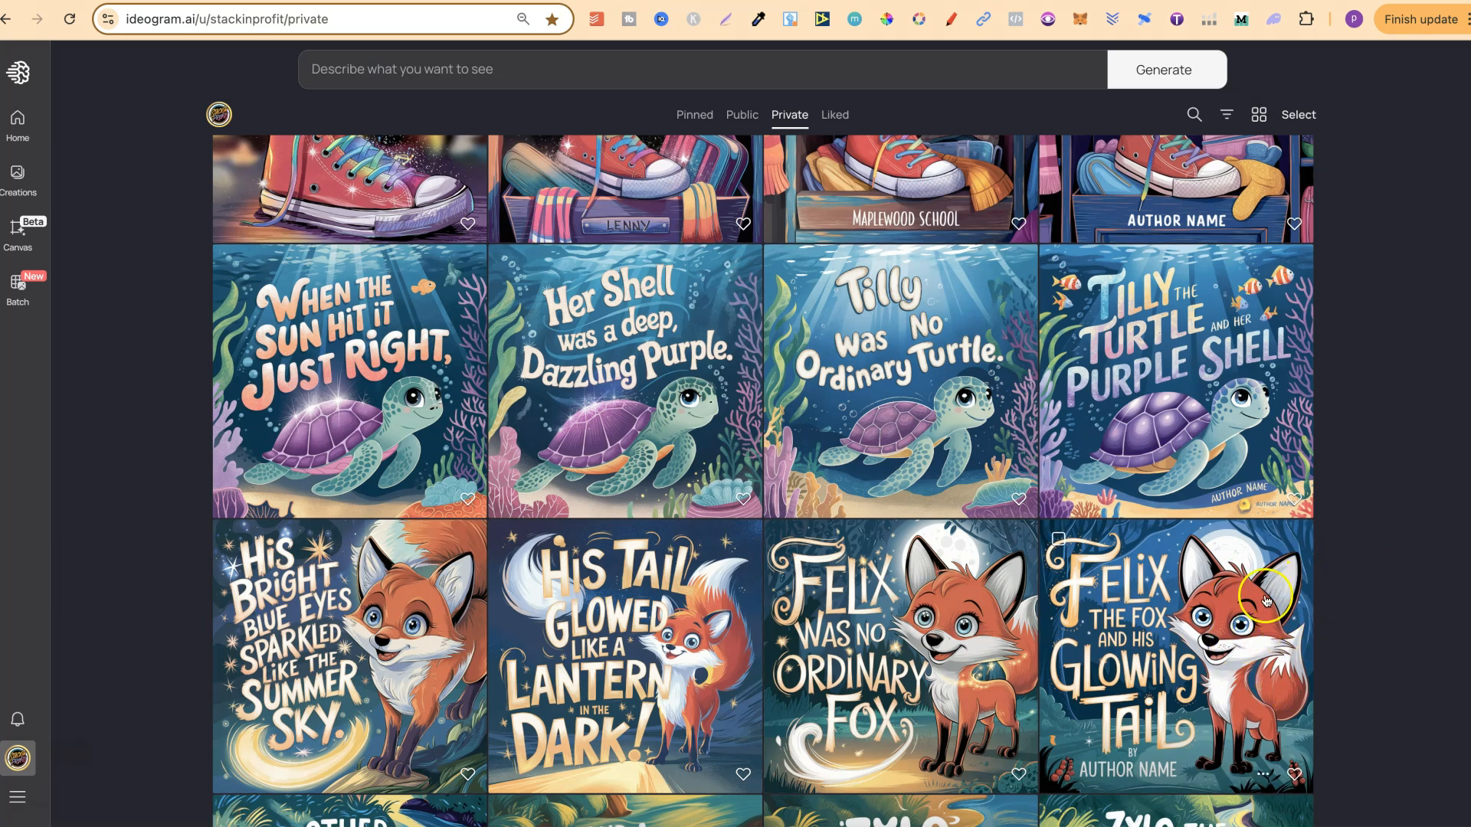
mouse_move(413, 666)
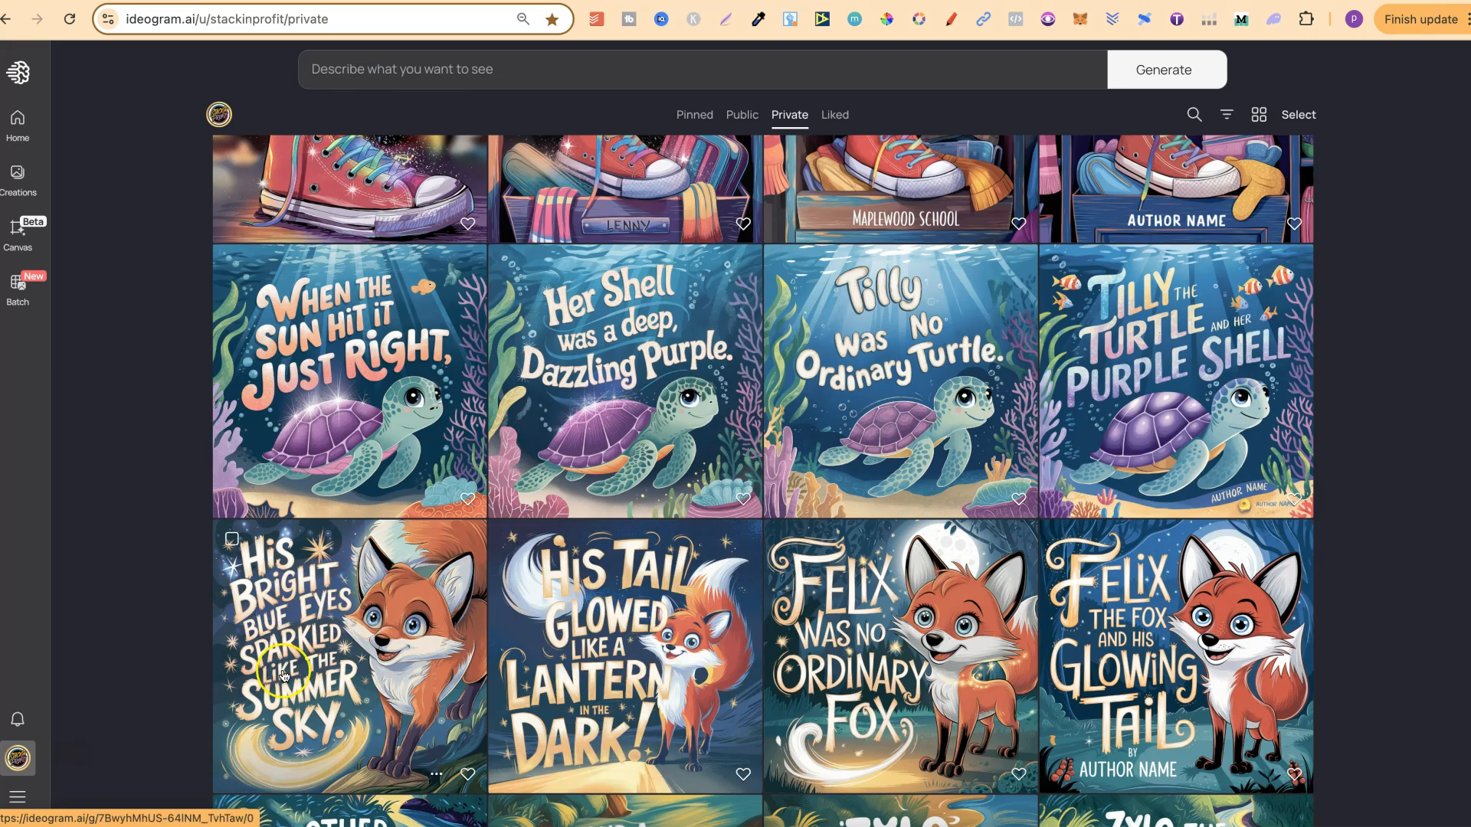
mouse_move(389, 705)
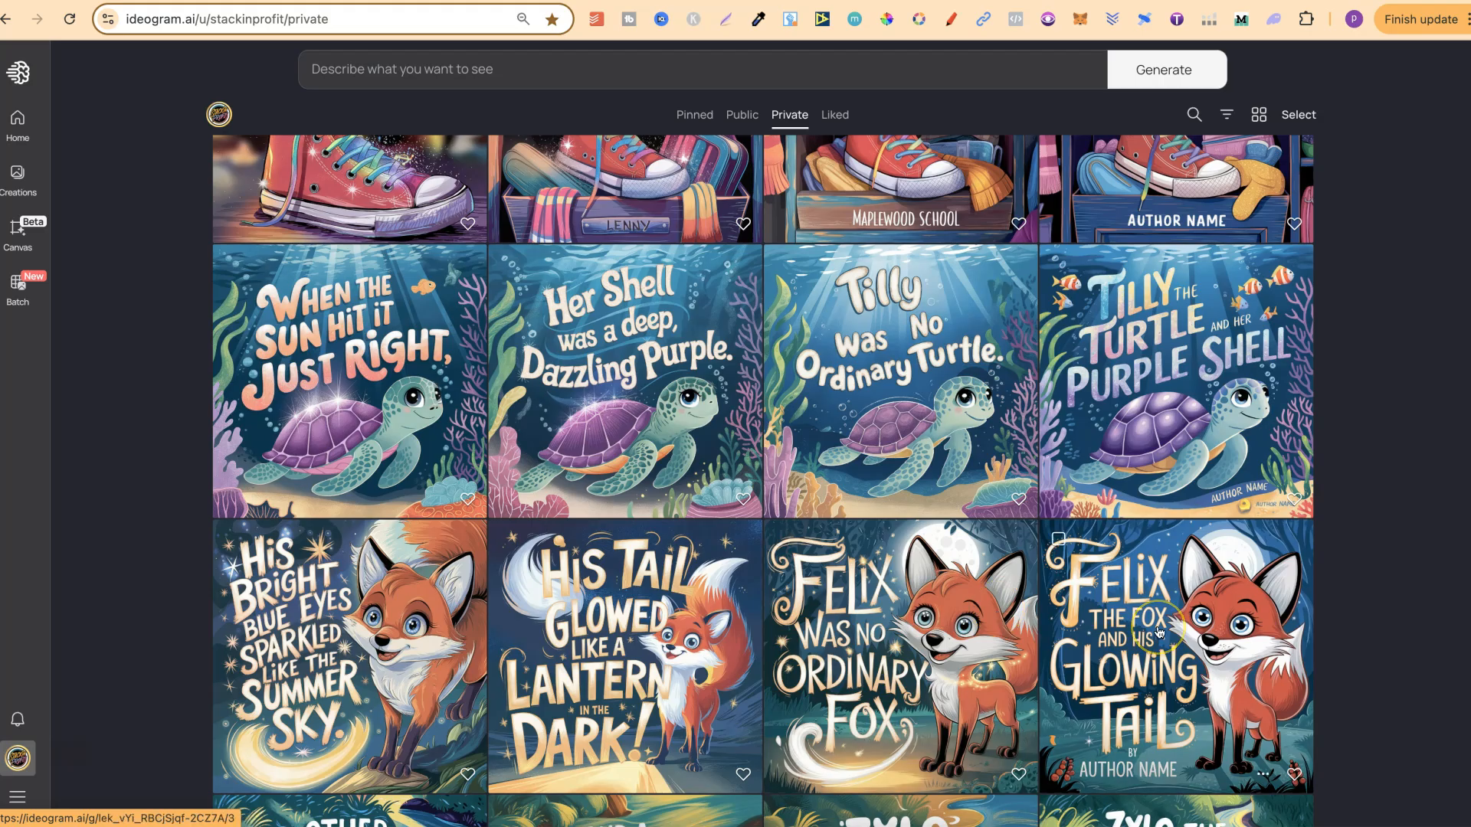
scroll("down", 3)
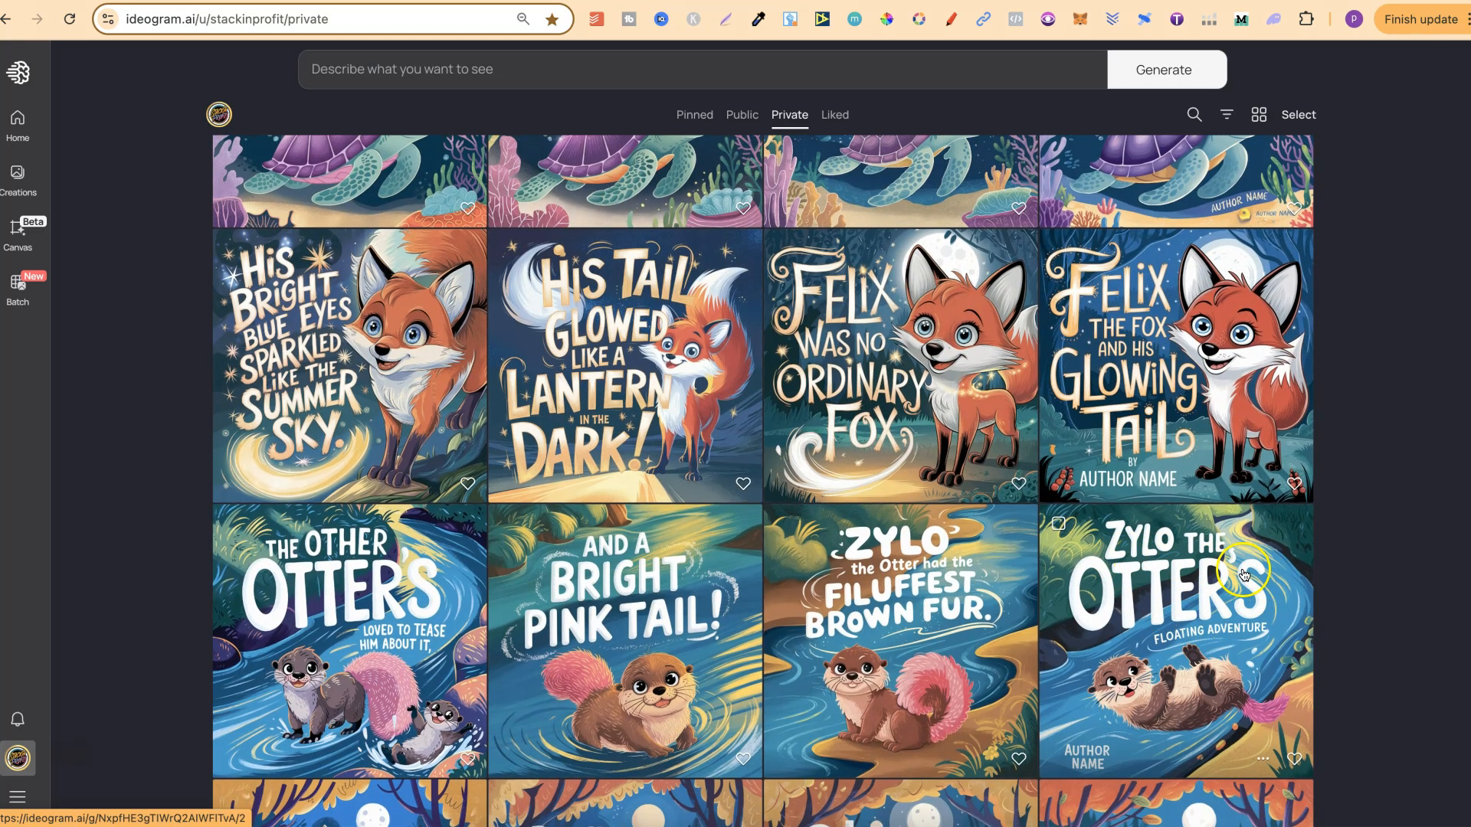
mouse_move(1143, 640)
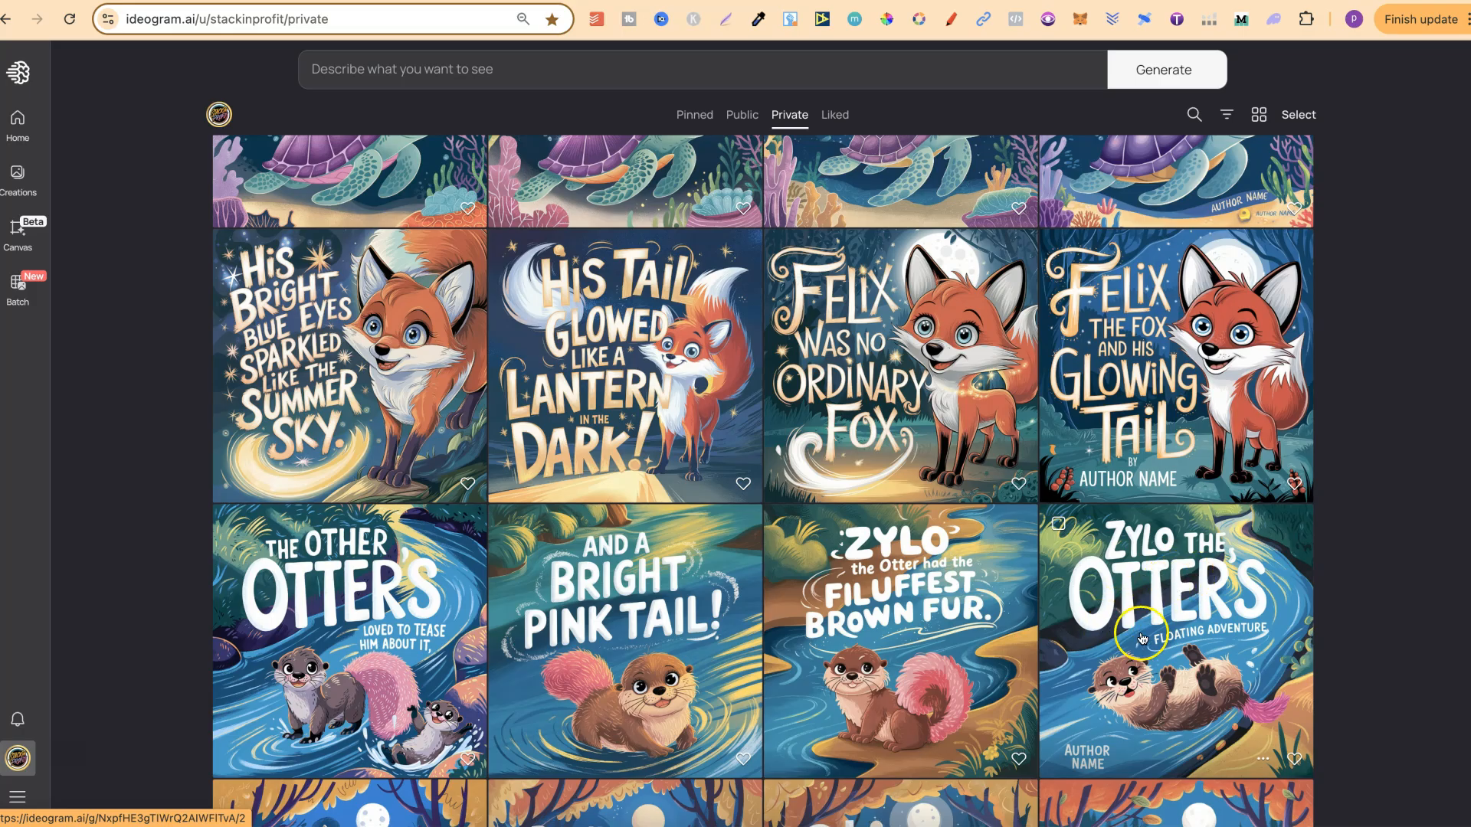
mouse_move(1266, 646)
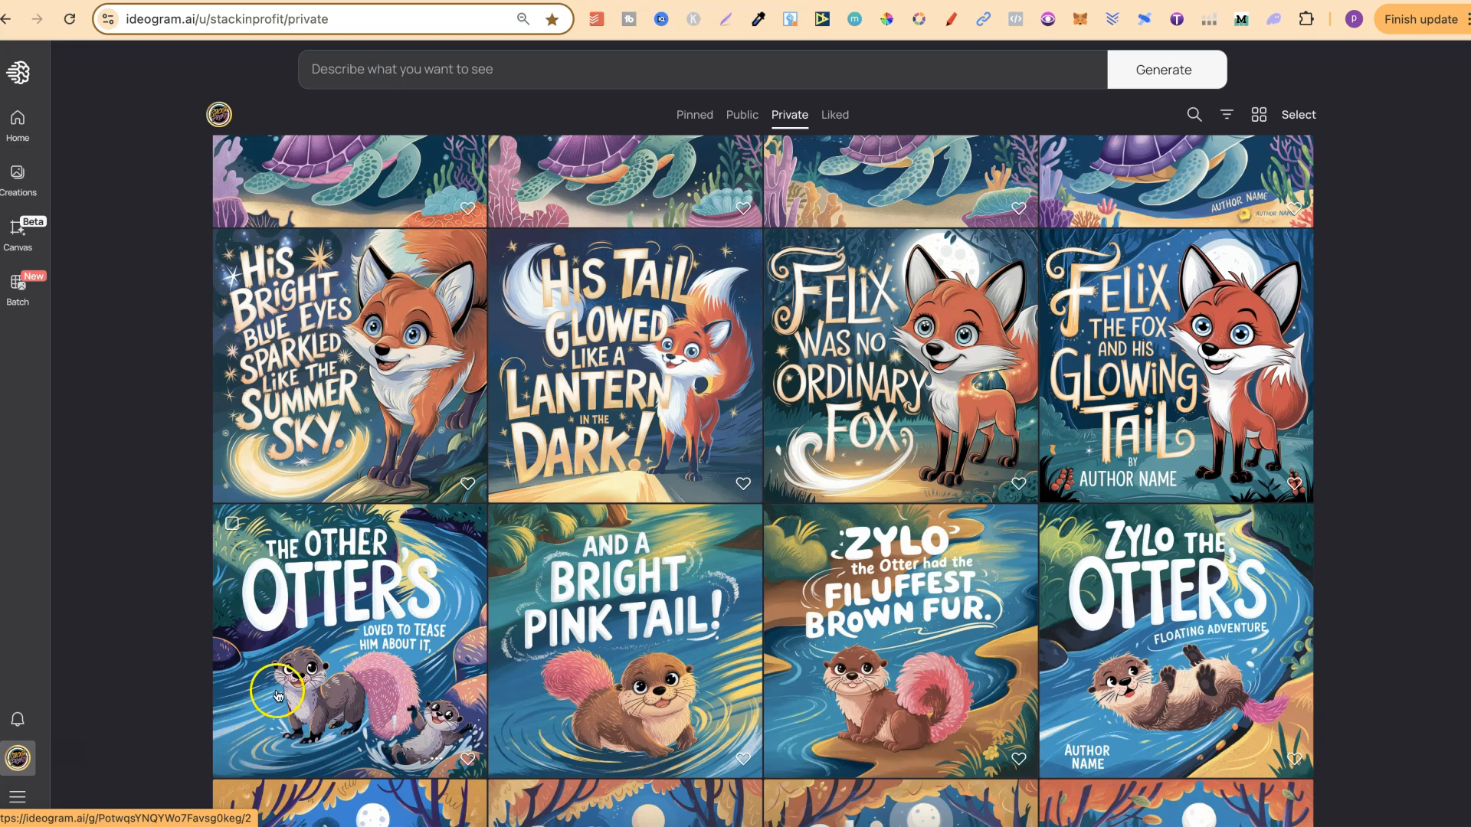
mouse_move(738, 698)
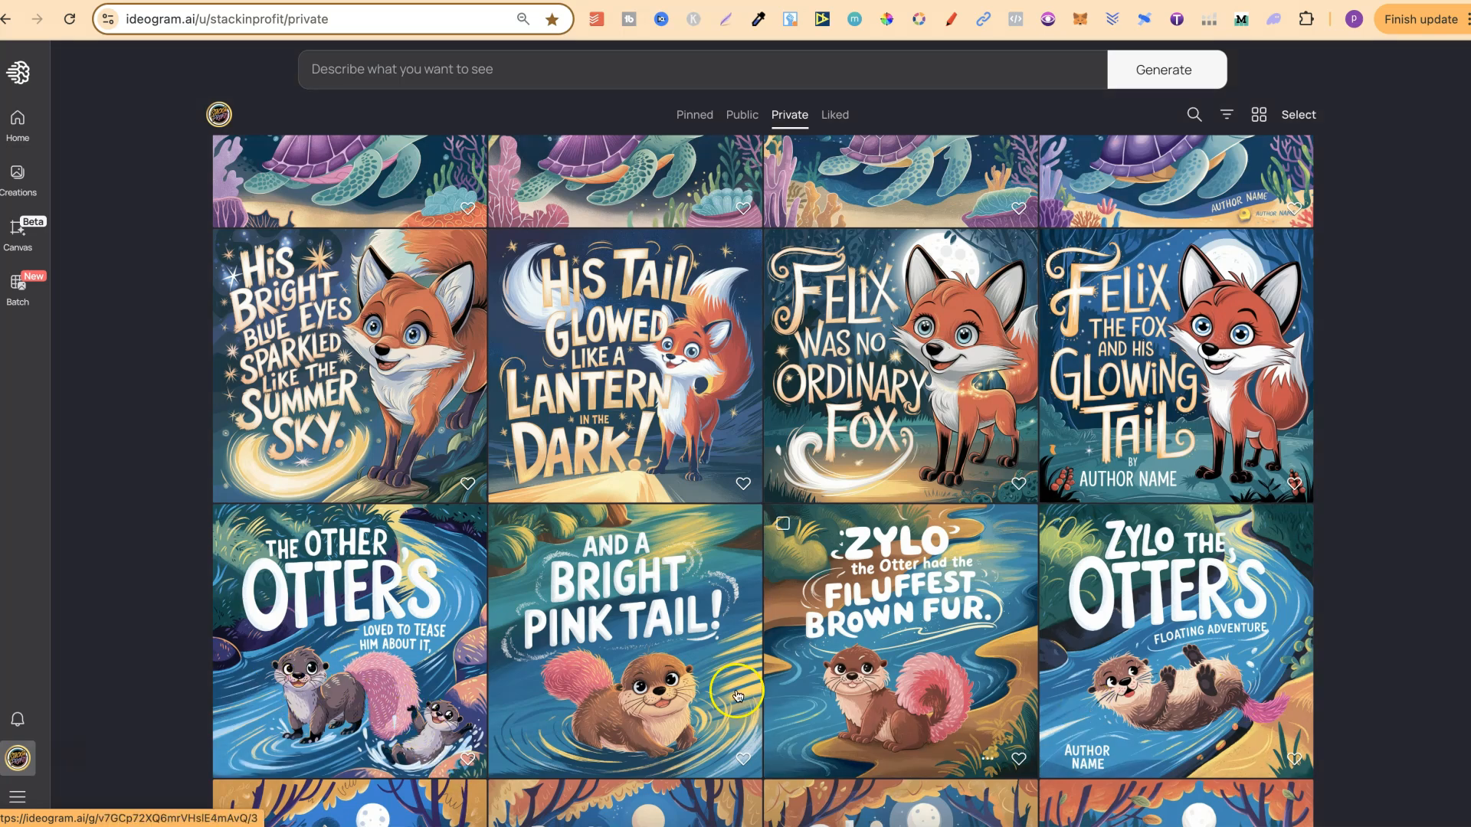
mouse_move(1241, 671)
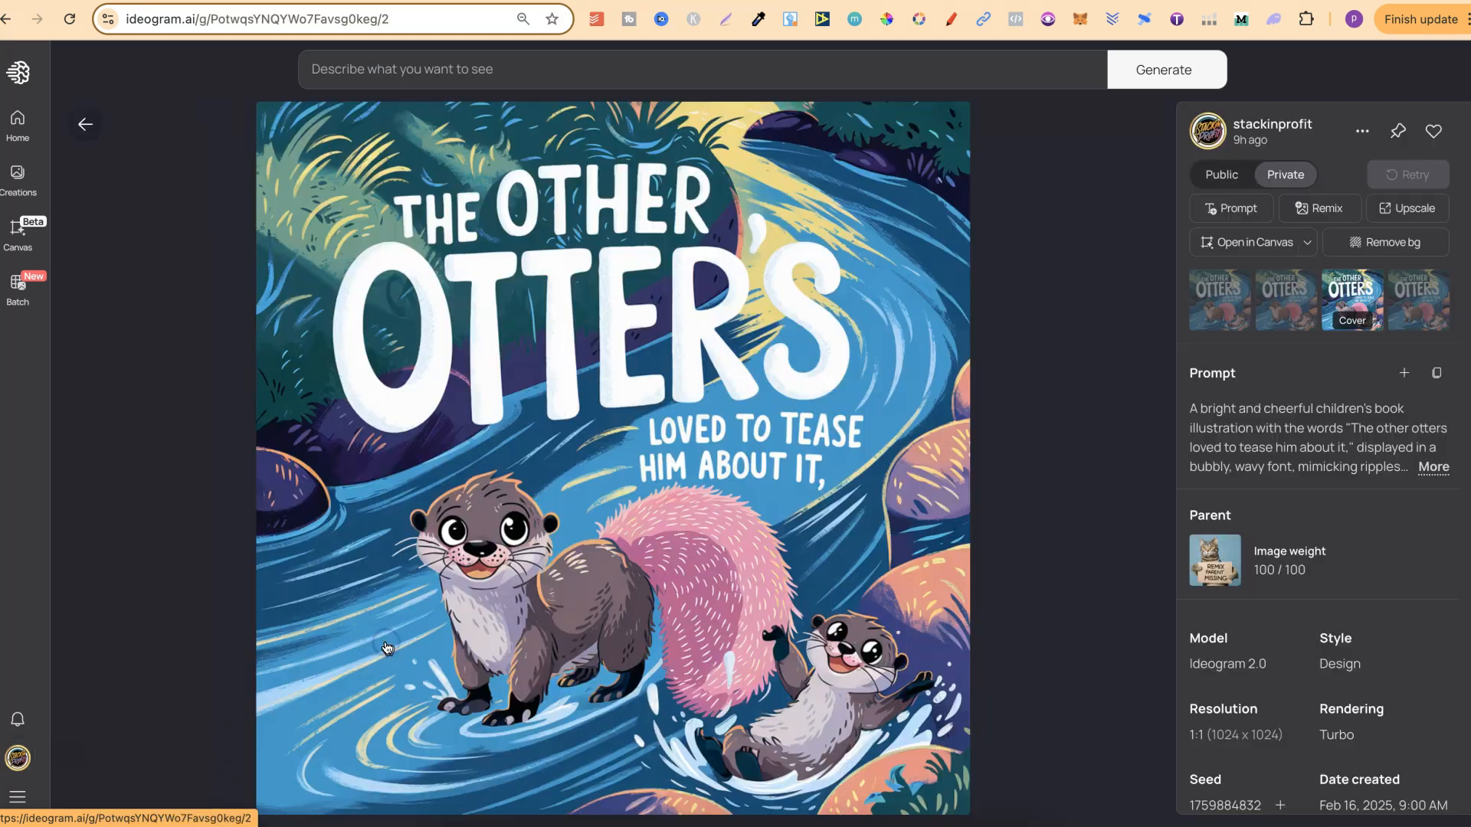
- View the first variation of the otters-tease-him page, then go back to the gallery
left_click(1219, 301)
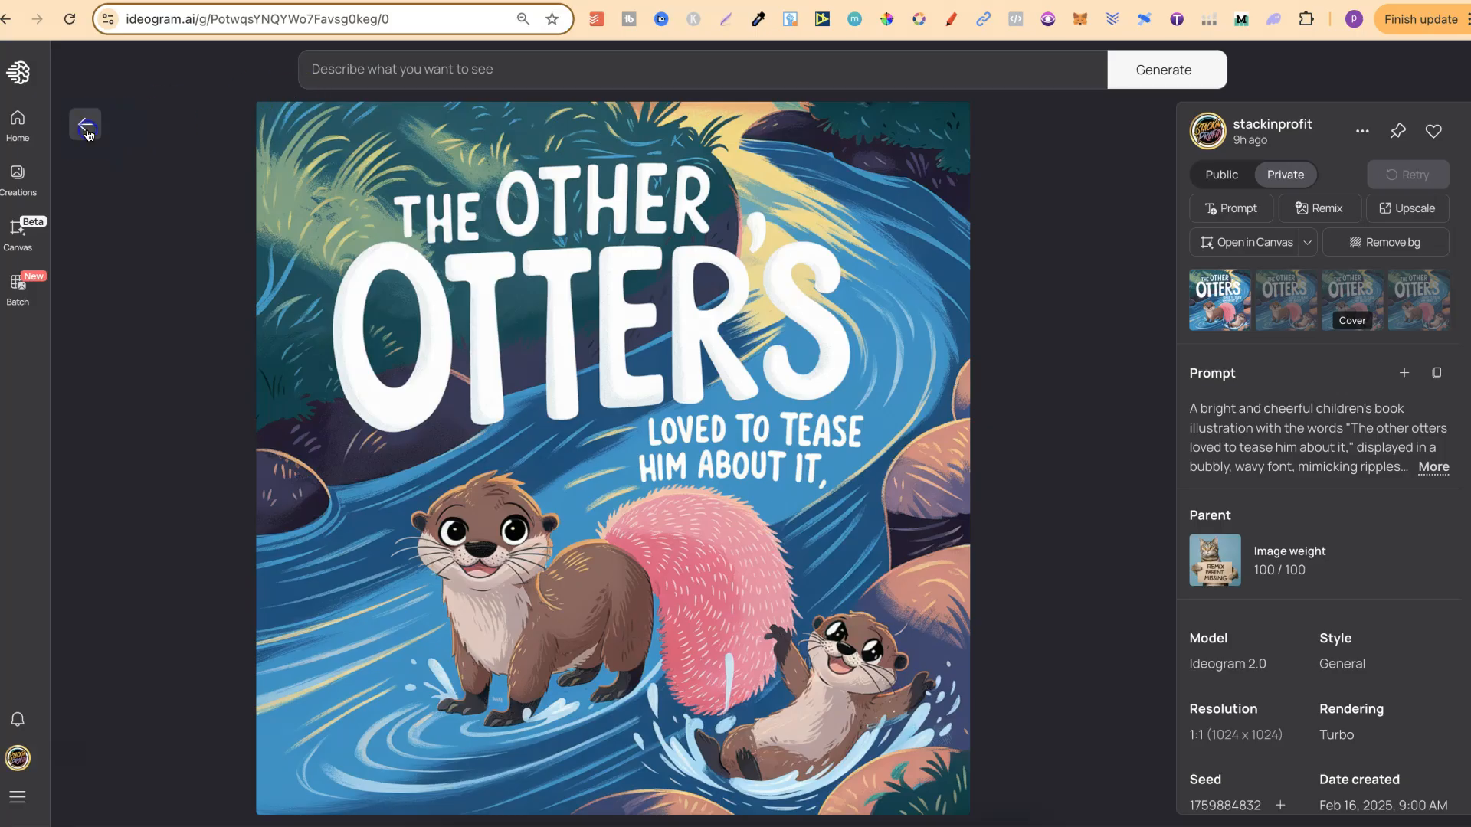
left_click(84, 123)
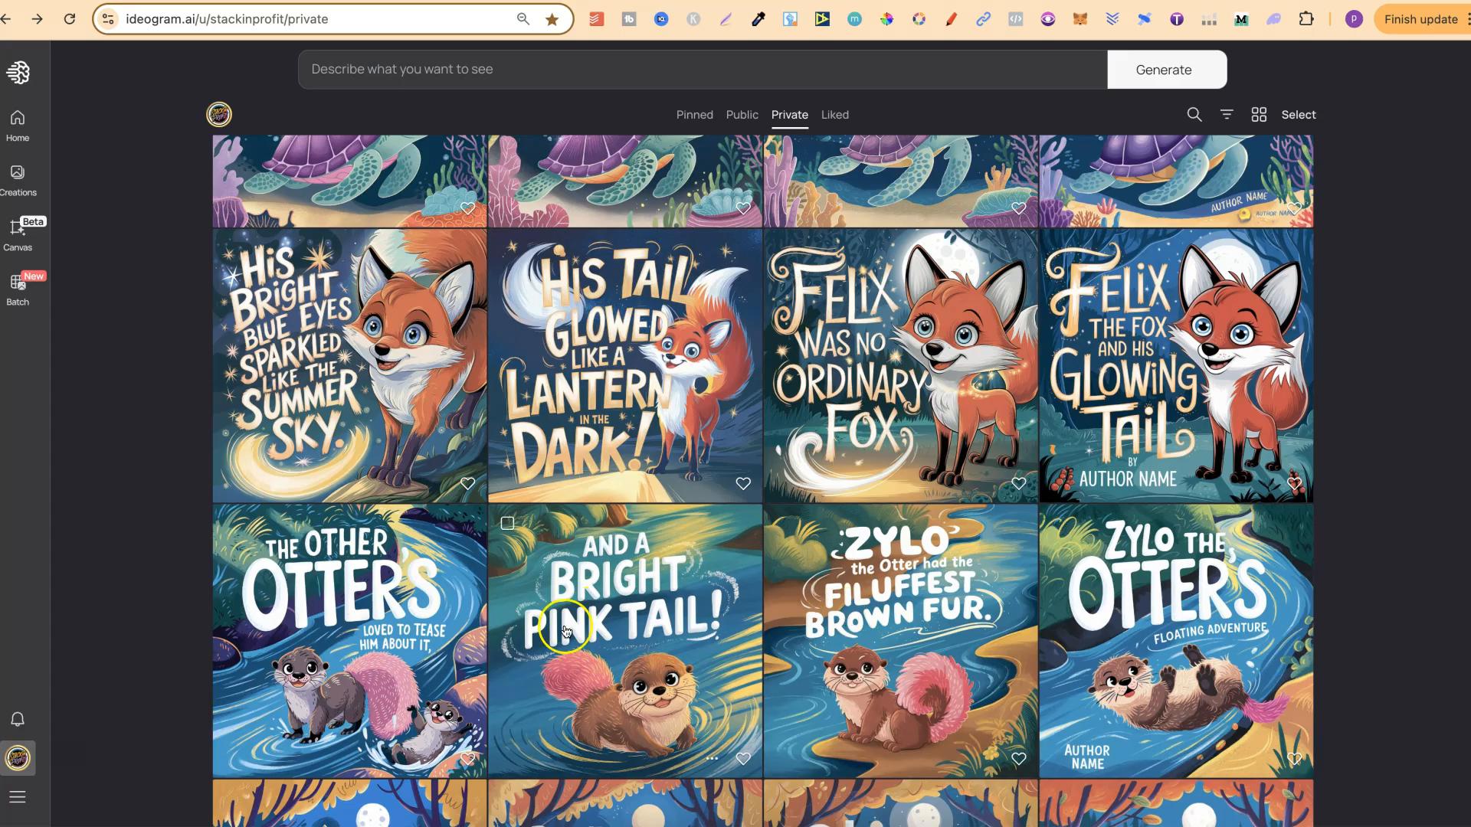
scroll("down", 3)
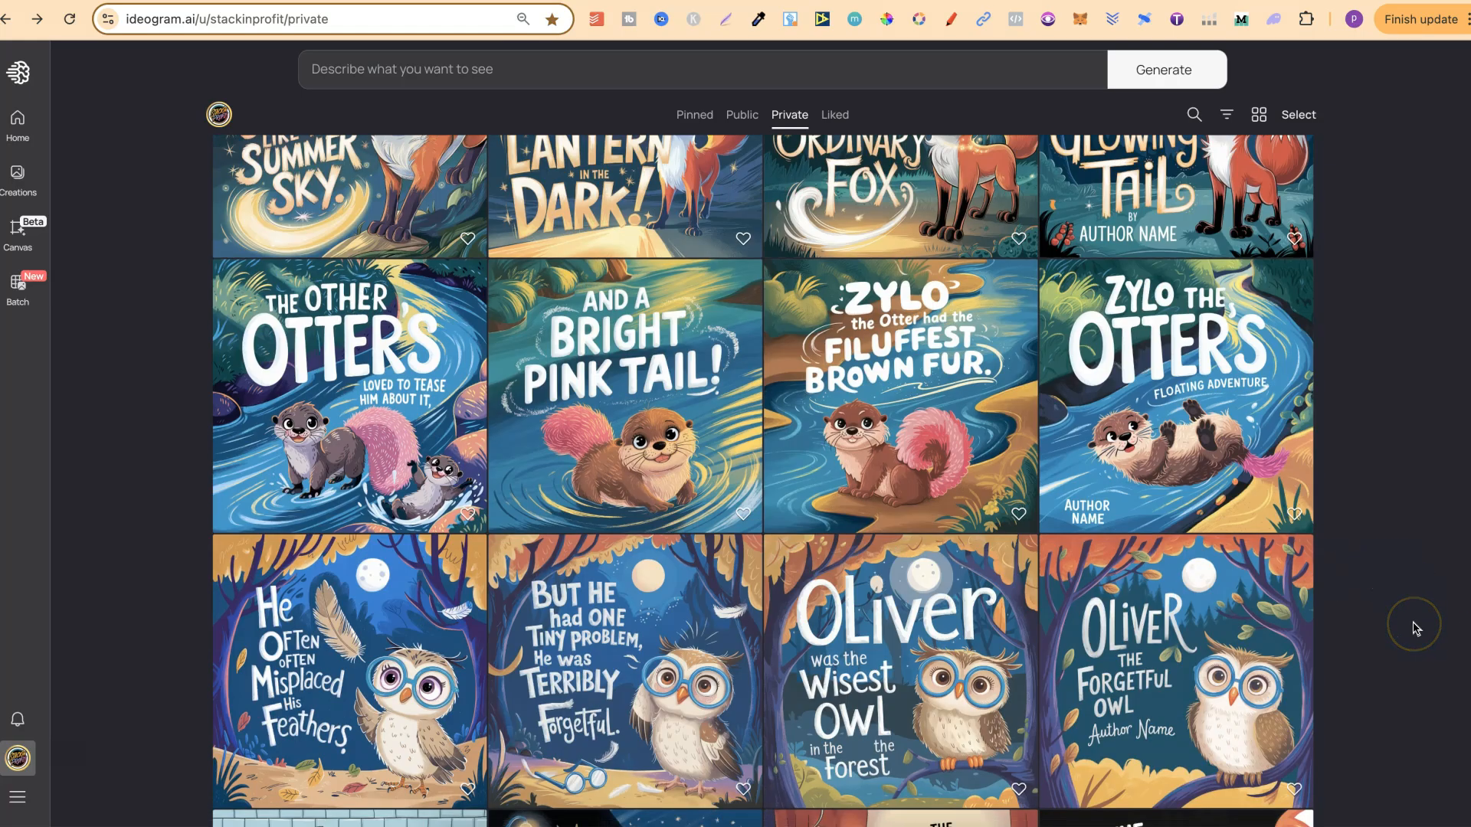
scroll("down", 3)
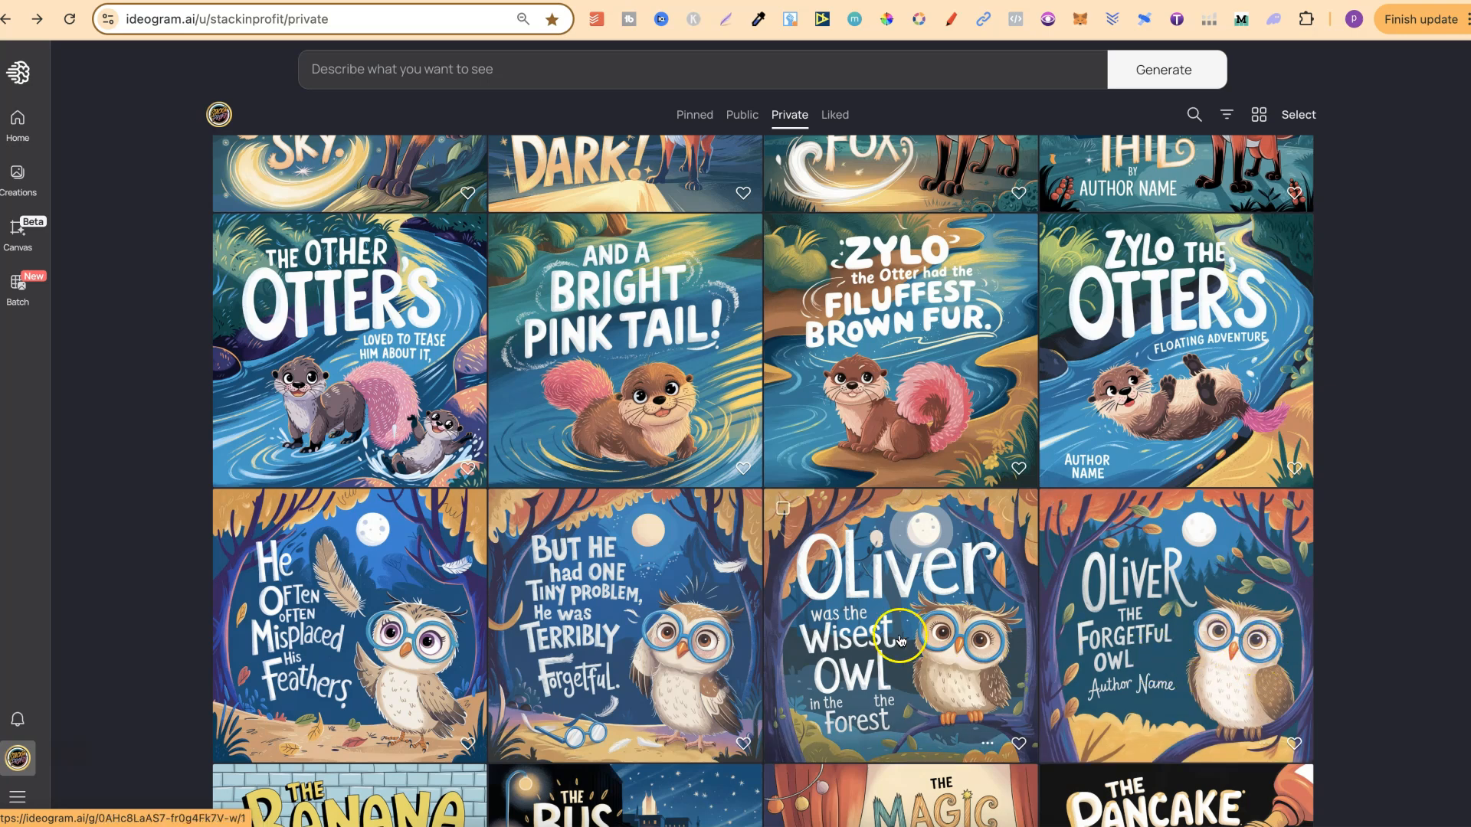
mouse_move(1370, 492)
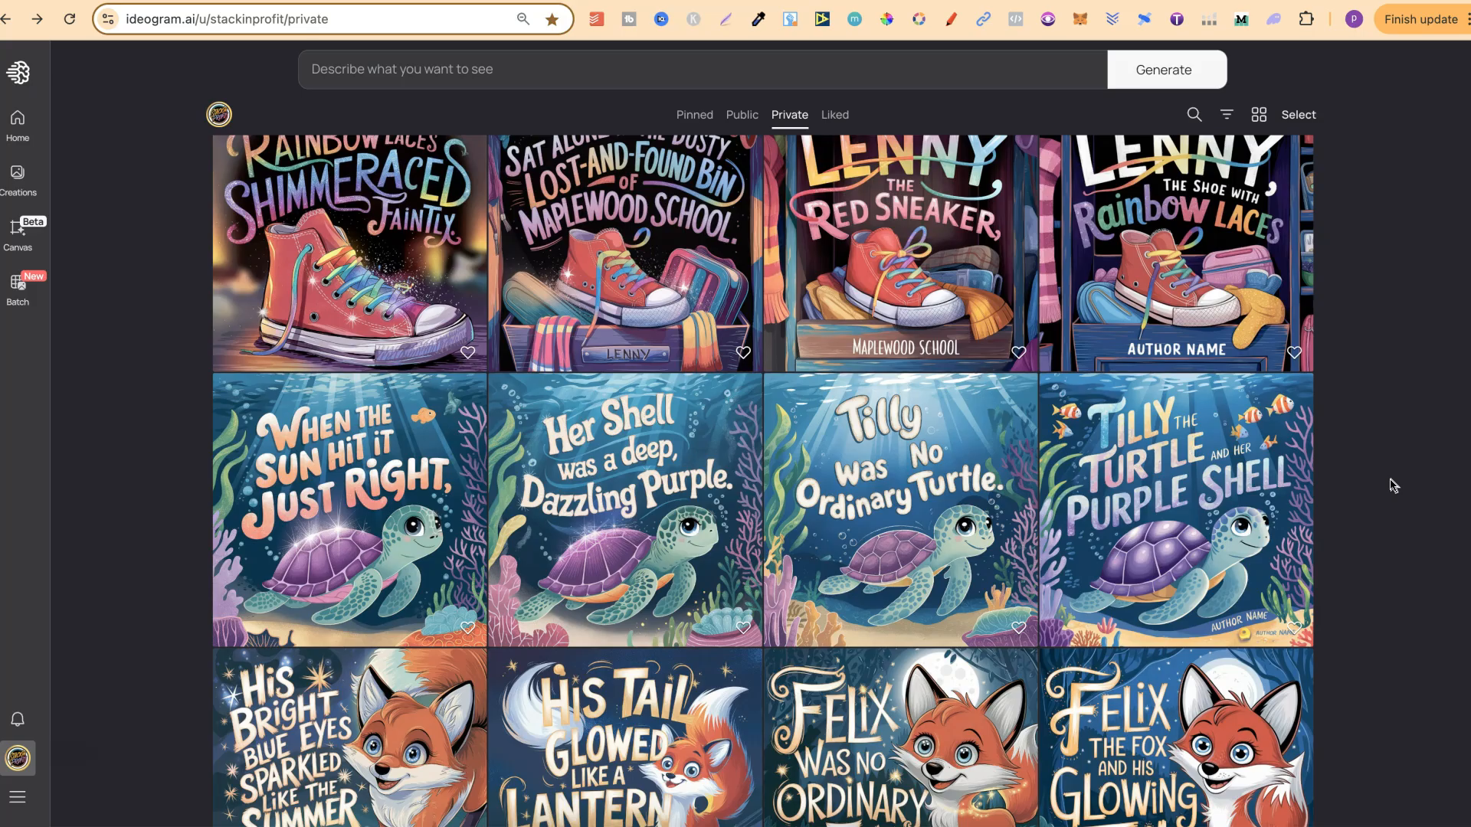
mouse_move(1349, 419)
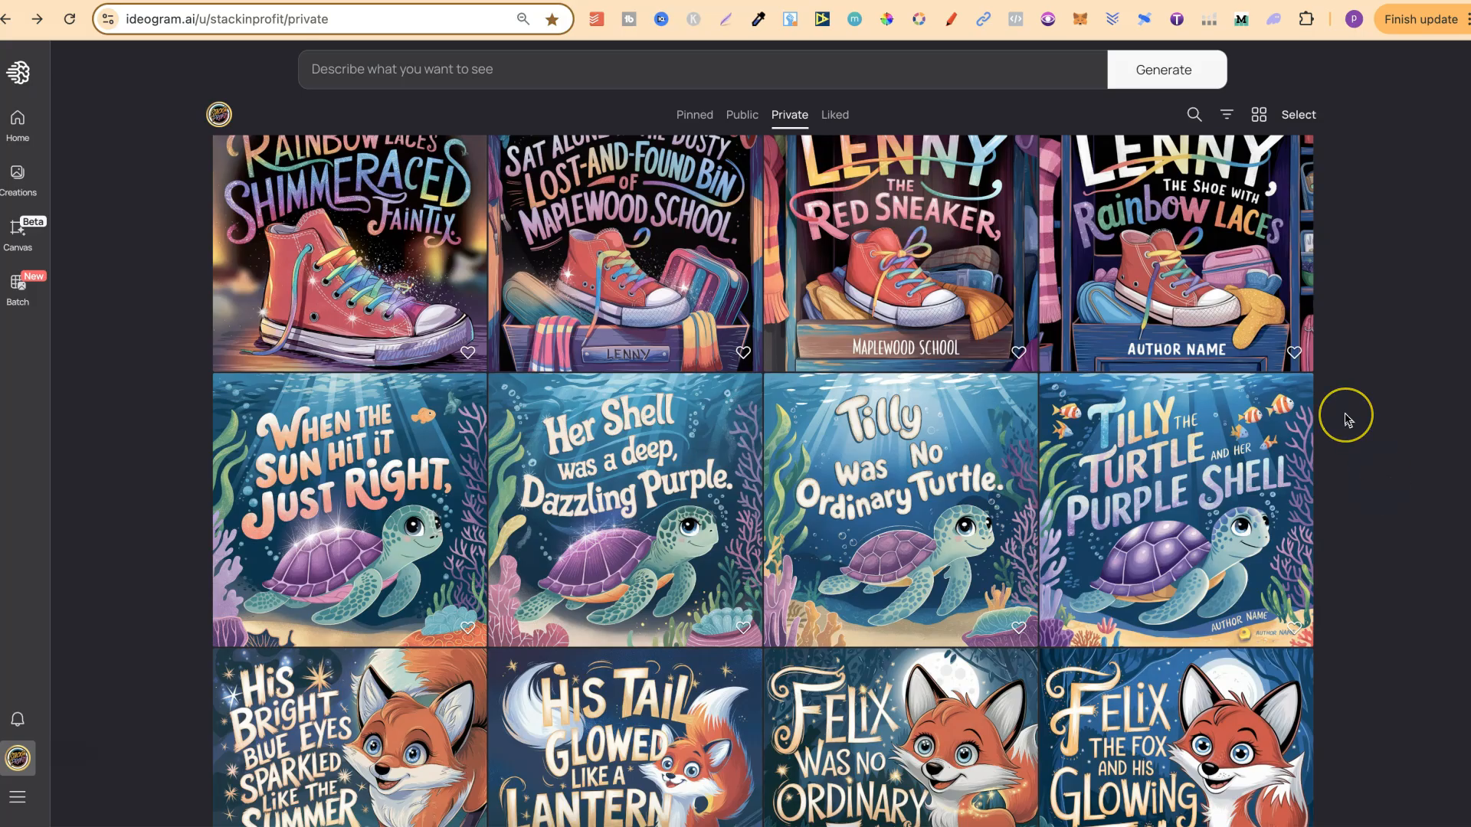
scroll("up", 3)
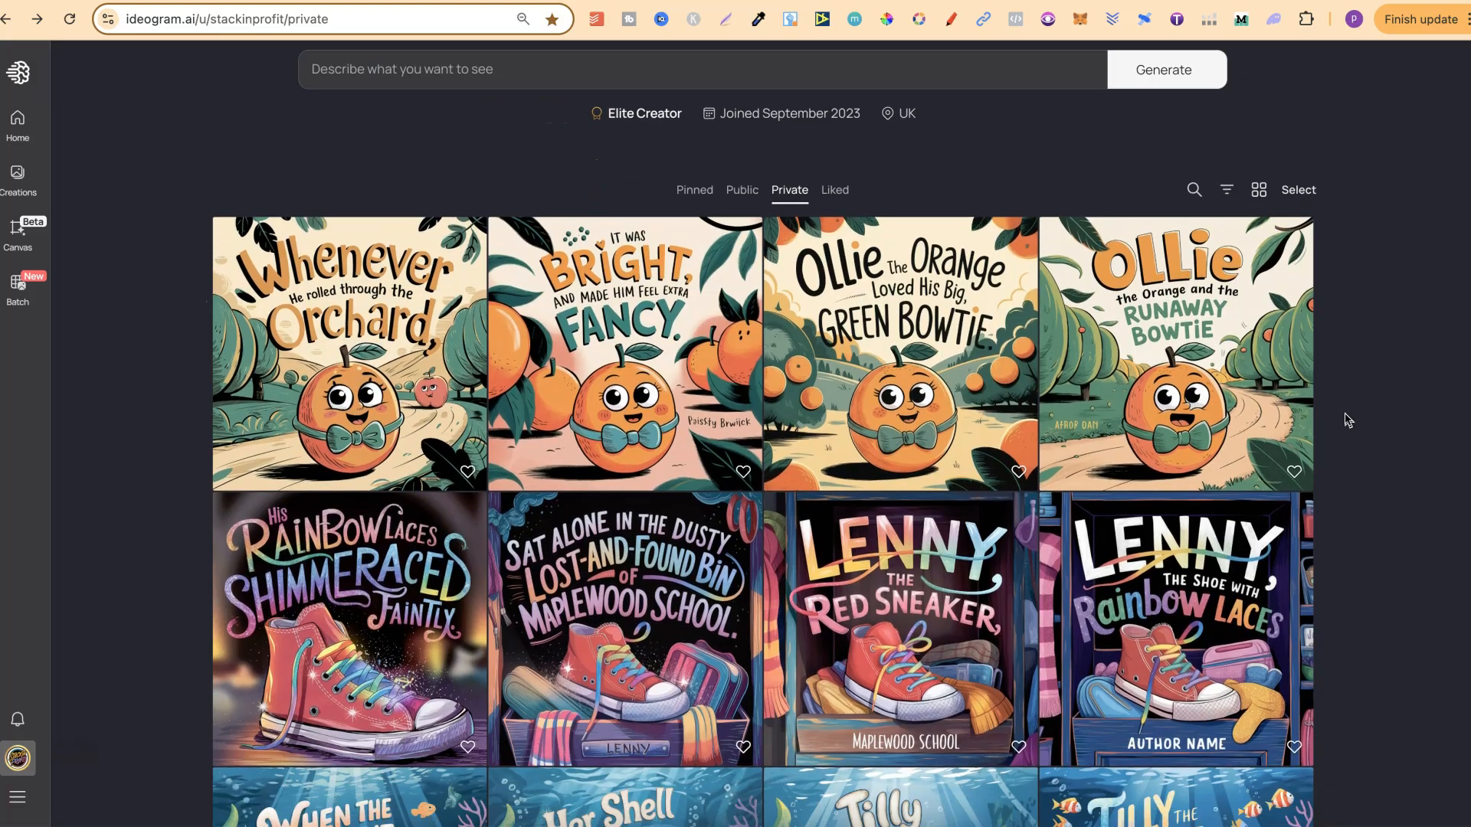
scroll("down", 3)
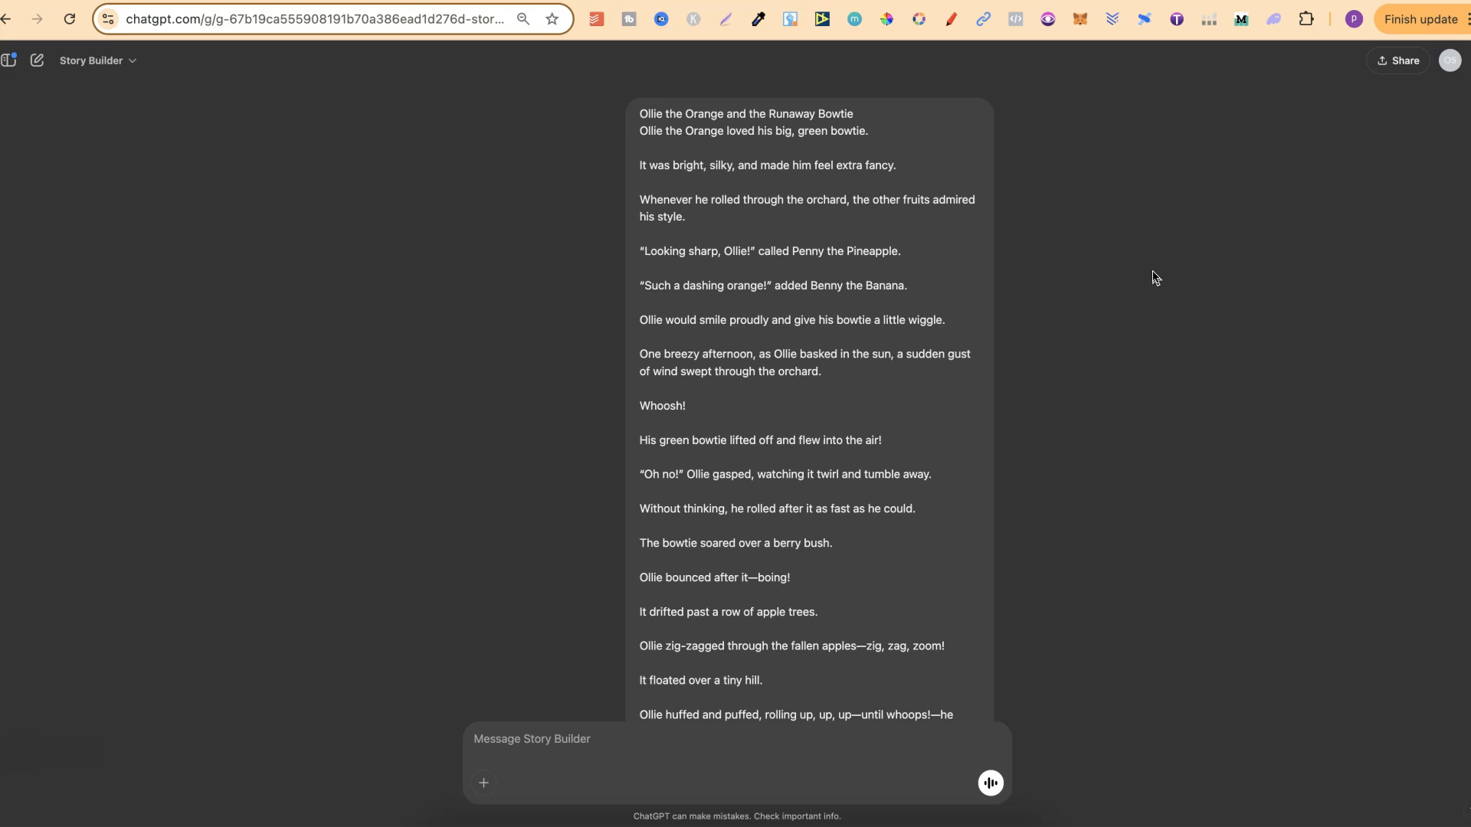
- Use the New chat icon beside Story Builder to get an empty chat
left_click(36, 60)
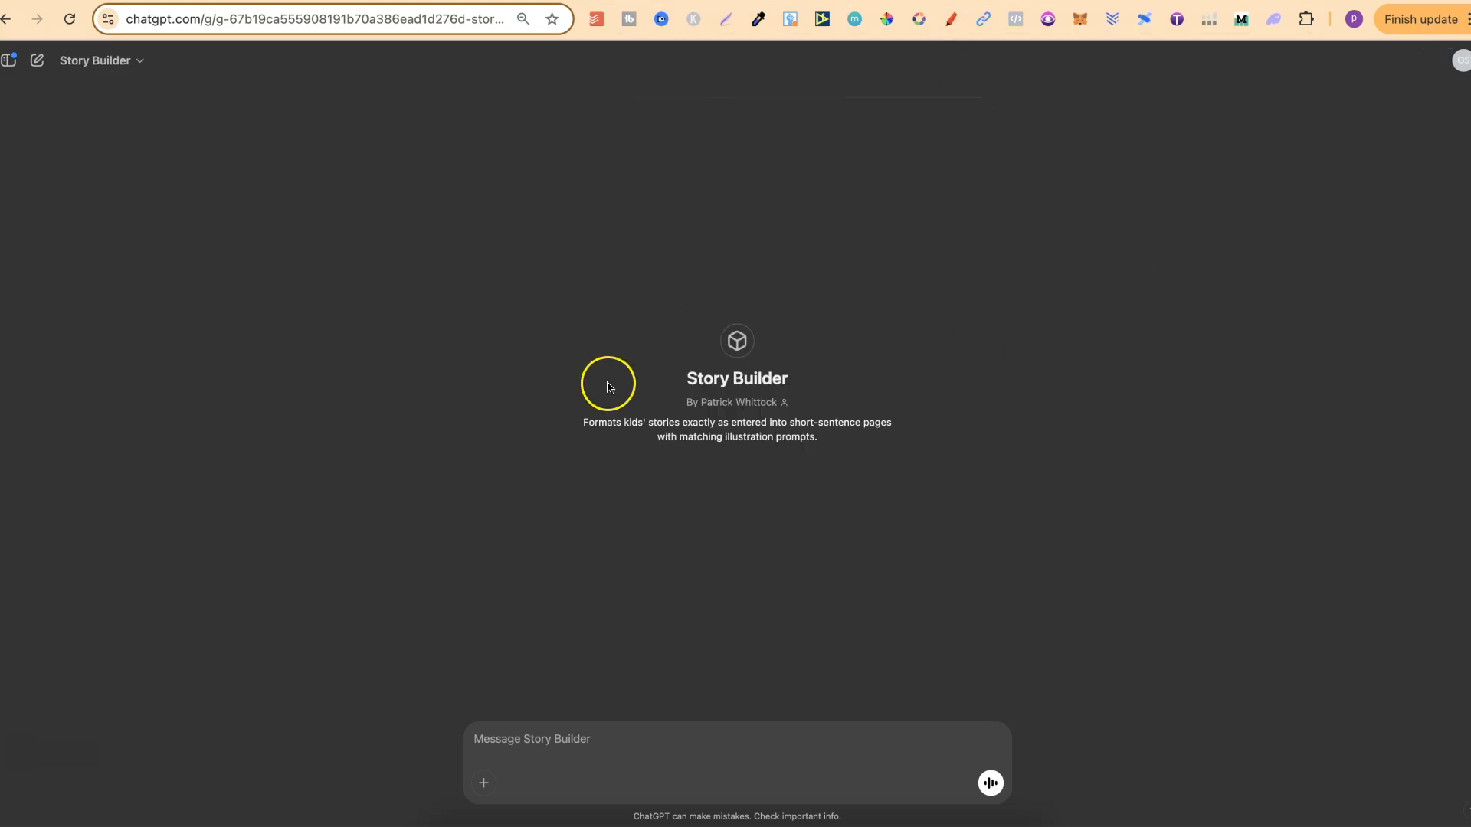
mouse_move(846, 381)
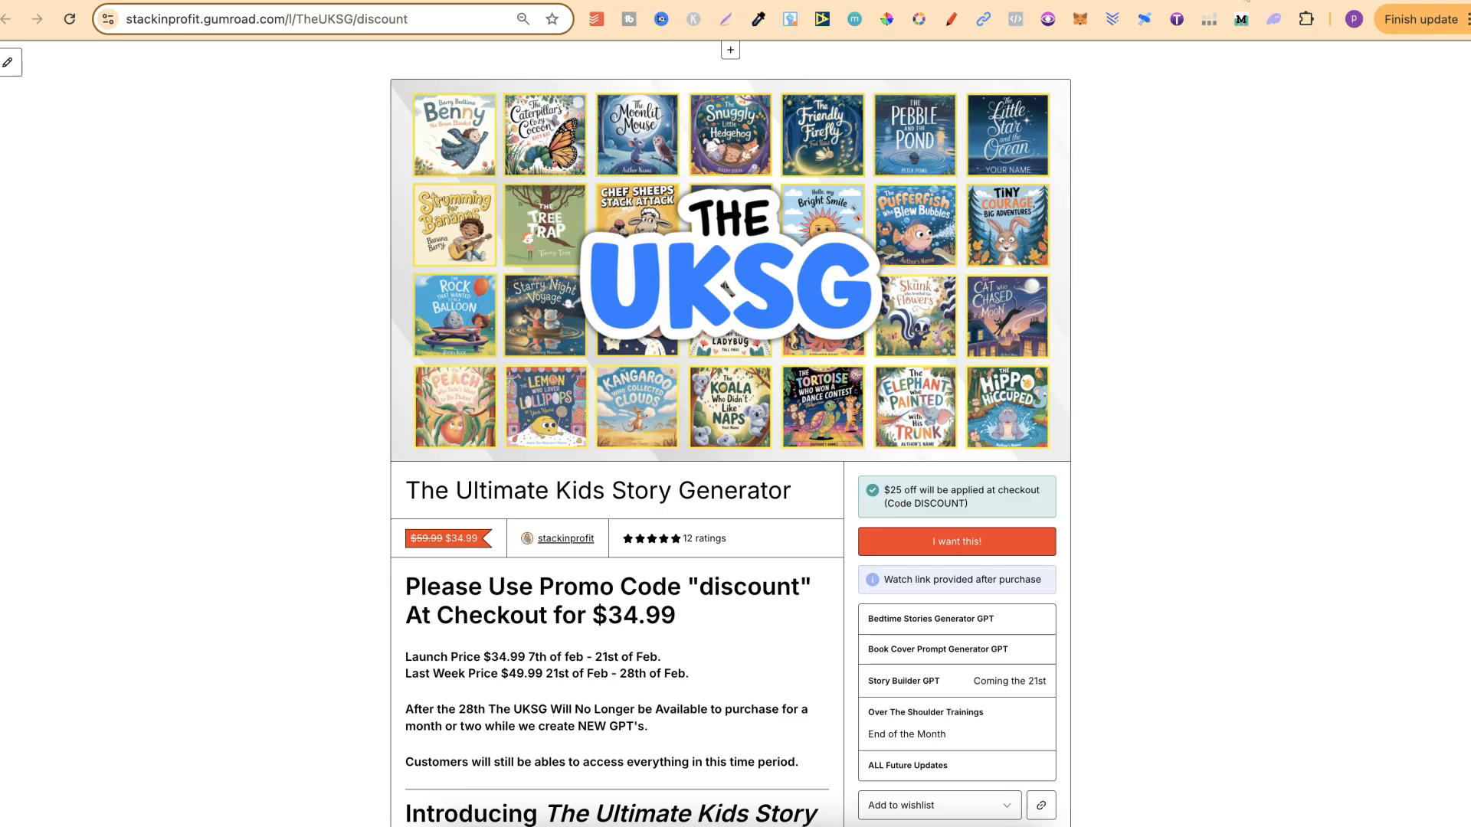
scroll("down", 3)
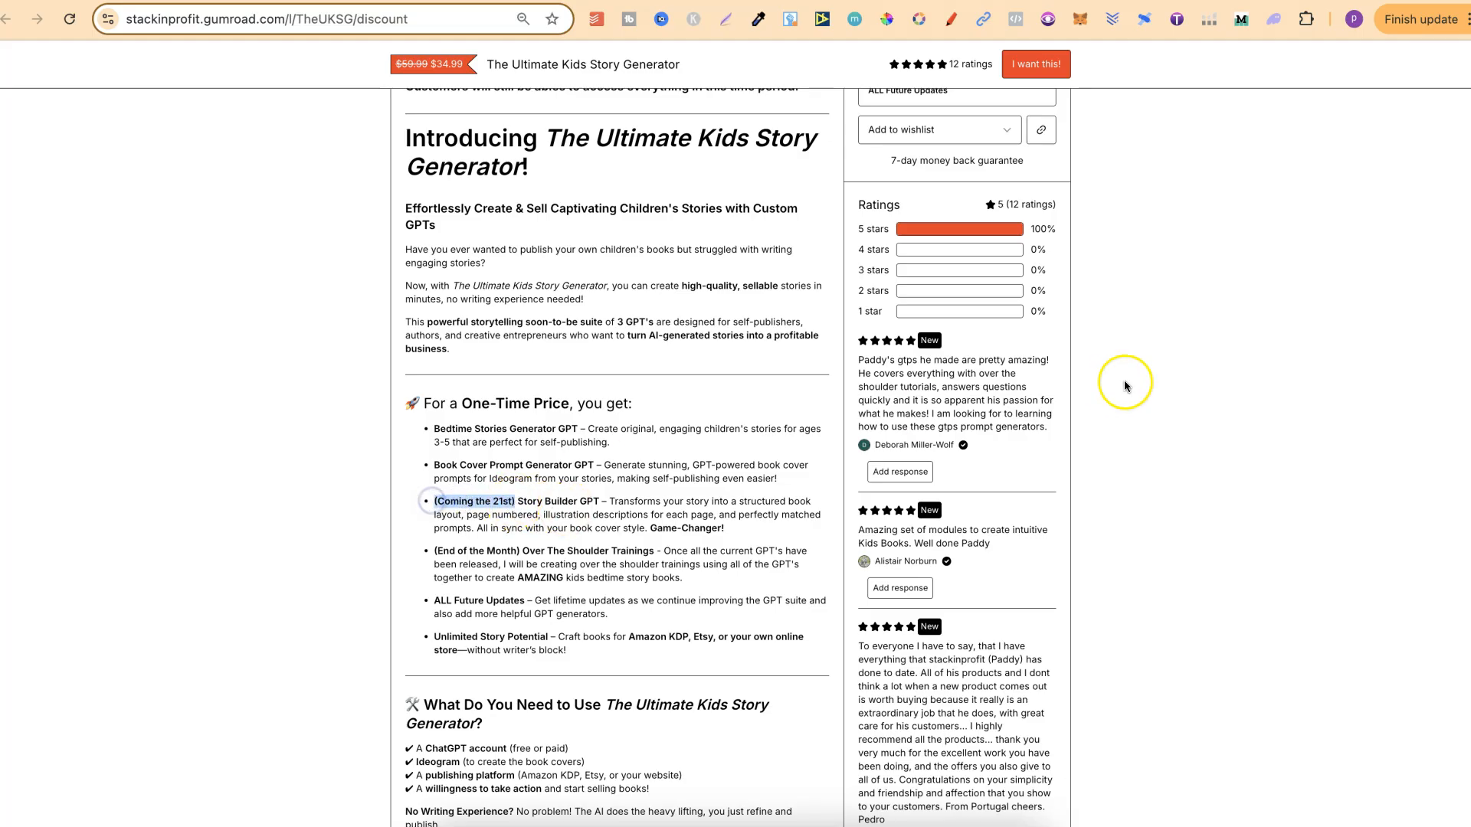
scroll("up", 3)
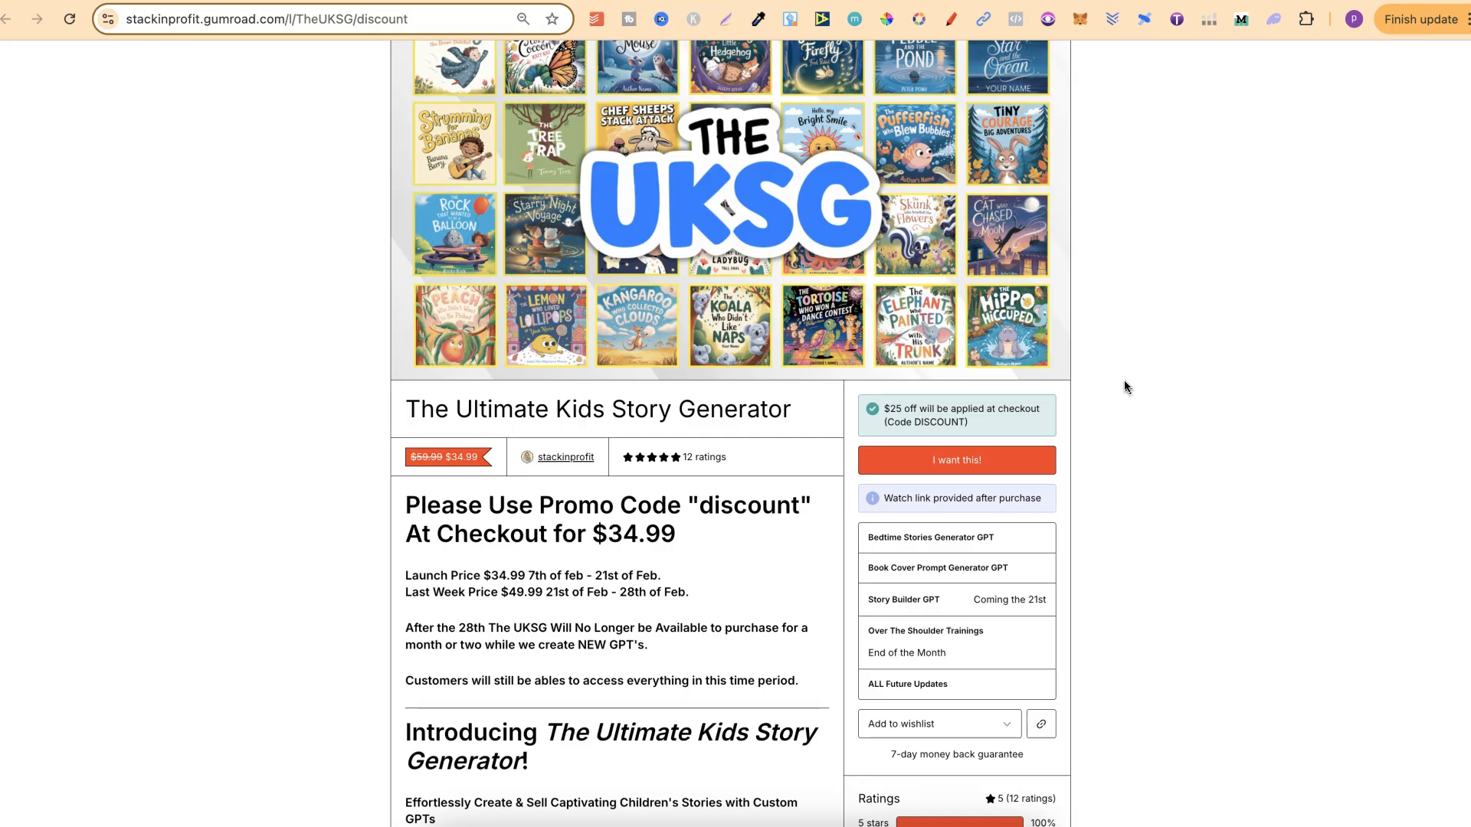